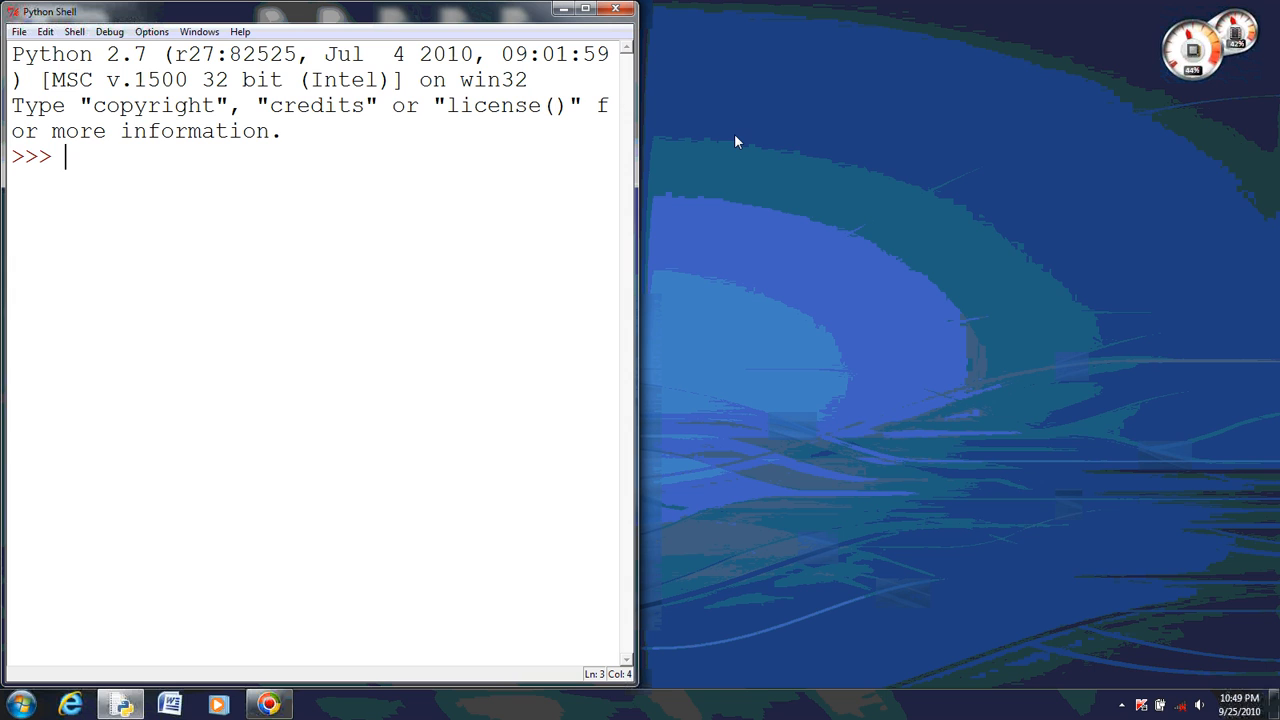
Step: Import everything from the cs1graphics module with 'from cs1graphics import *'
type("from")
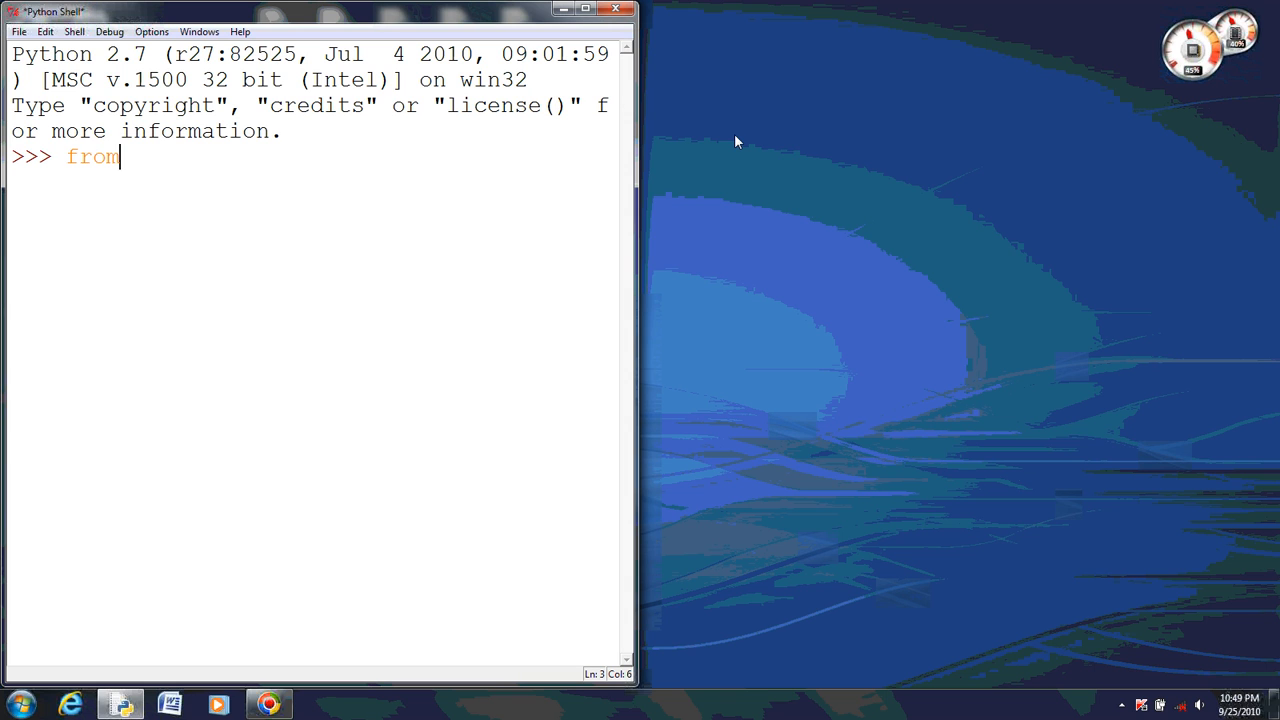
type("cs1")
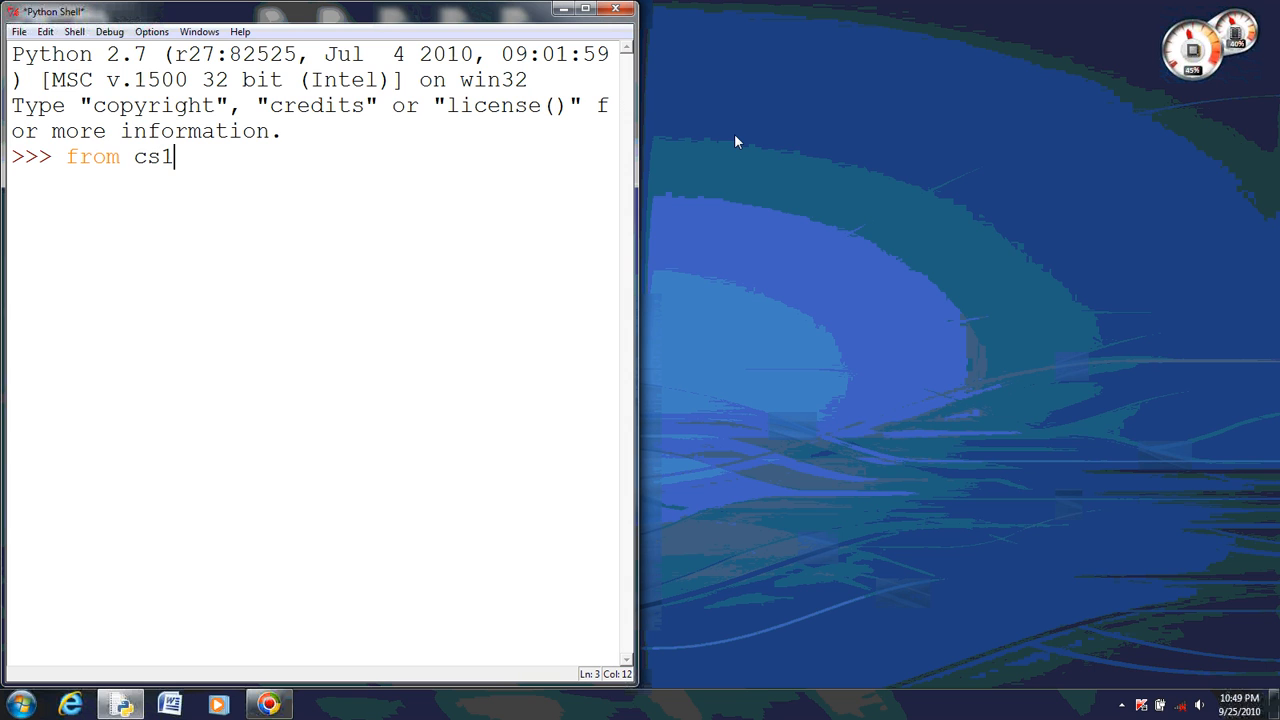
type("graph")
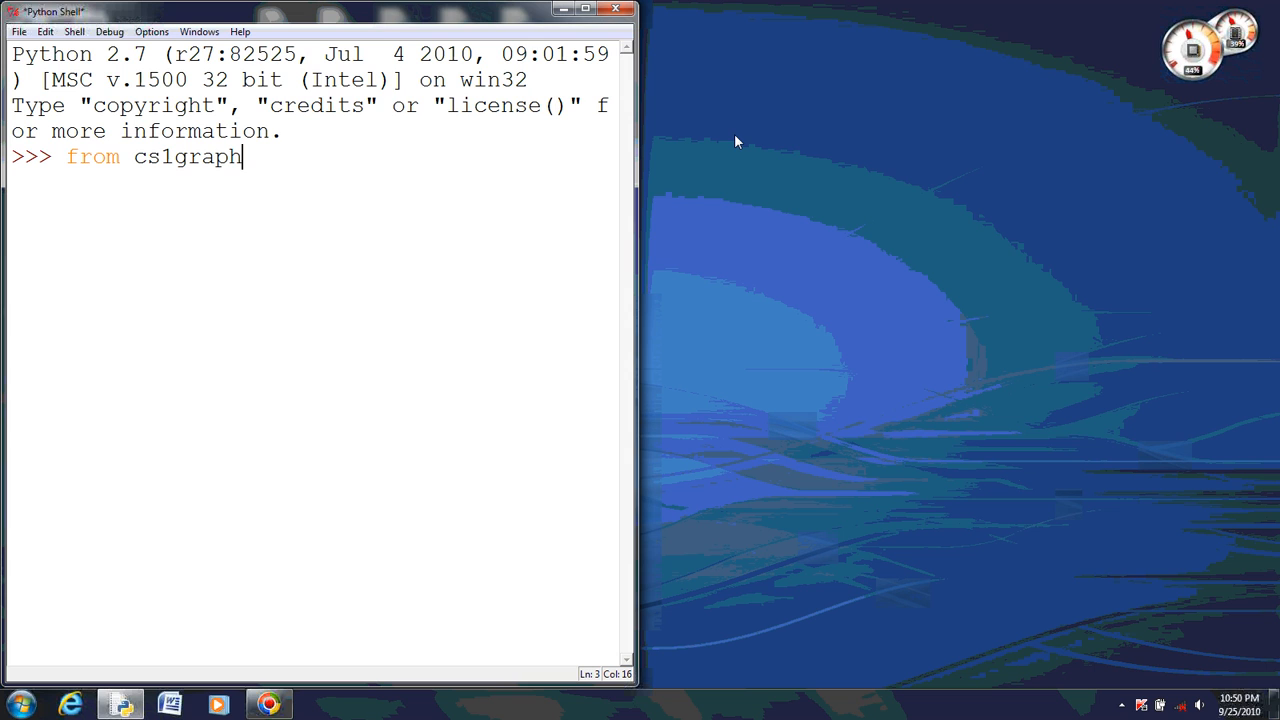
type("ics")
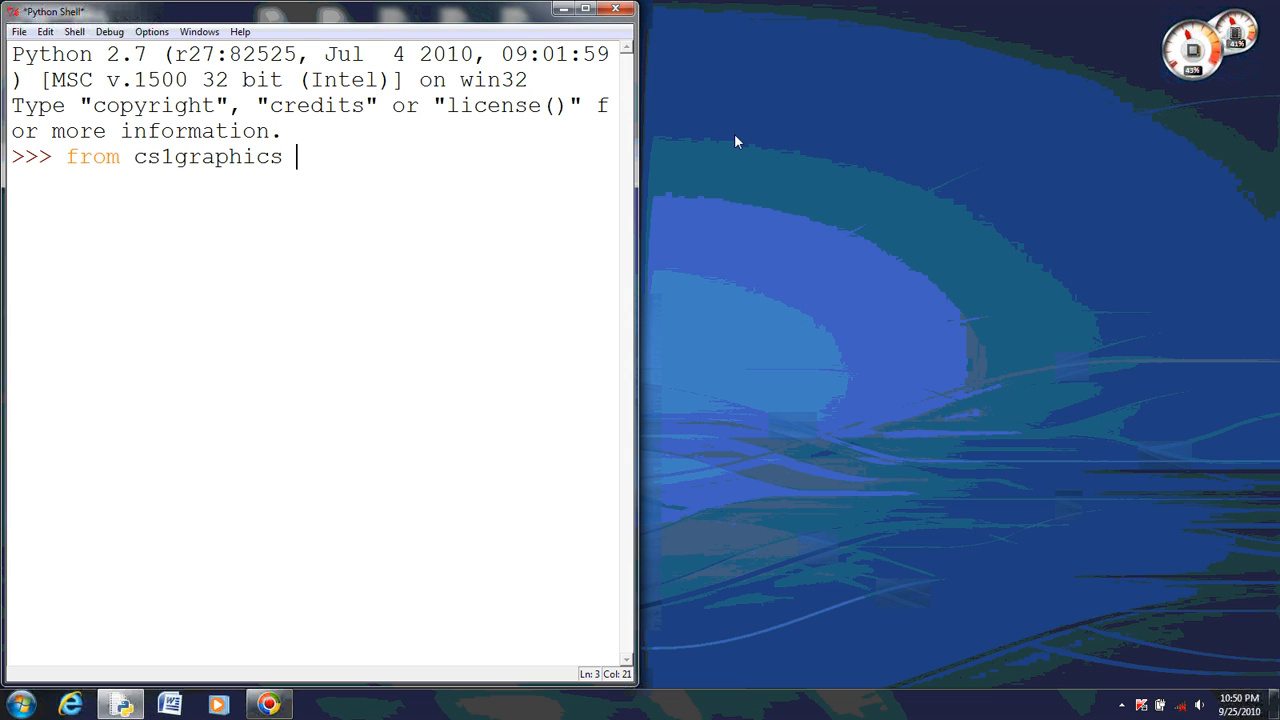
type("om")
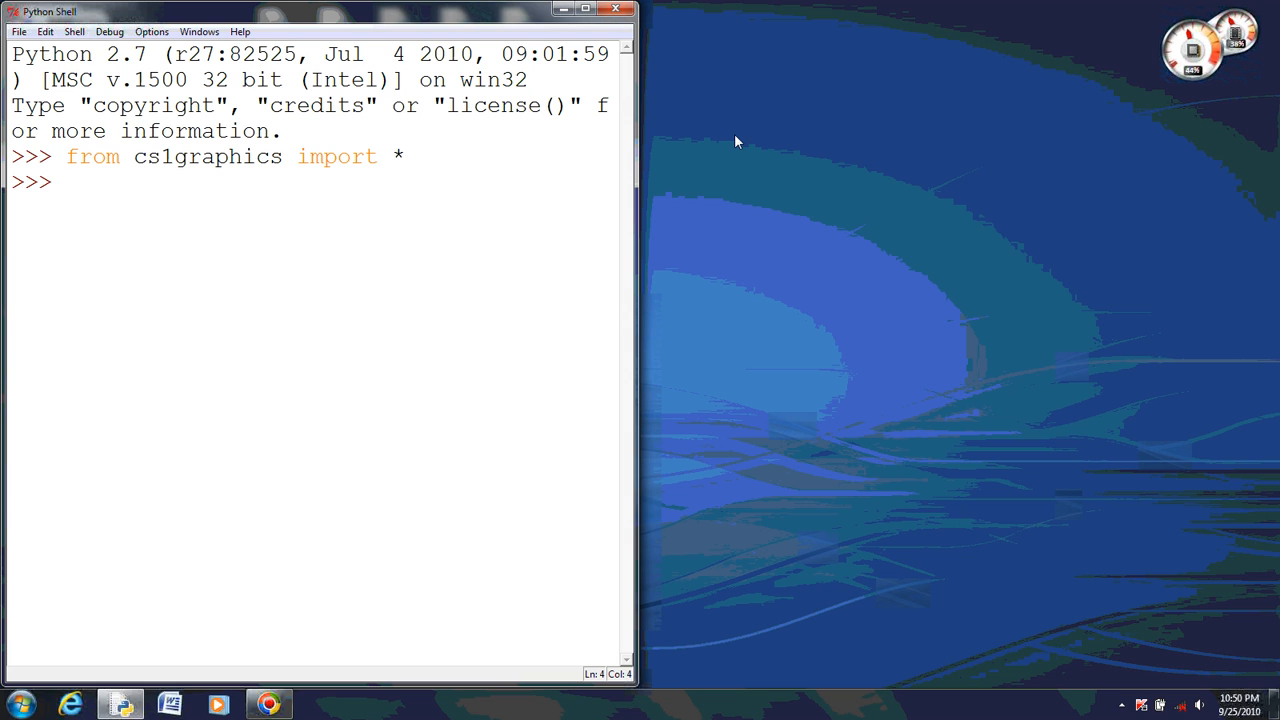
Step: Create paper1 as a default Canvas() and bring its blank window into view
type("paper")
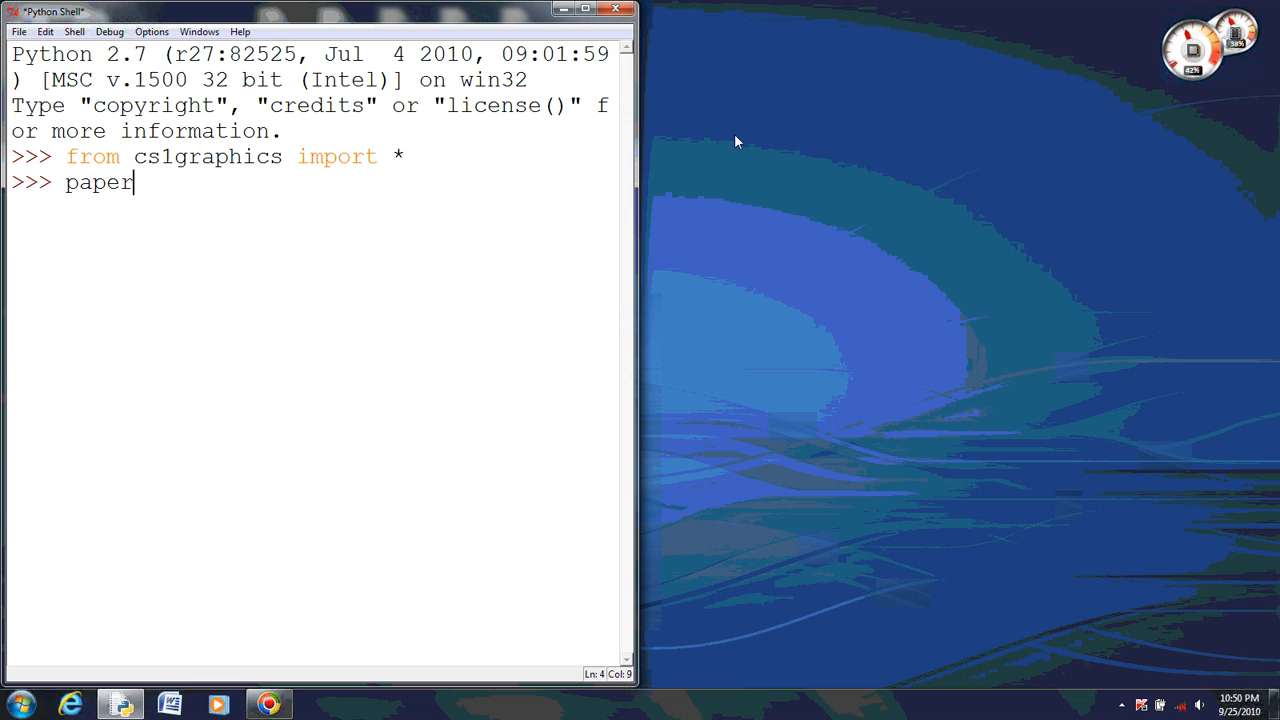
type("1")
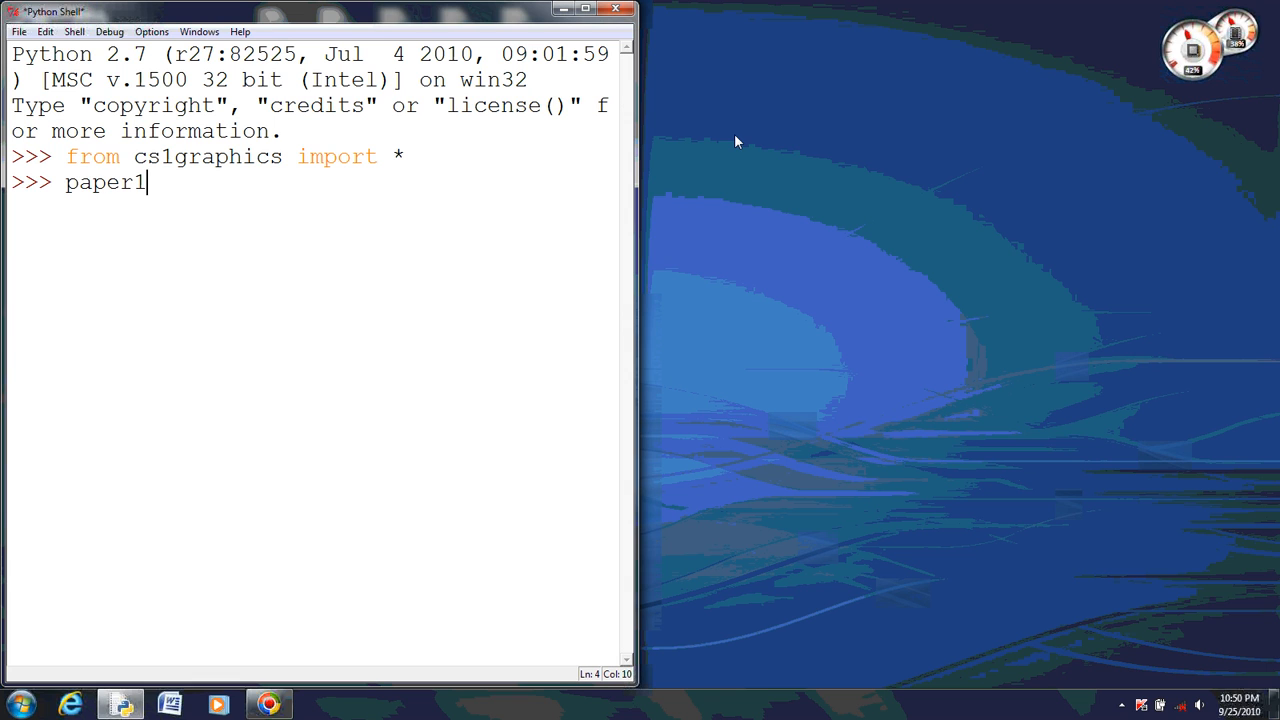
type("=")
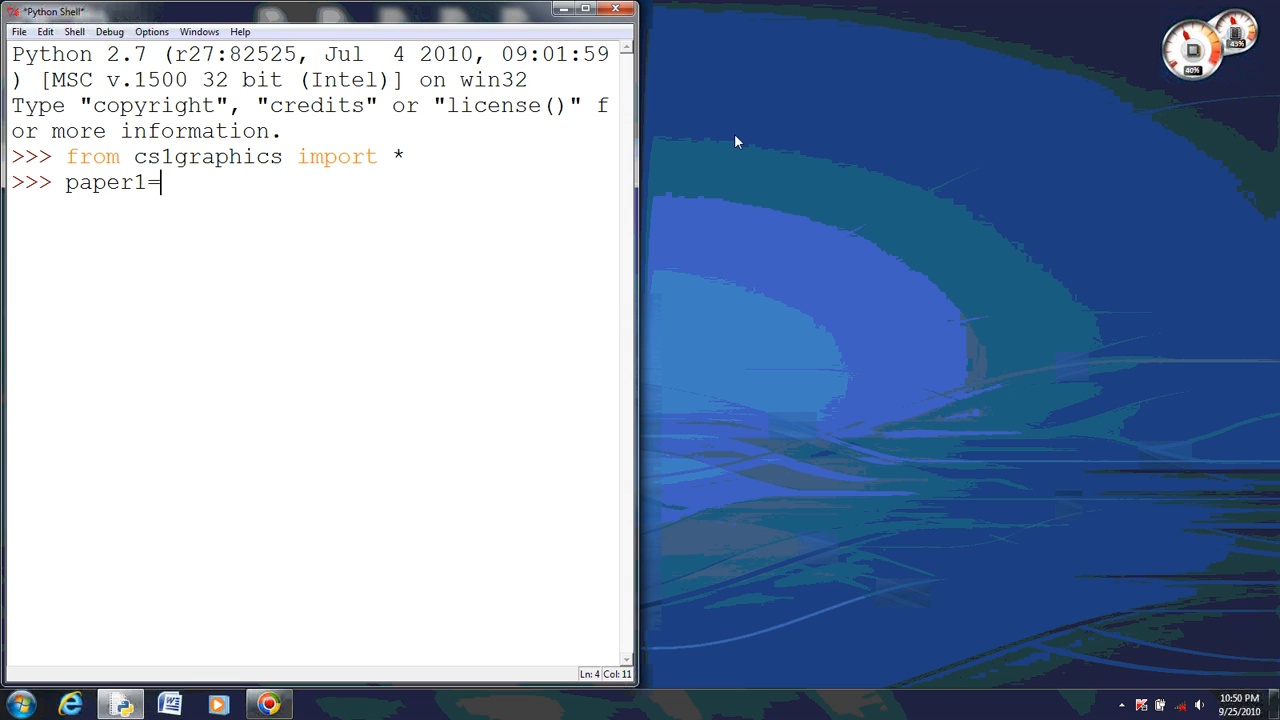
type("C")
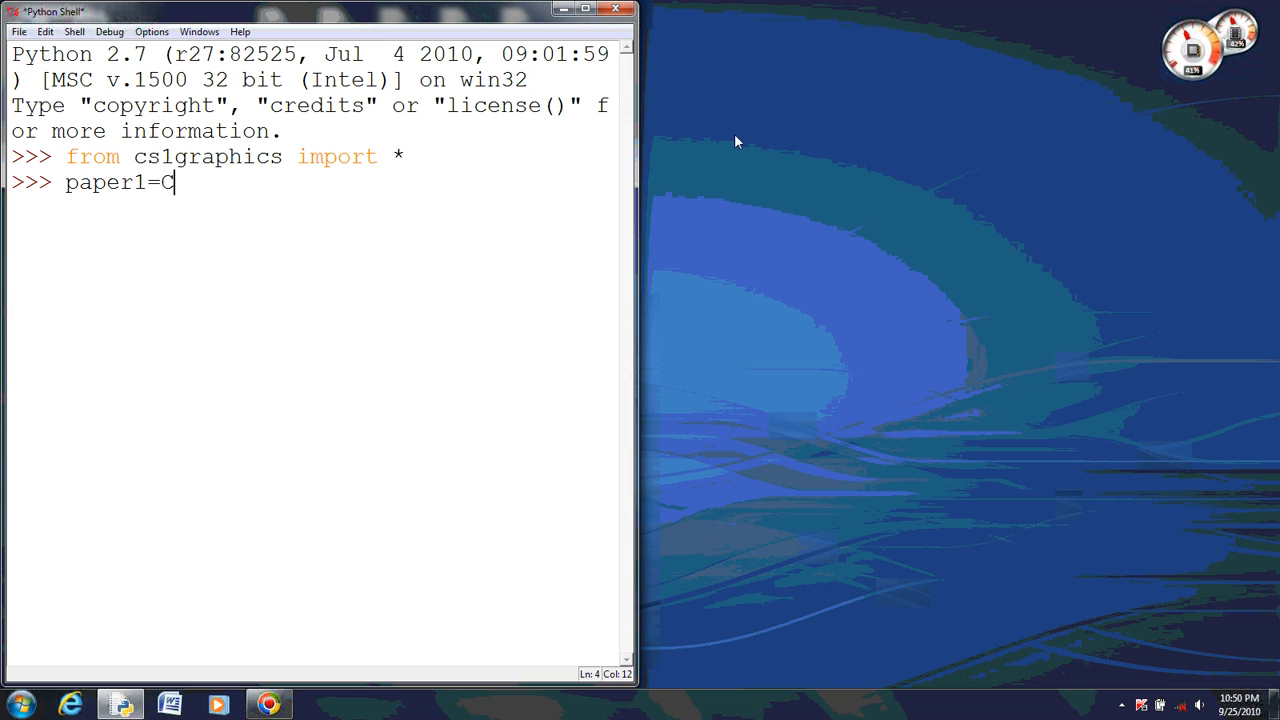
type("anvas")
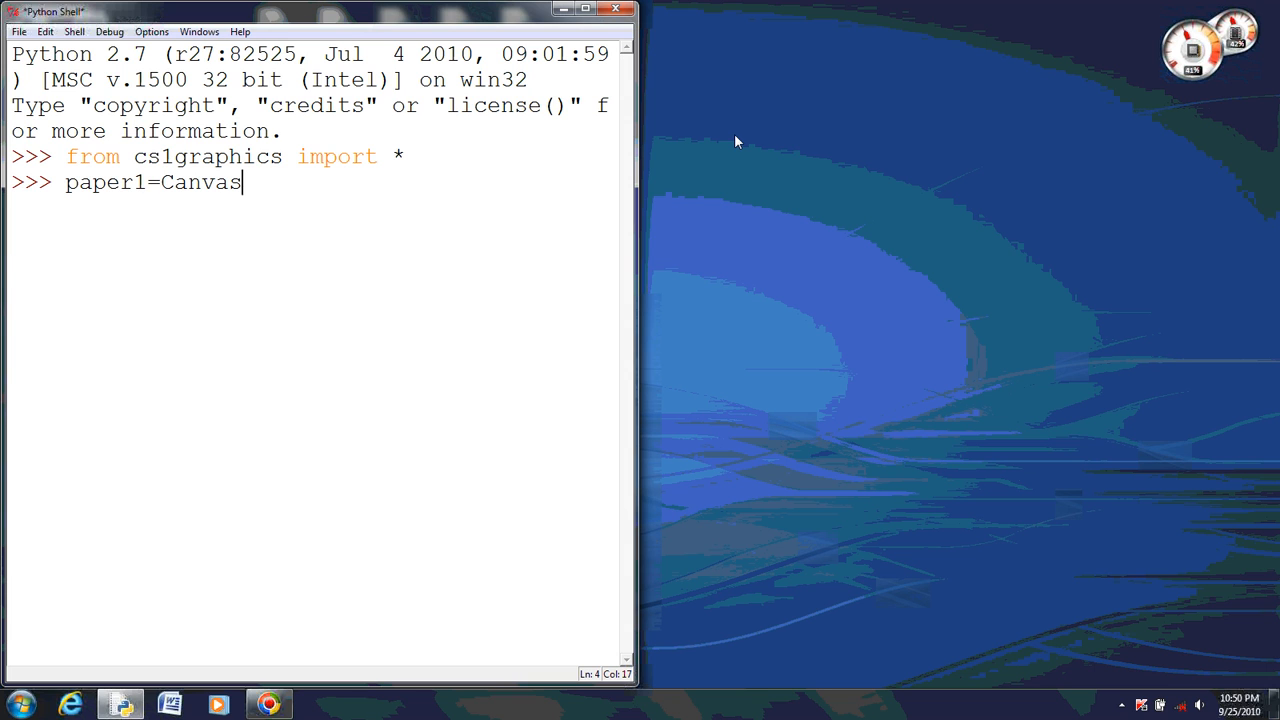
type("()")
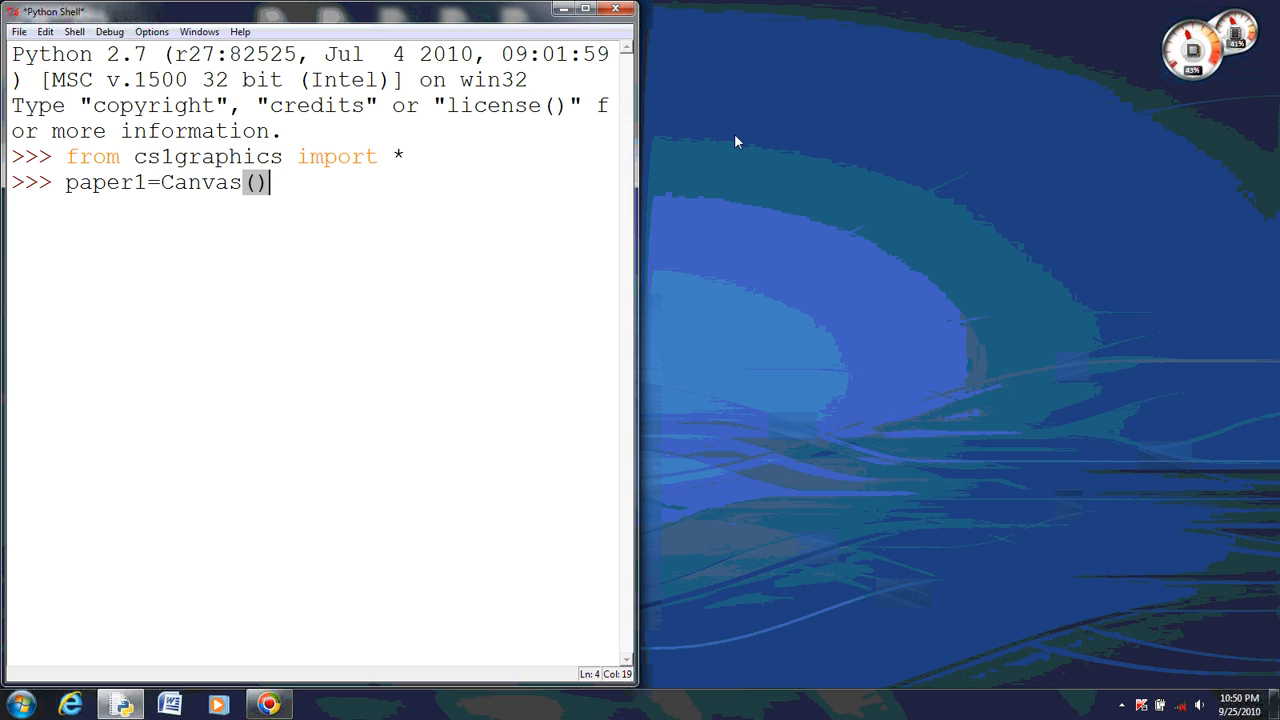
key("Return")
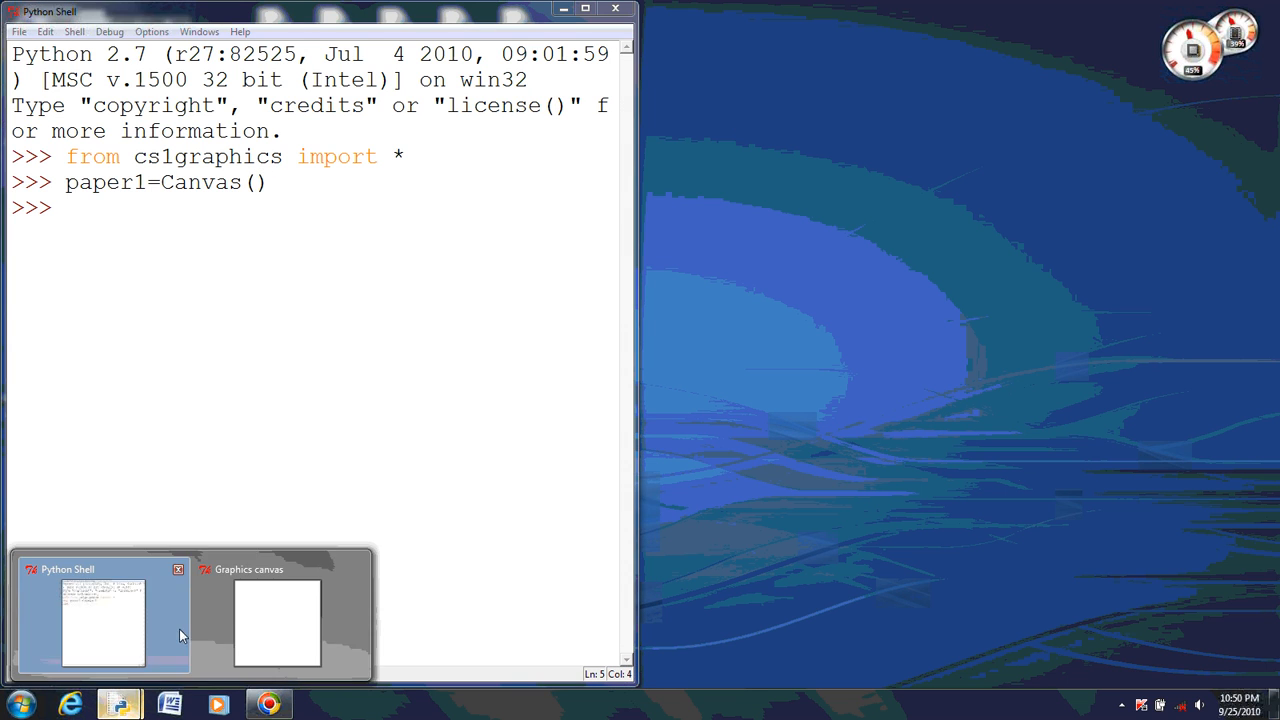
left_click(277, 622)
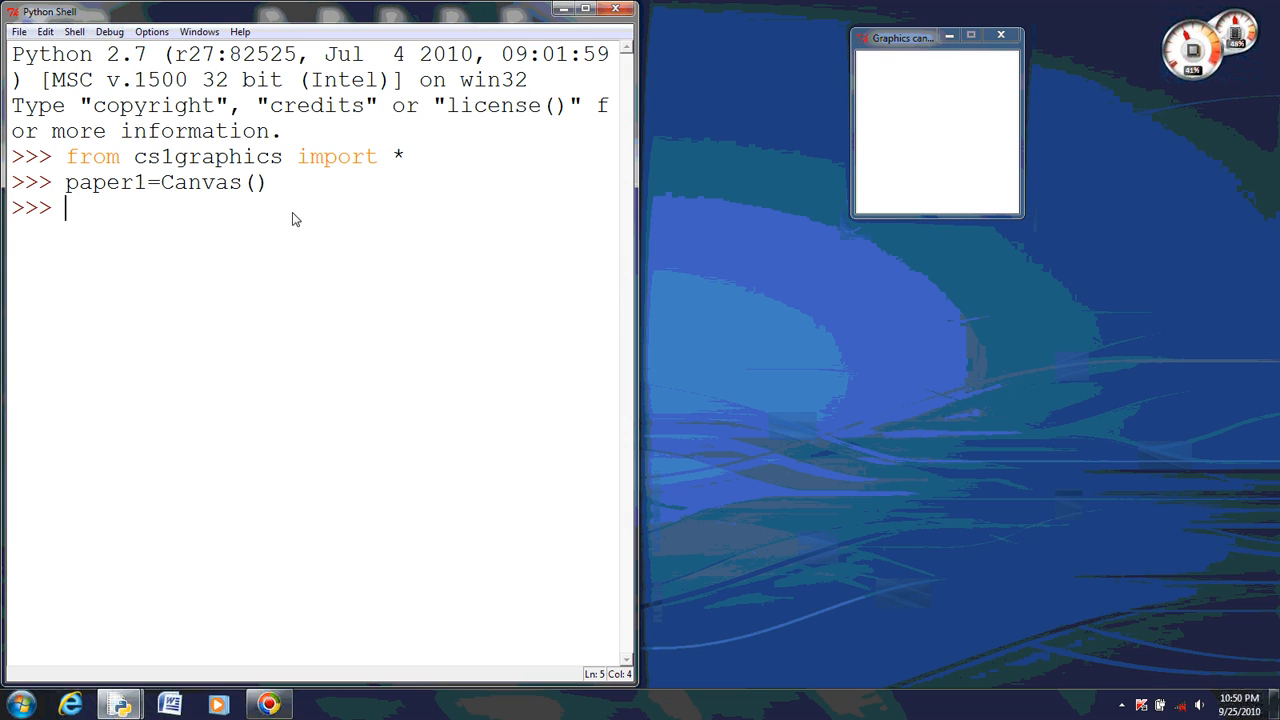
Step: Create paper2 as a 400x400 Canvas and show its blank window
type("pape")
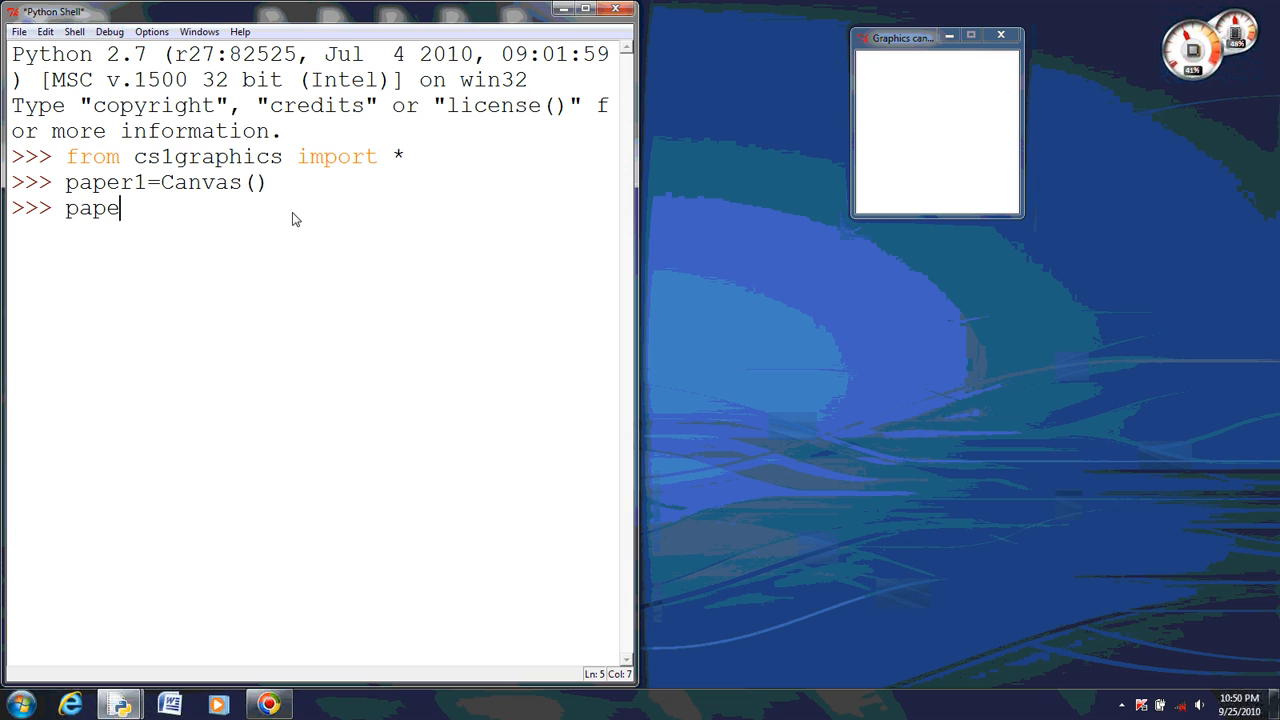
type("r2")
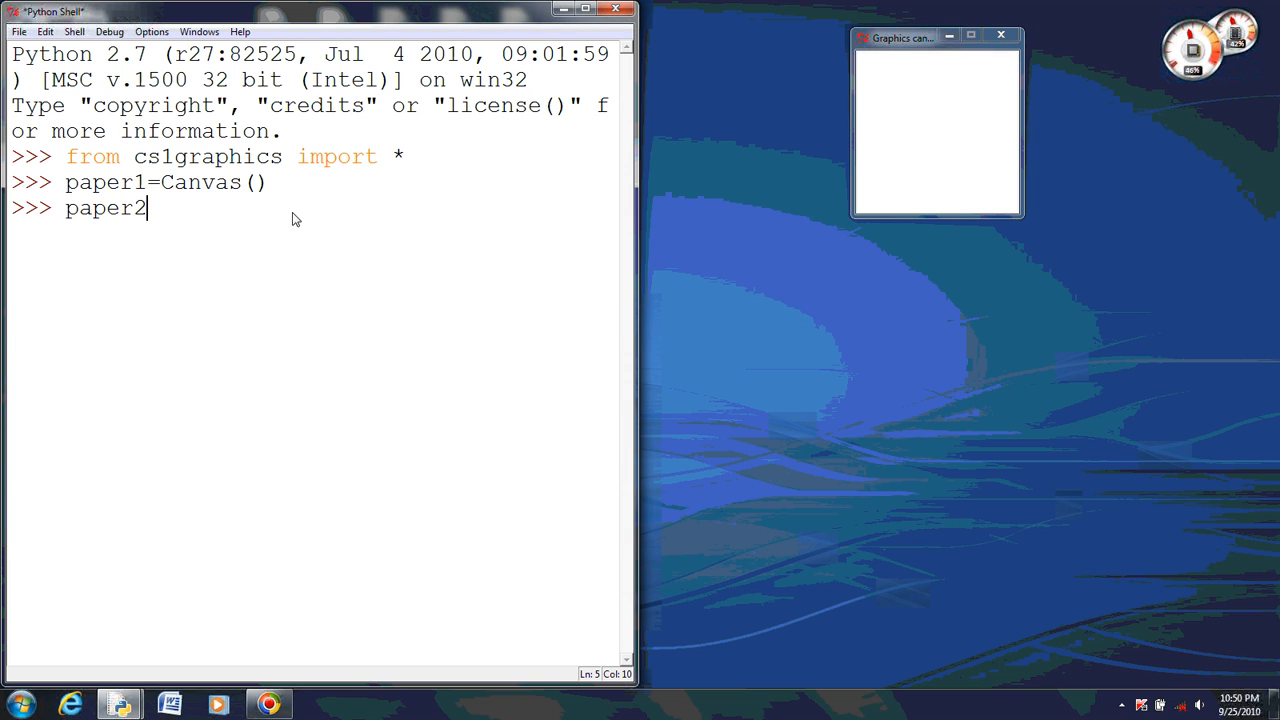
type("=")
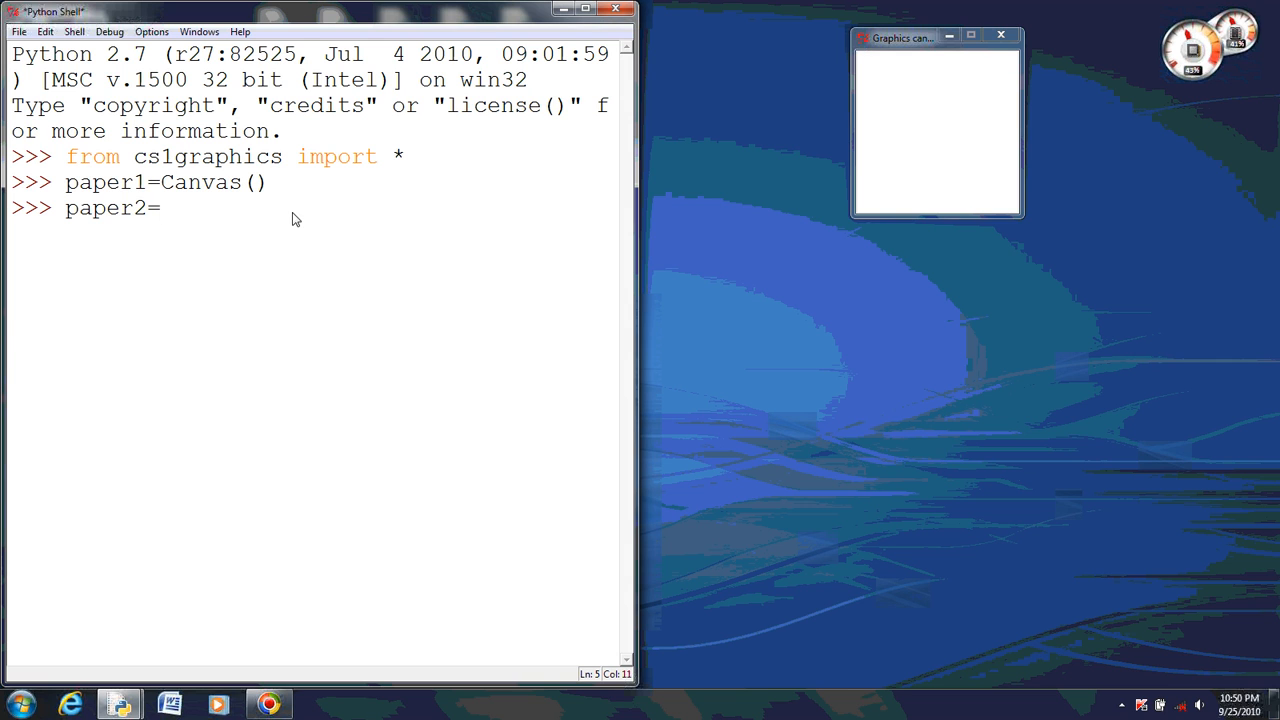
type("Can")
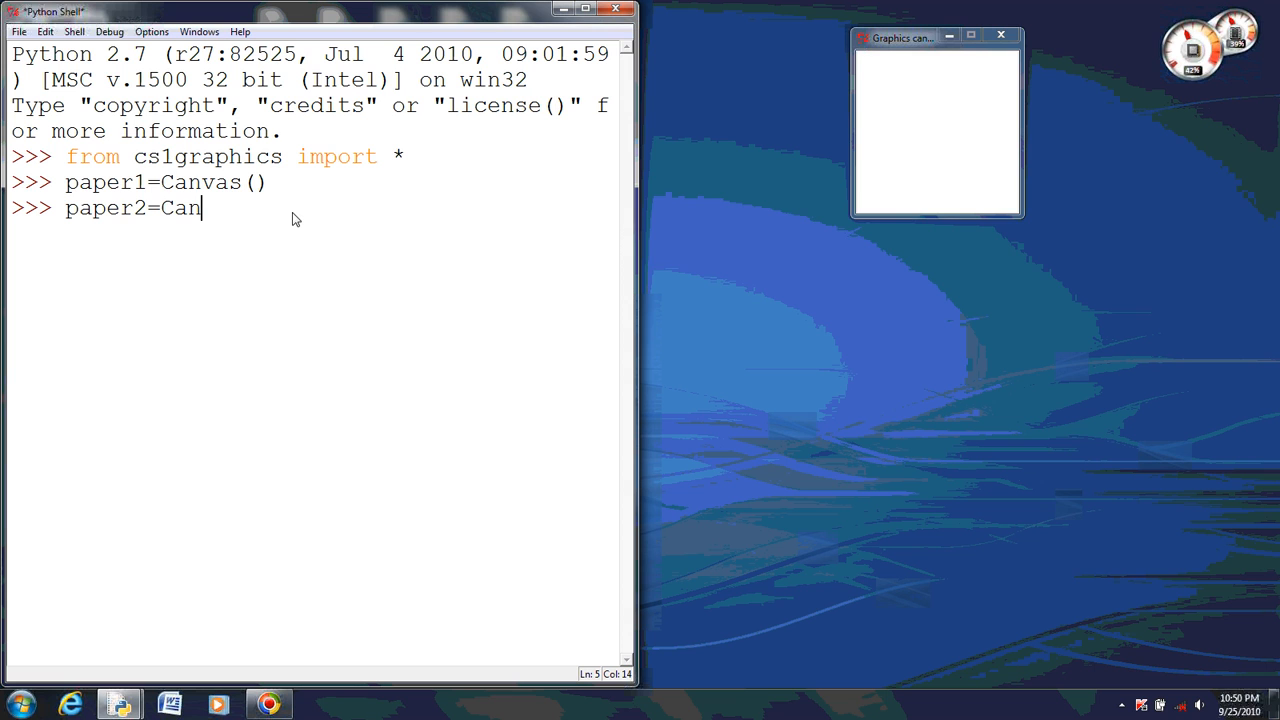
type("vas(")
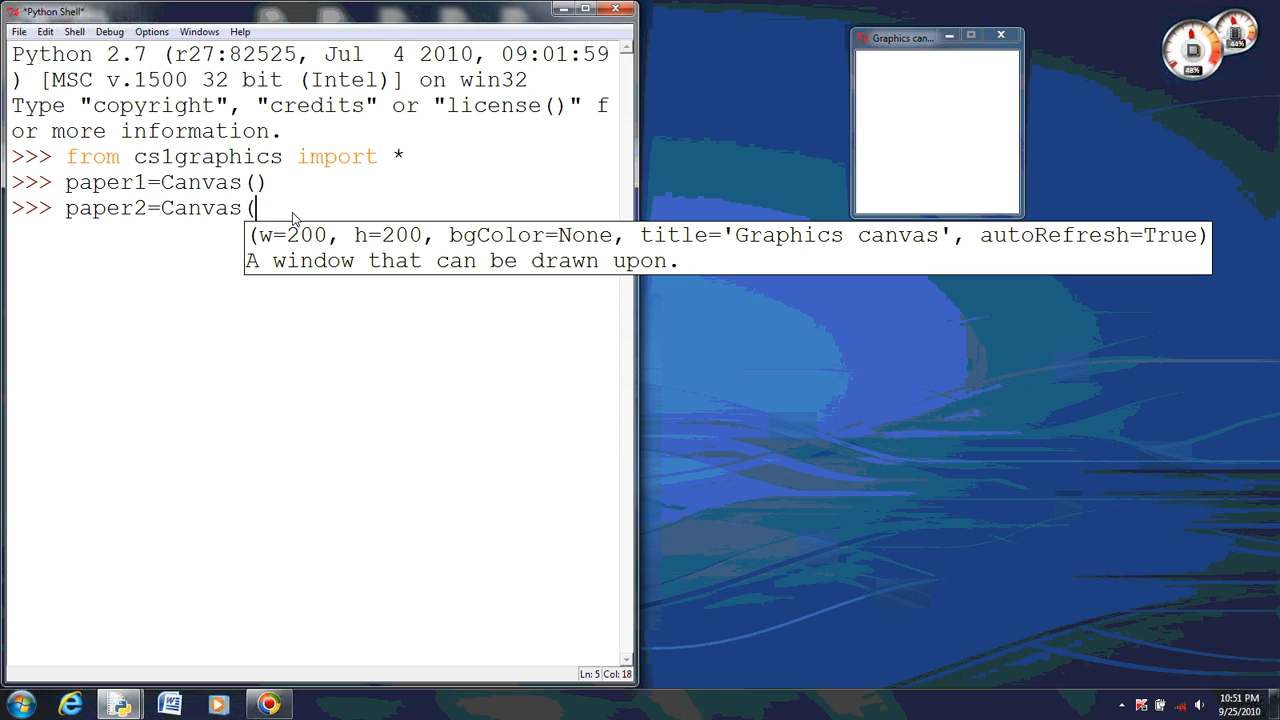
type("4")
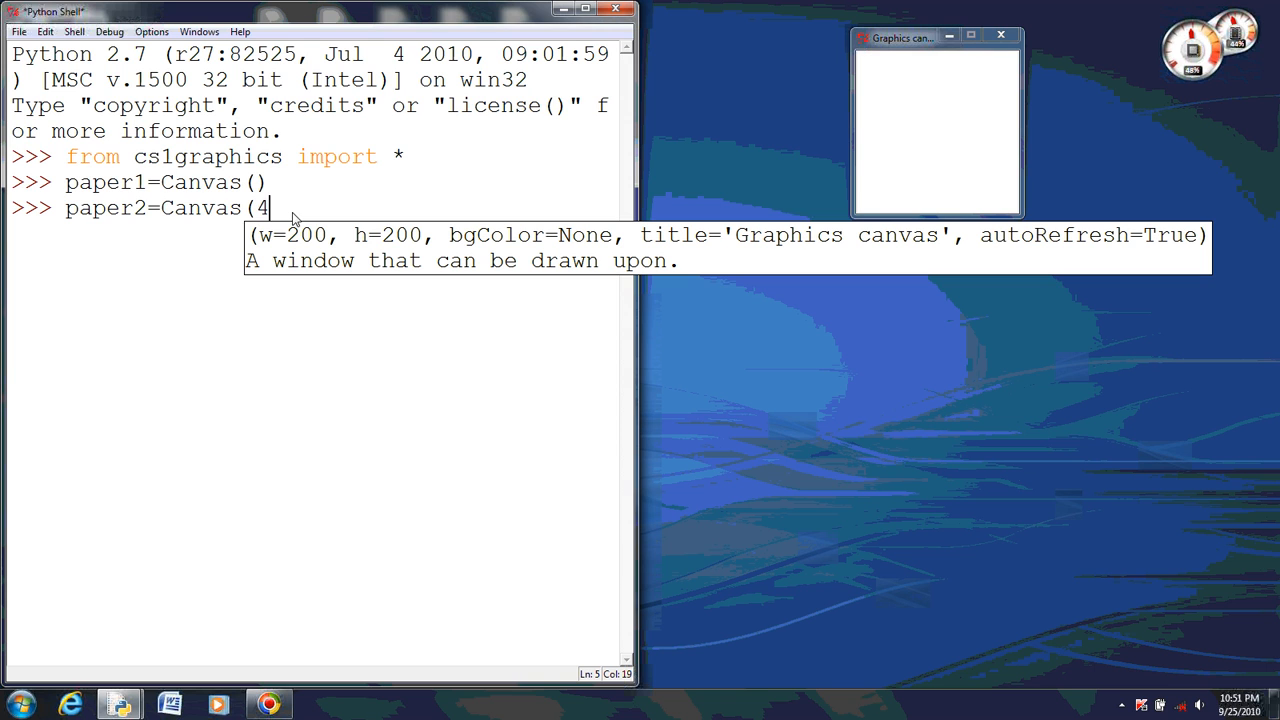
type("00,400")
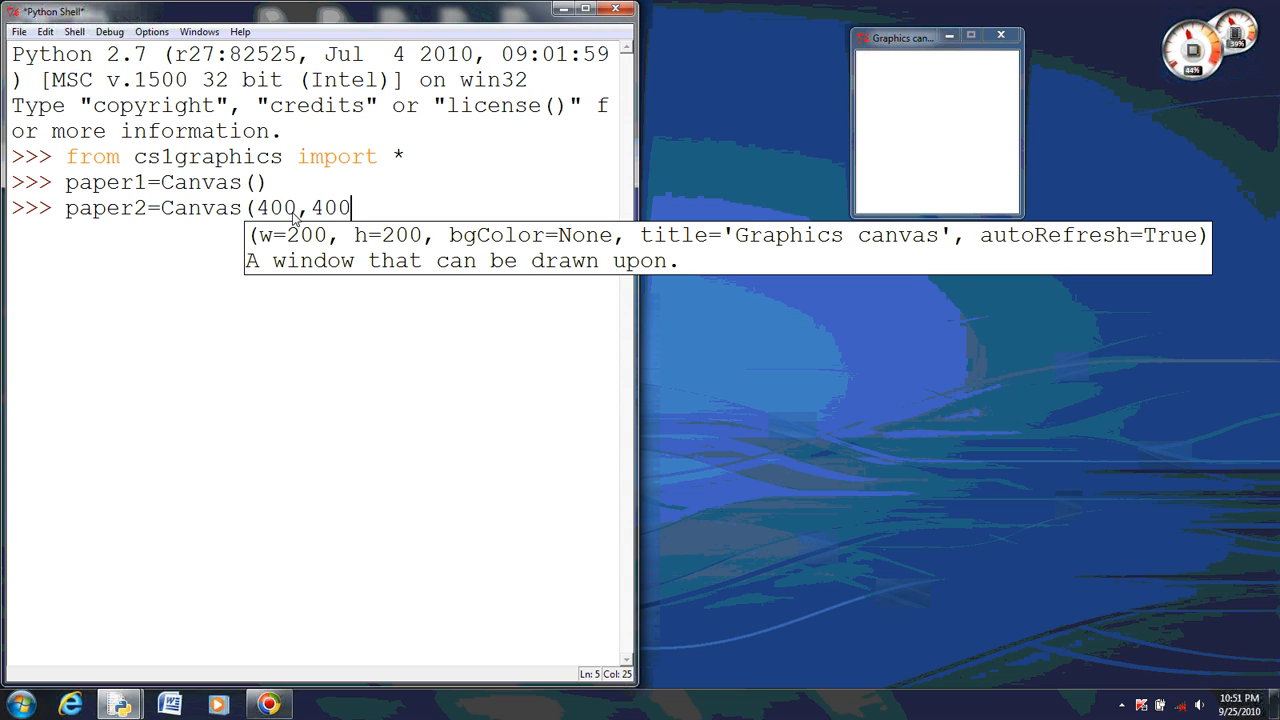
type(")")
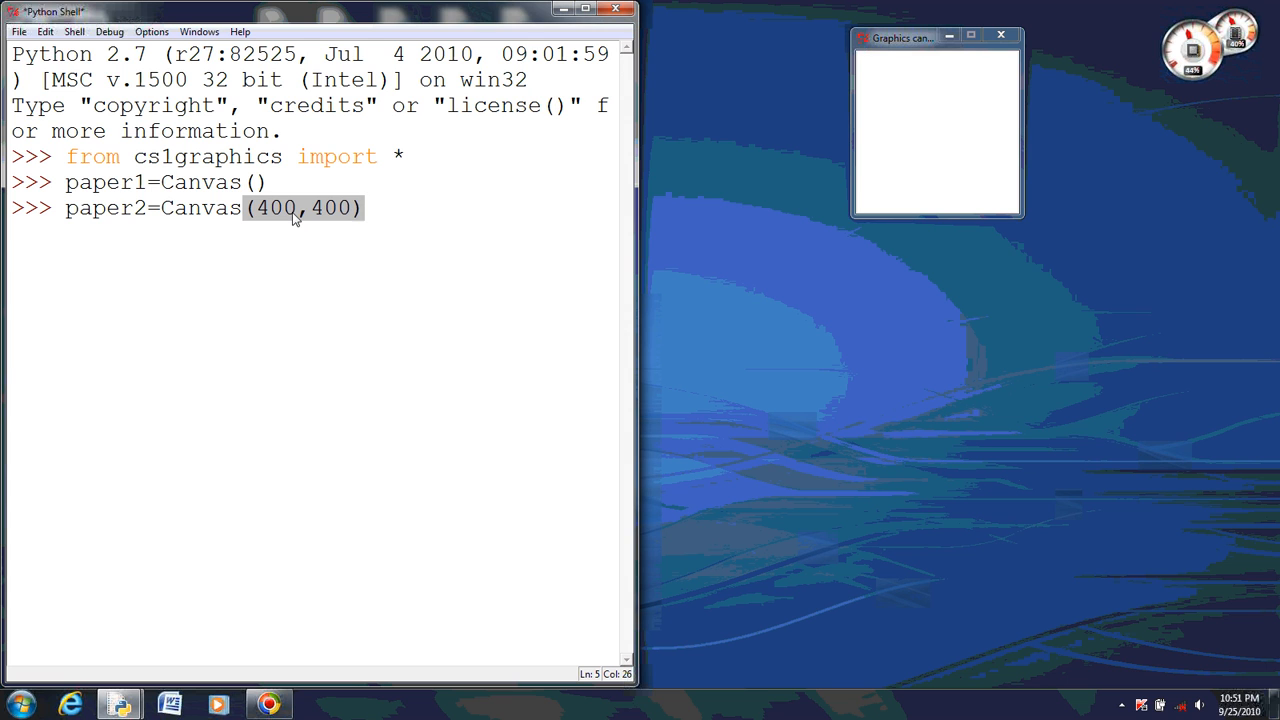
key("Return")
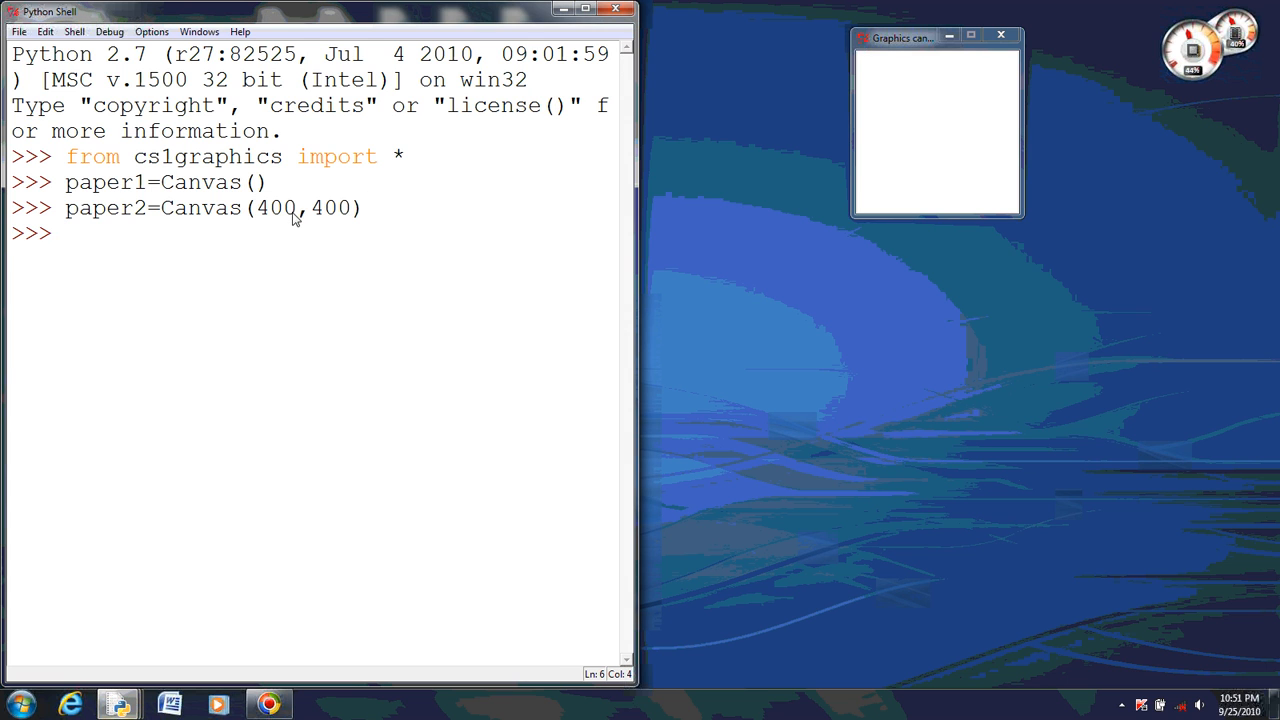
mouse_move(117, 705)
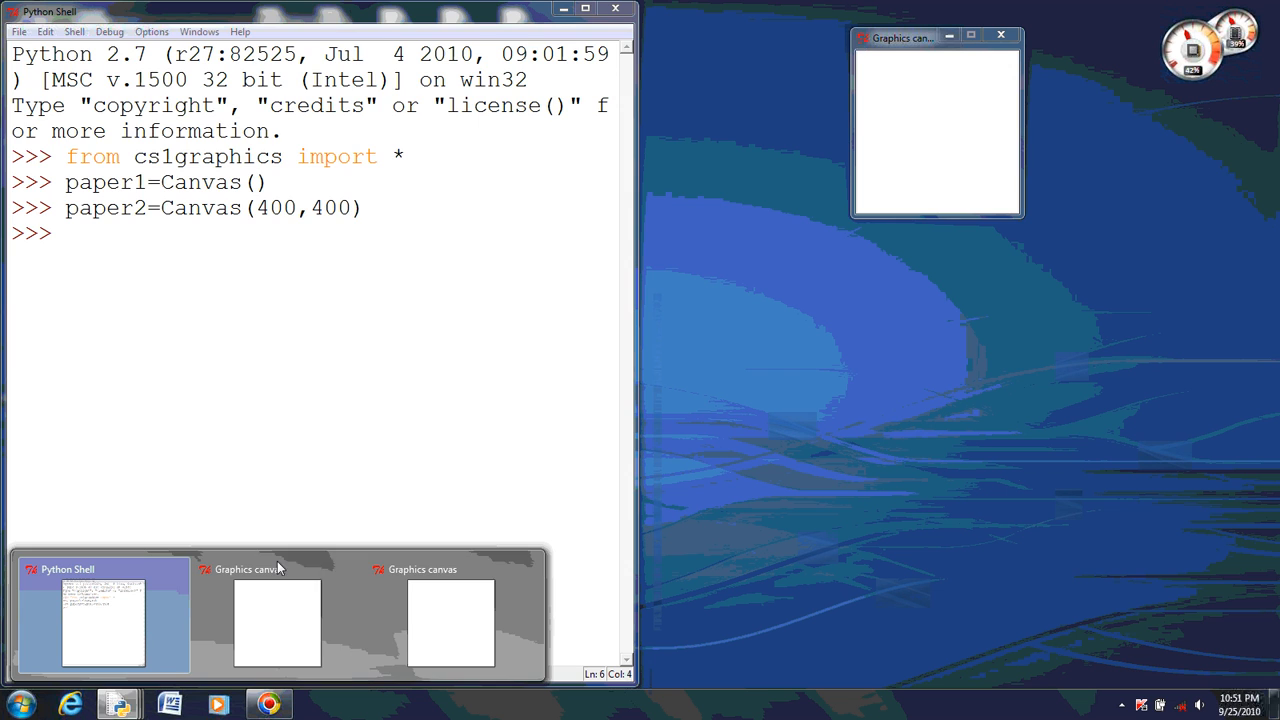
left_click(277, 622)
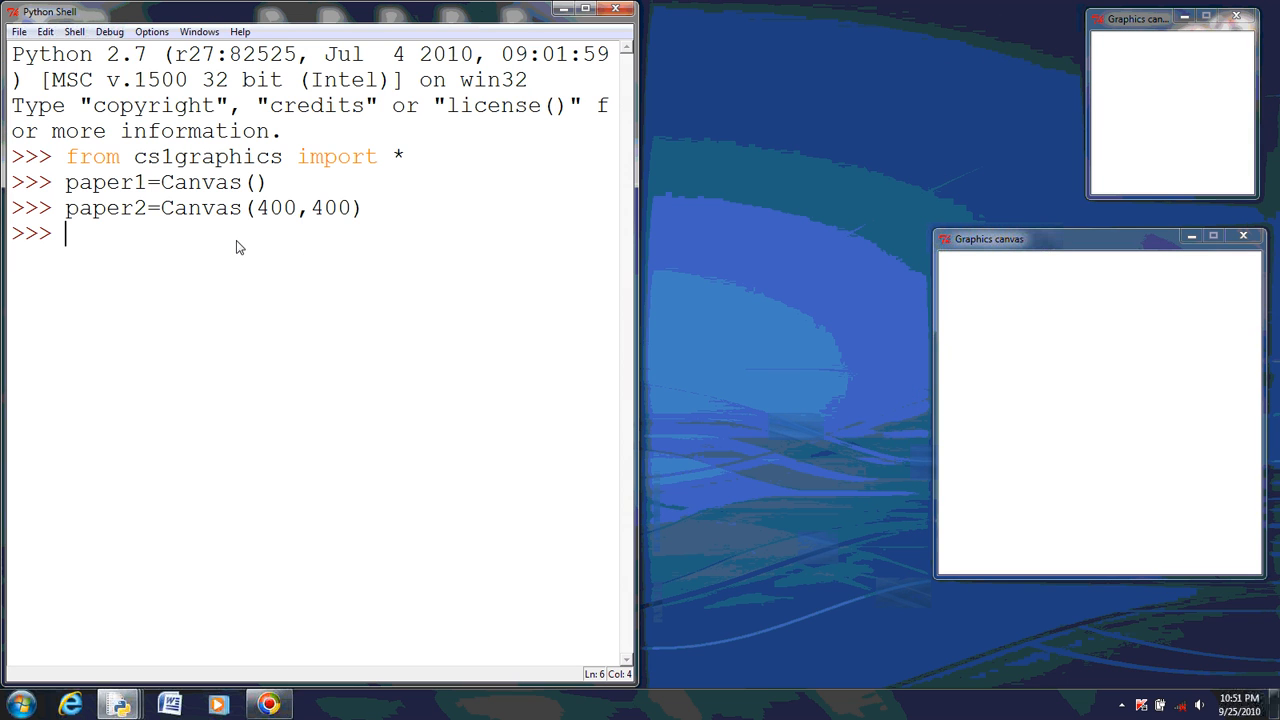
mouse_move(225, 285)
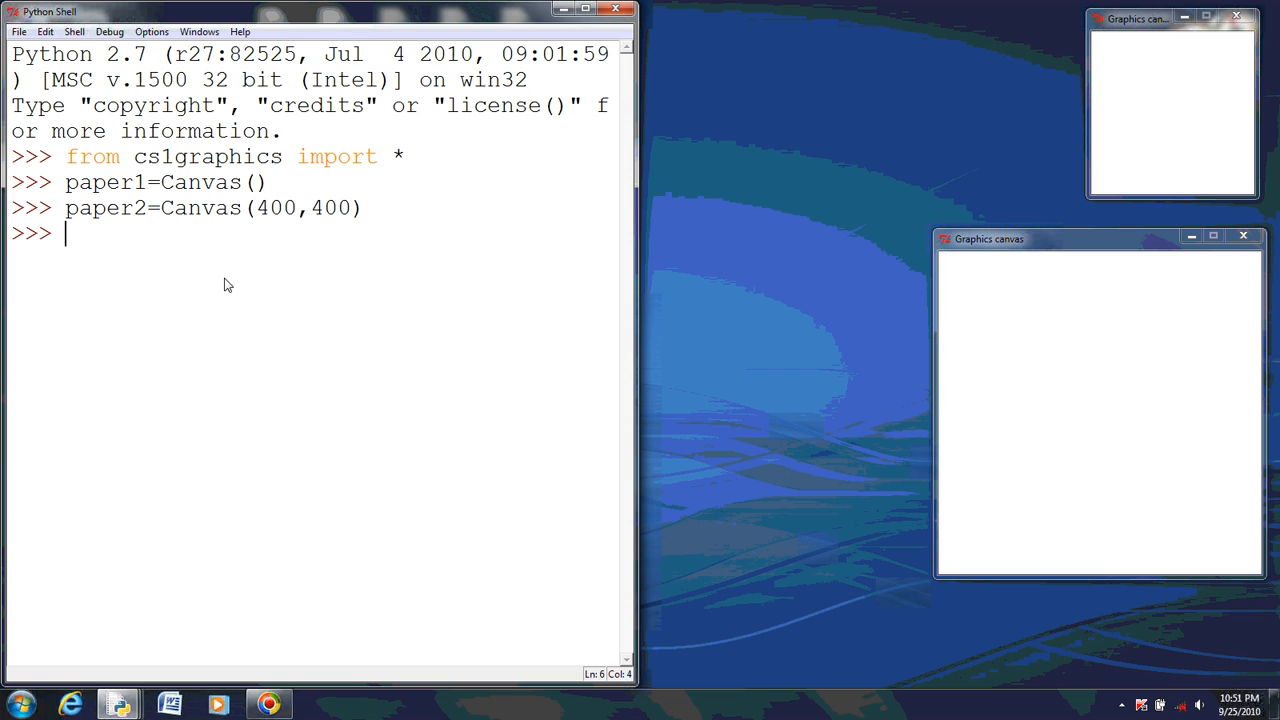
Step: Create paper3 with Canvas(500,500,'Red','My canvas') and show the red window
type("paper")
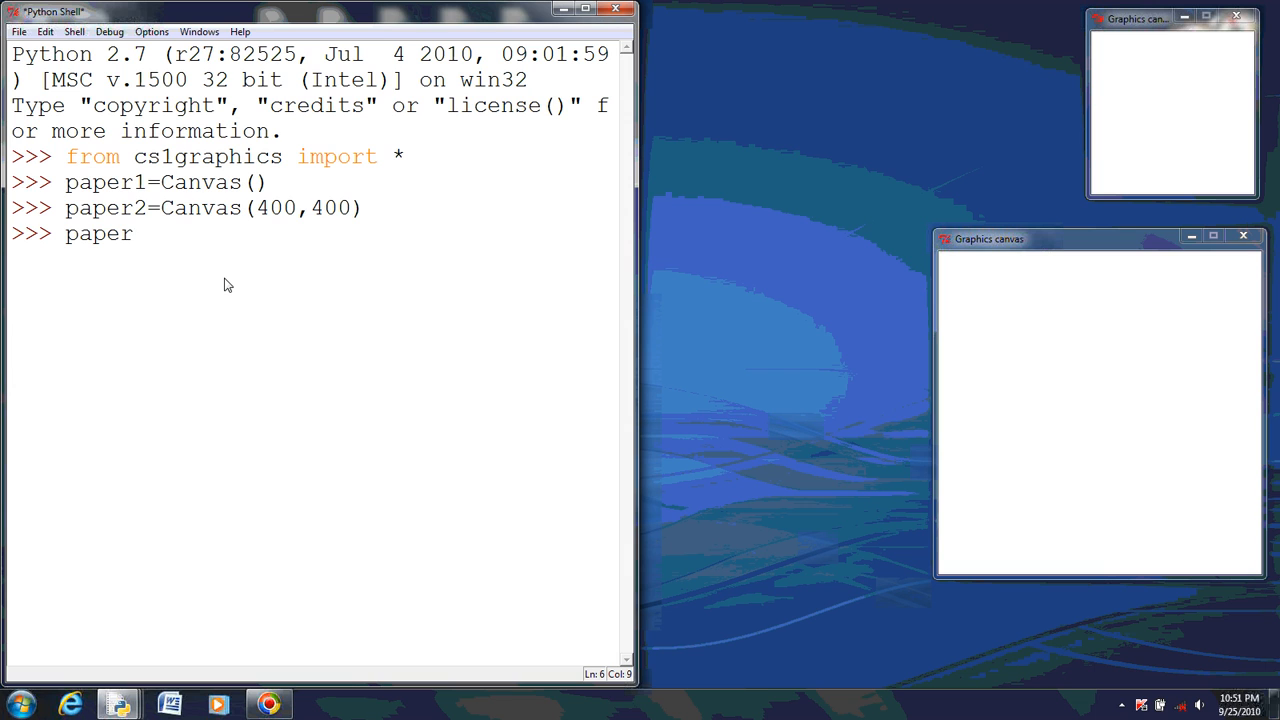
type("3=")
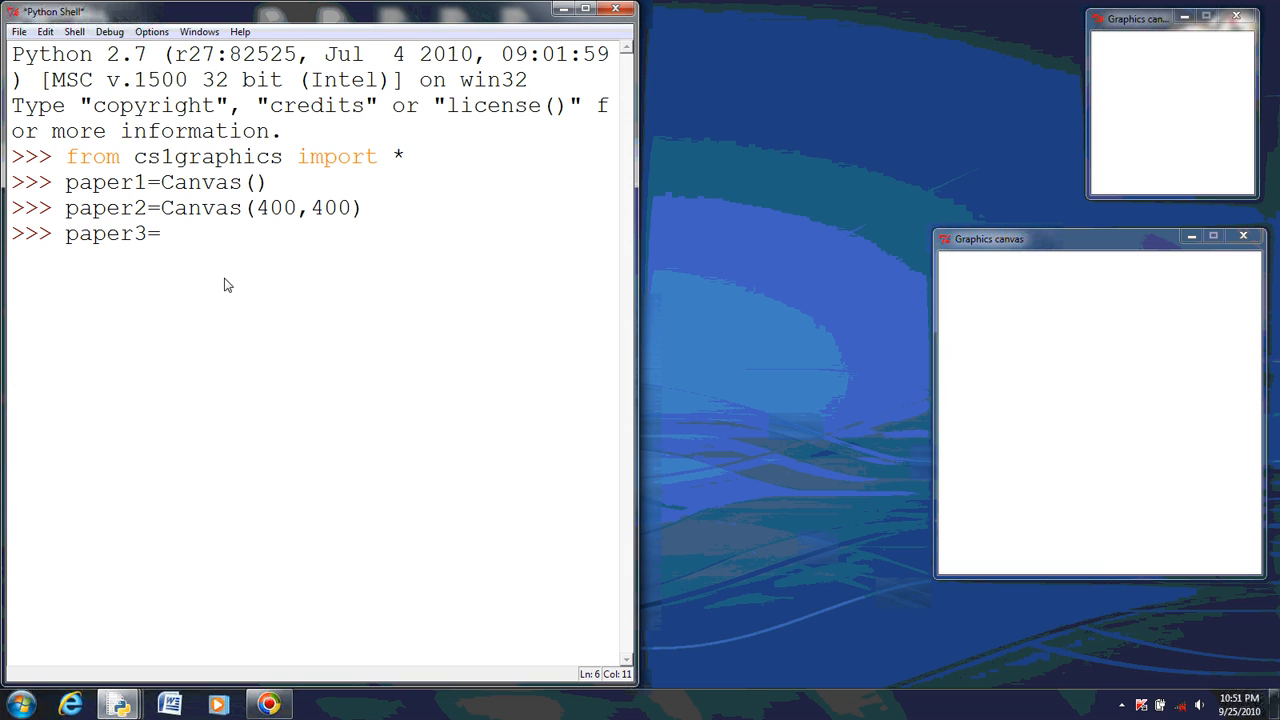
type("canva")
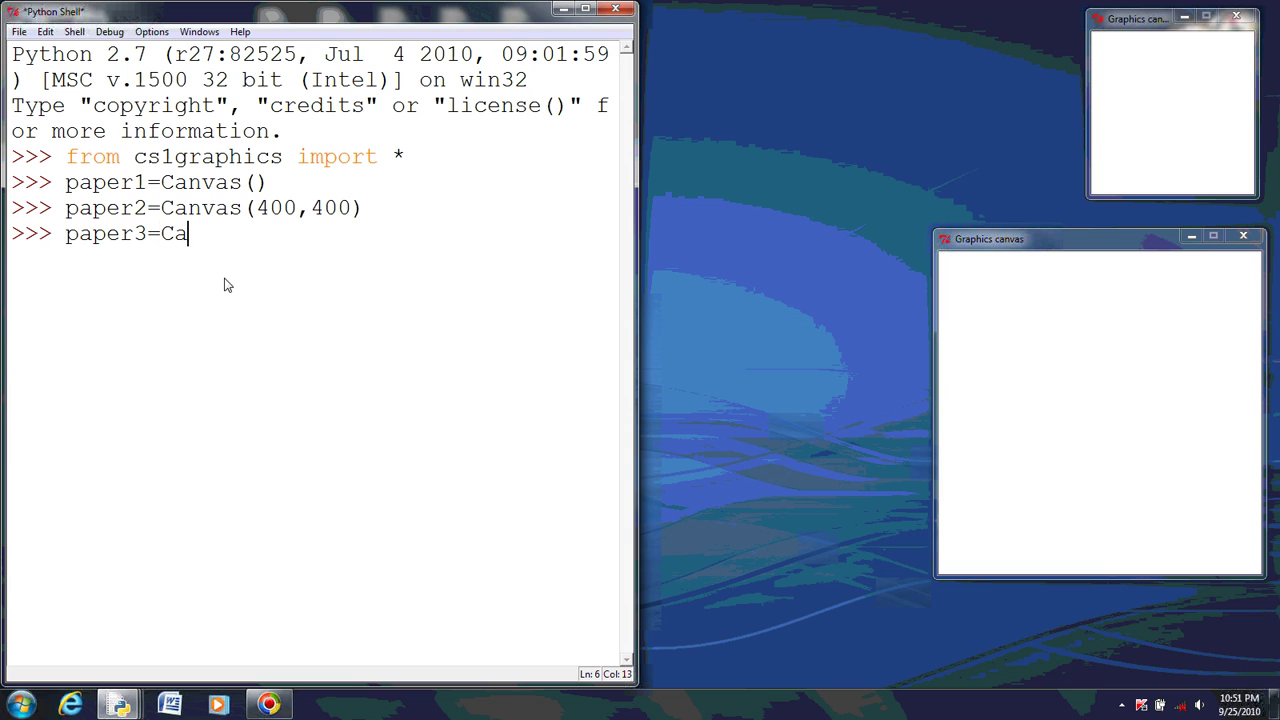
type("nvas(")
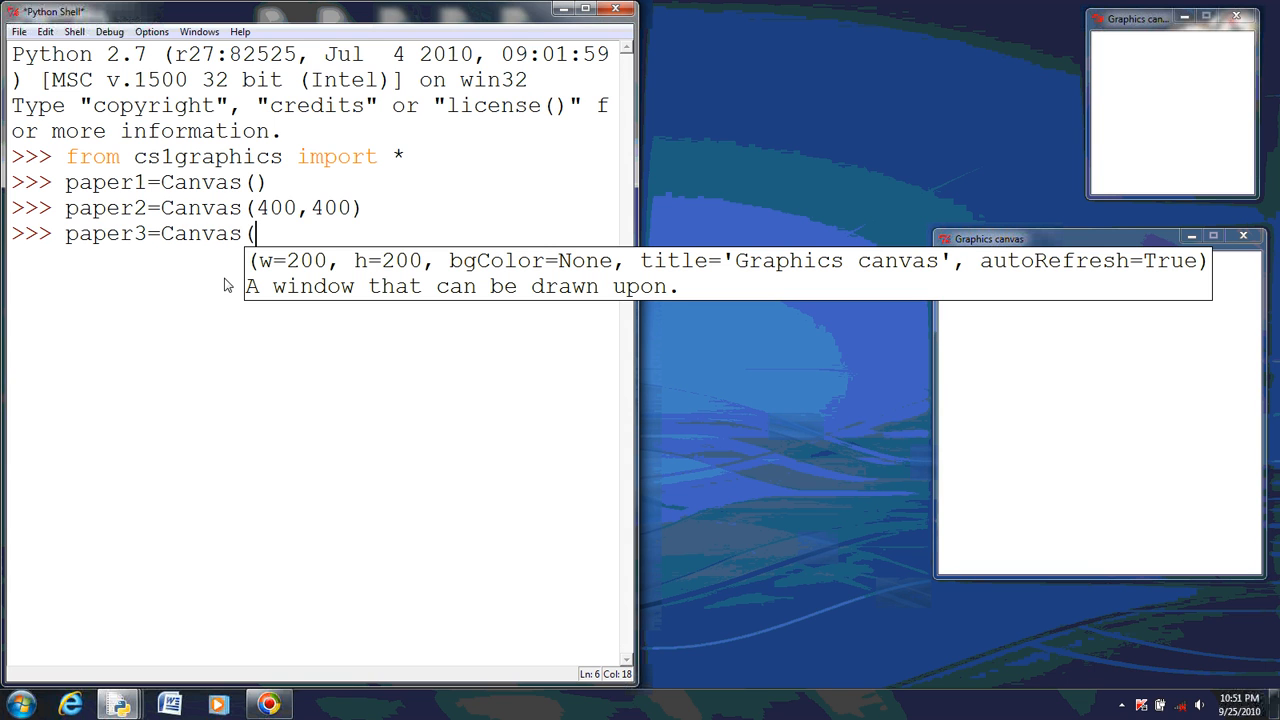
type("500")
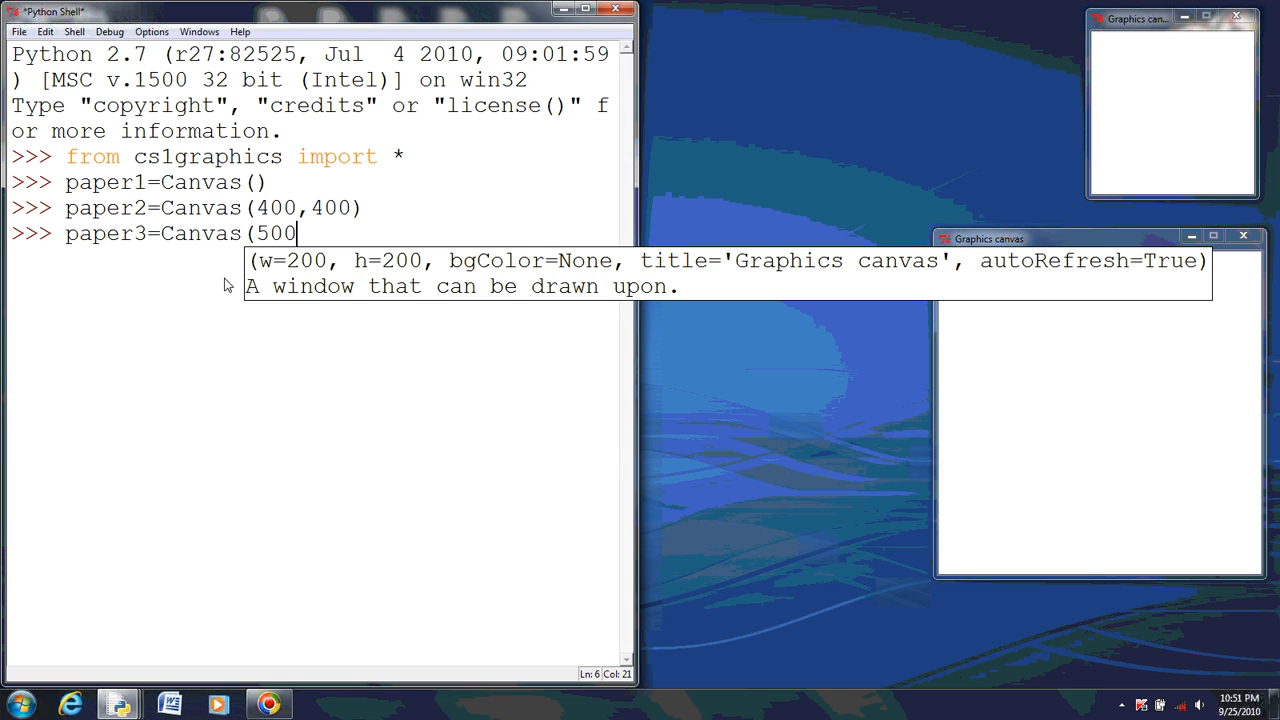
type(",500,")
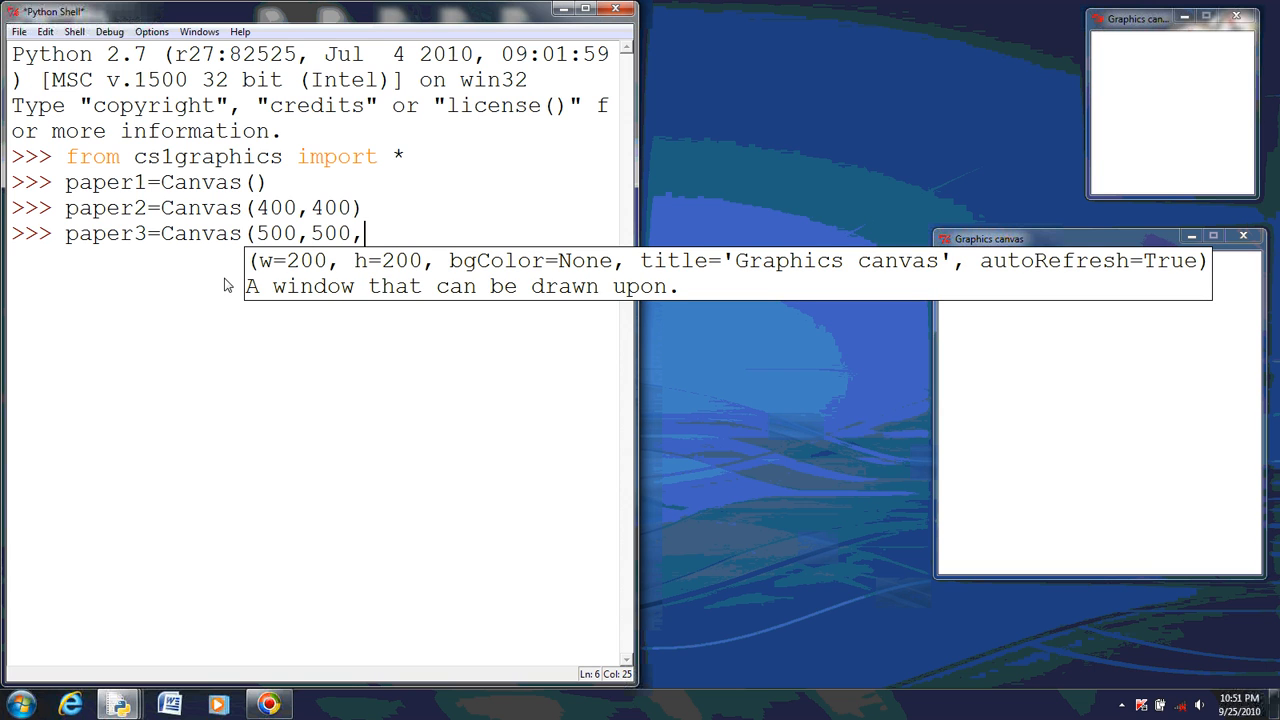
type("'")
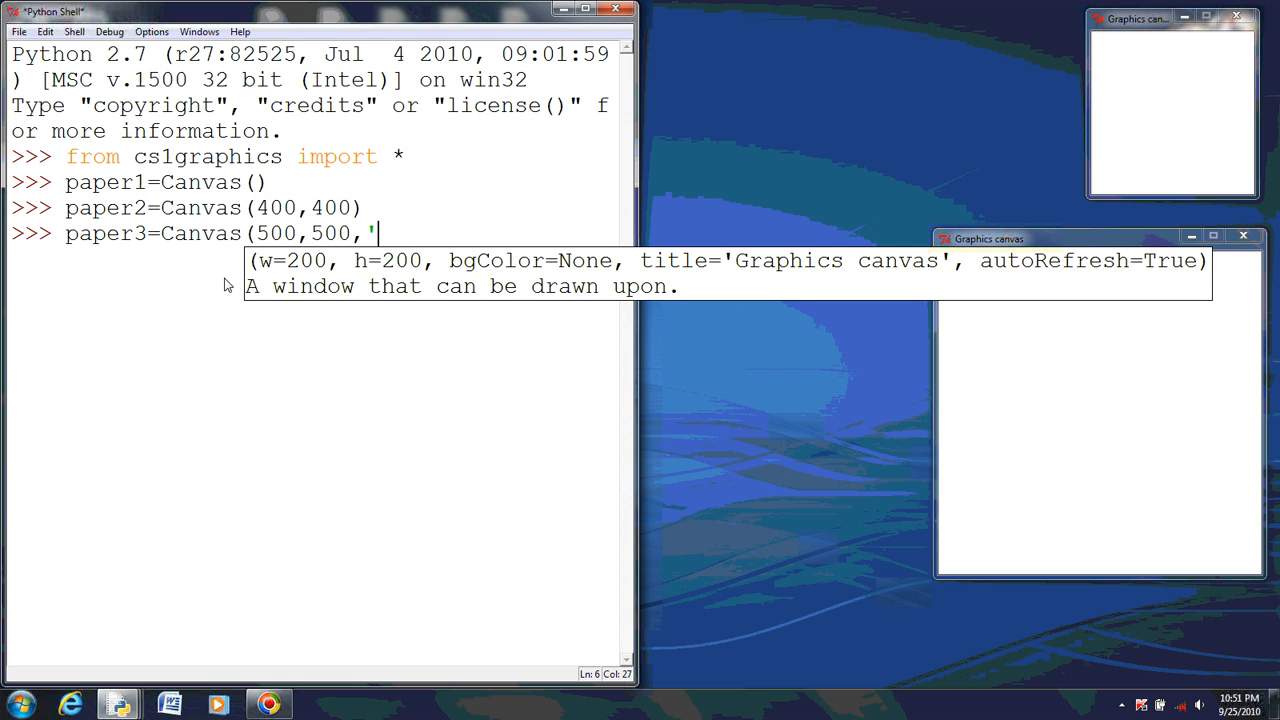
type("Red'")
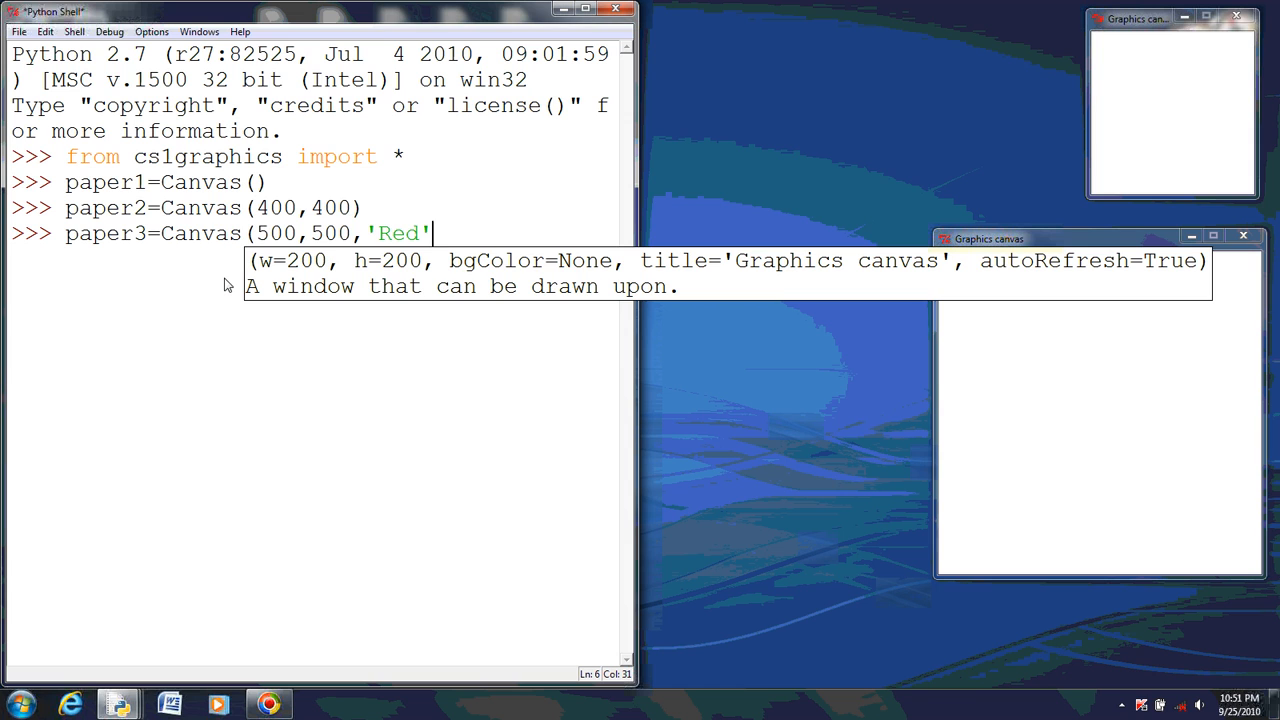
type(",")
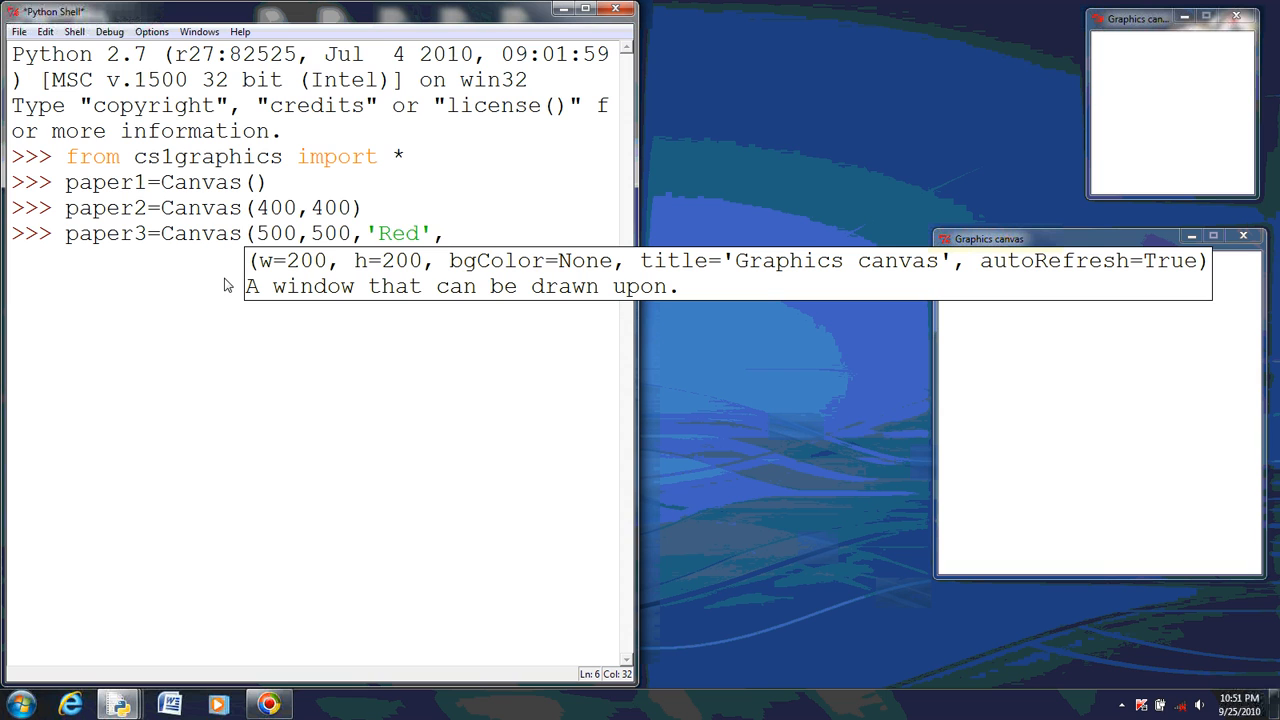
type("'M")
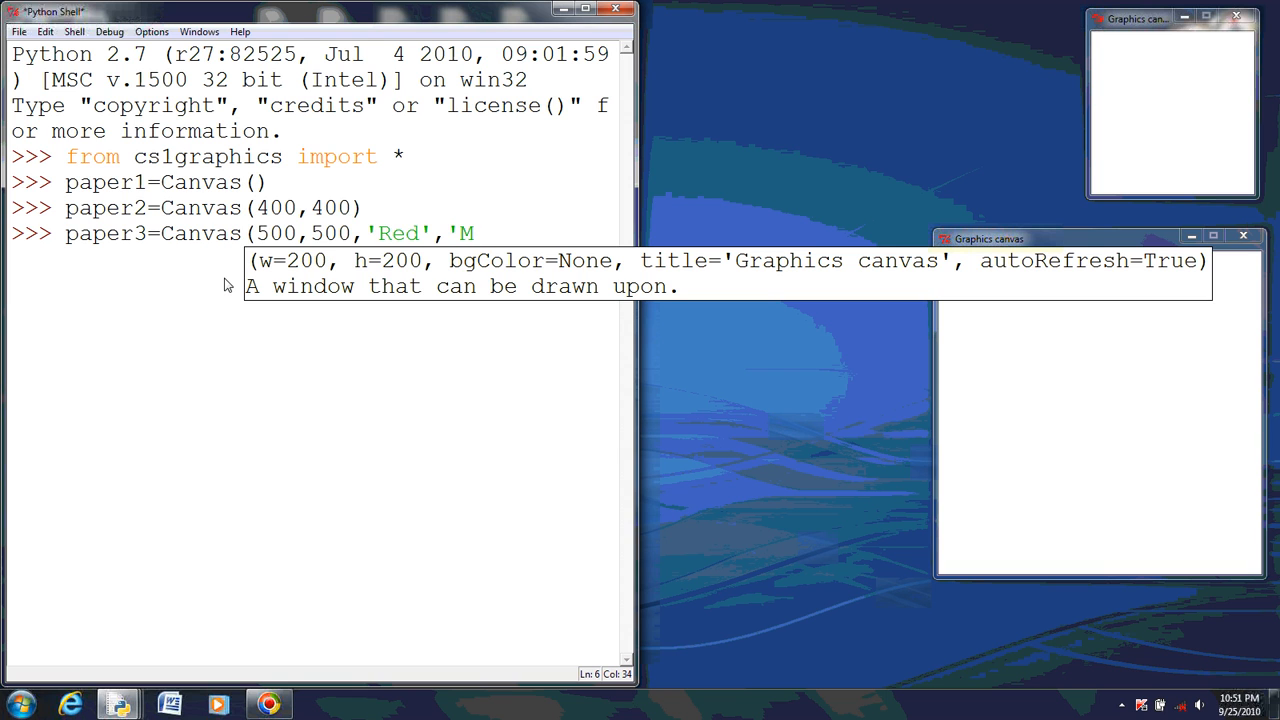
type("y canvas")
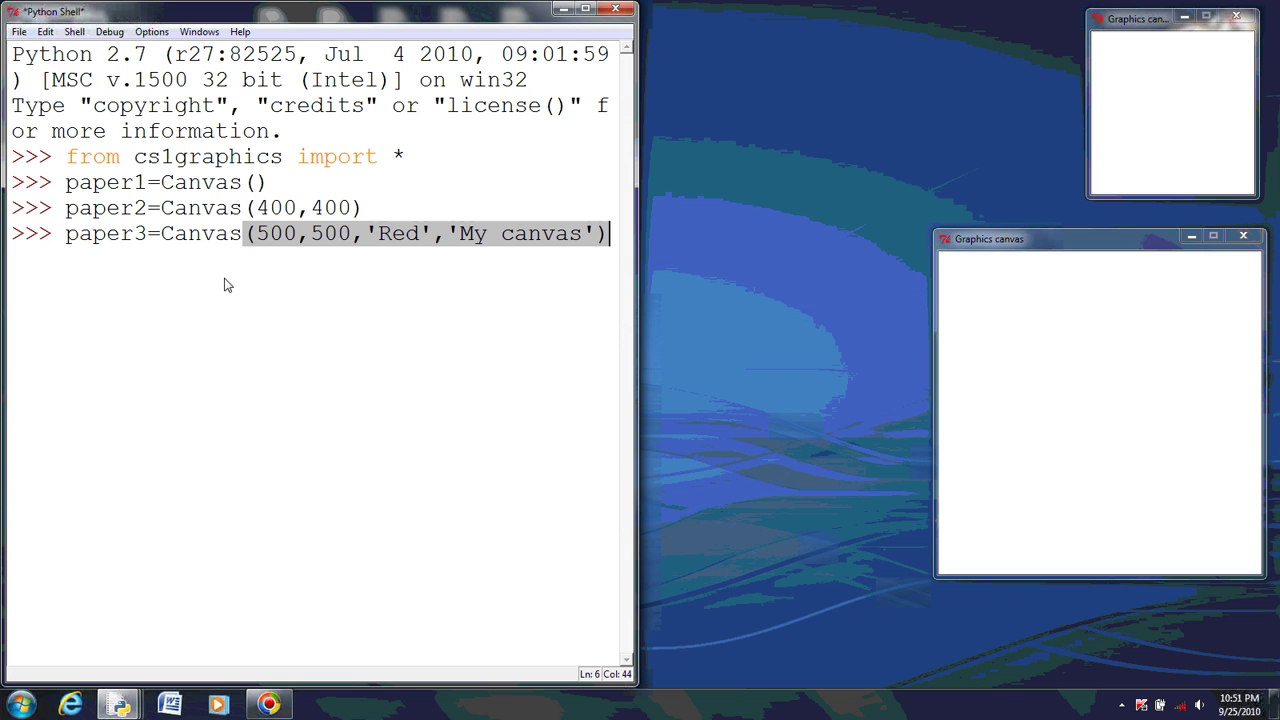
key("Return")
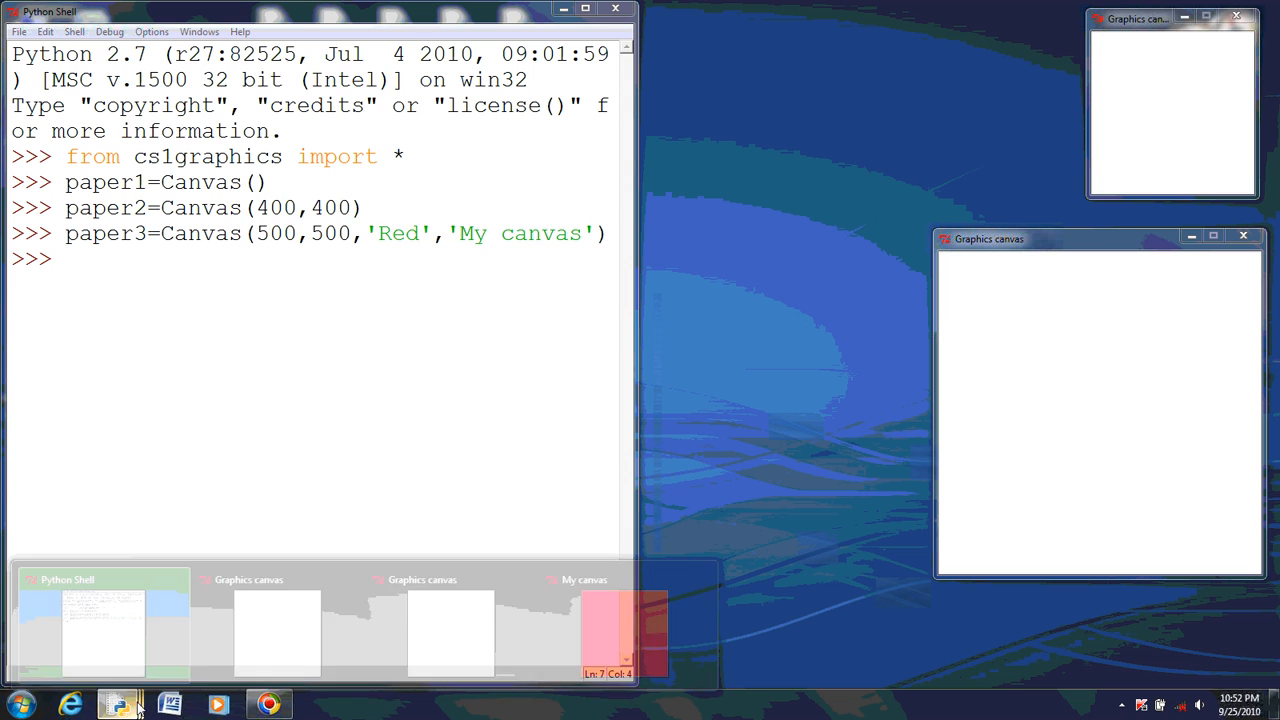
left_click(623, 630)
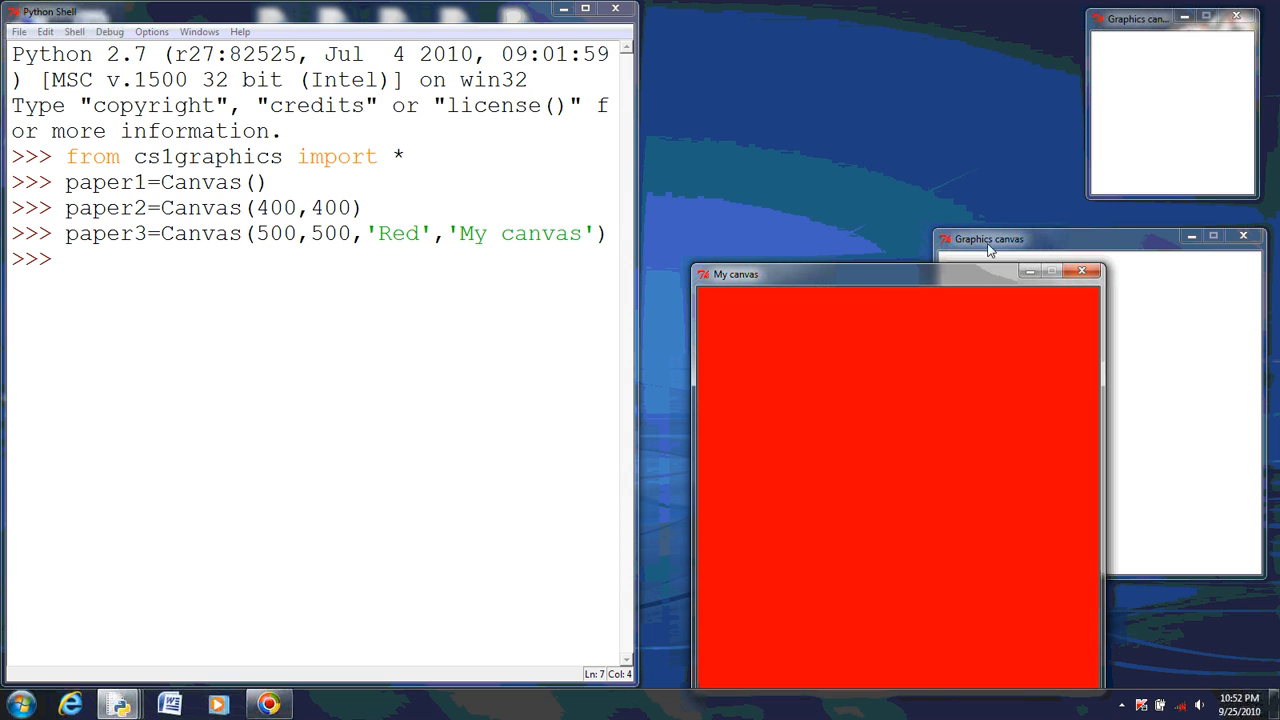
mouse_move(968, 239)
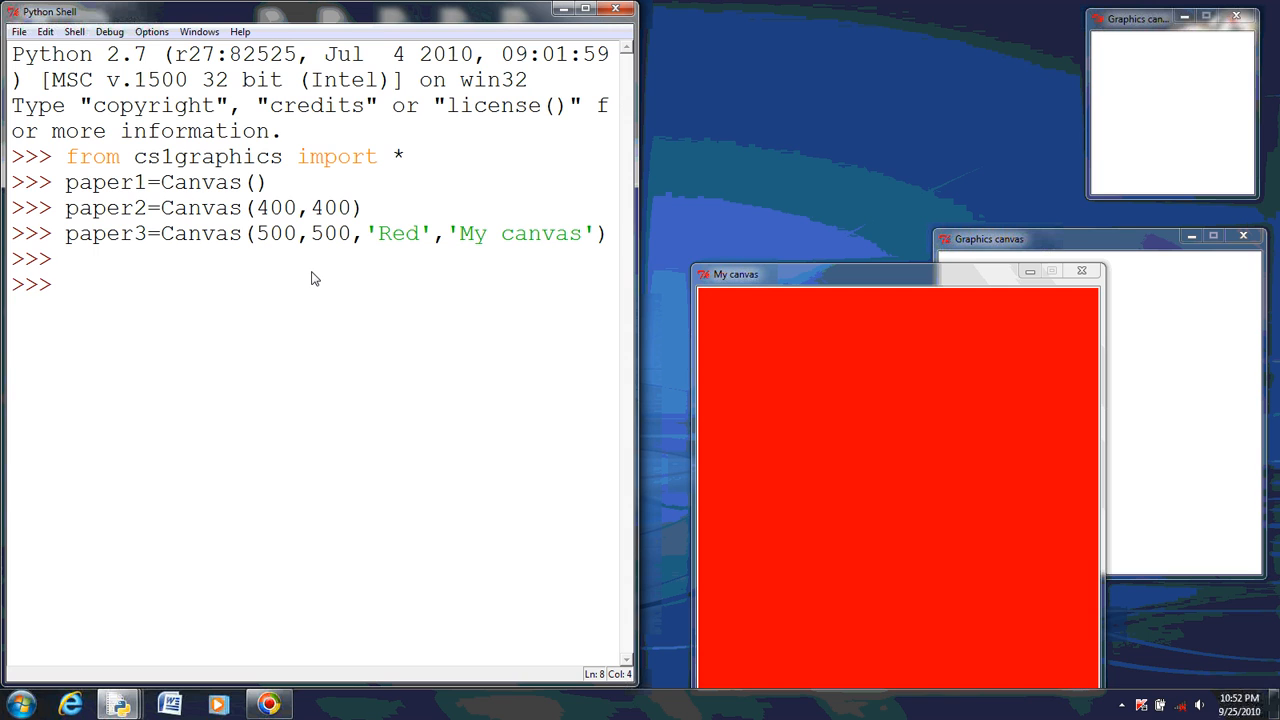
Step: Query paper1's width with paper1.getWidth(), which returns 200
type("pa")
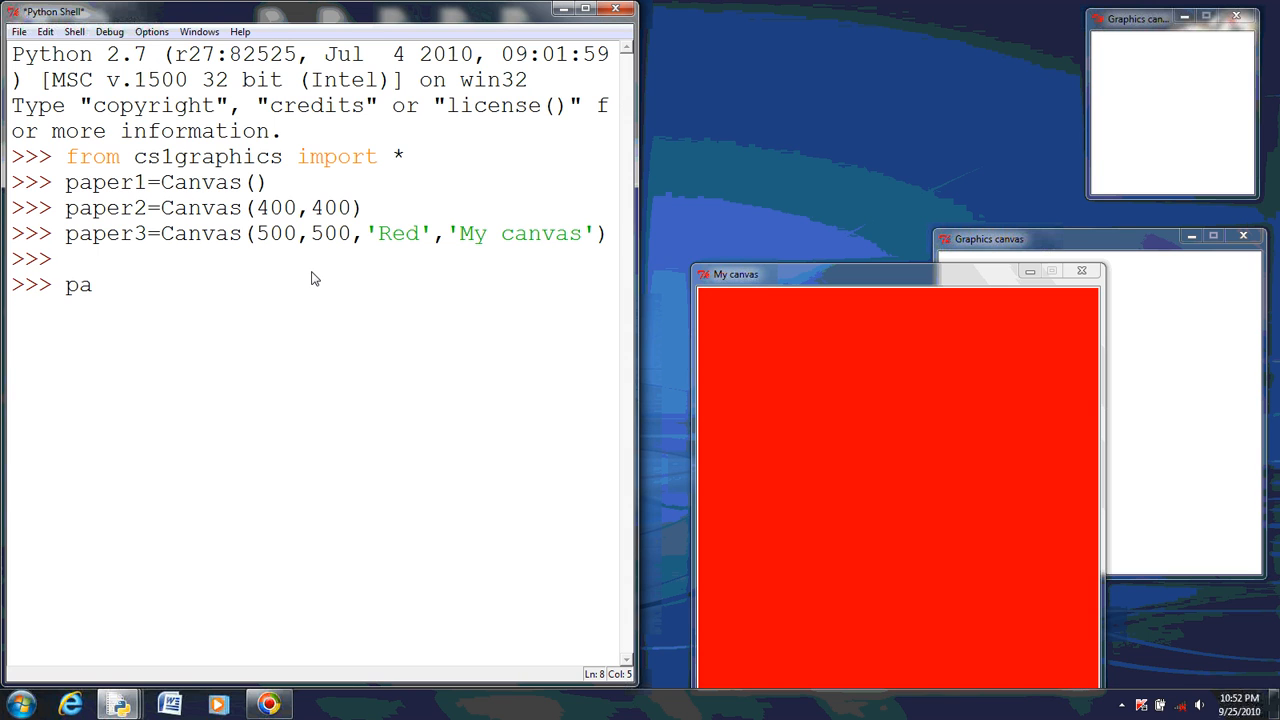
type("per1")
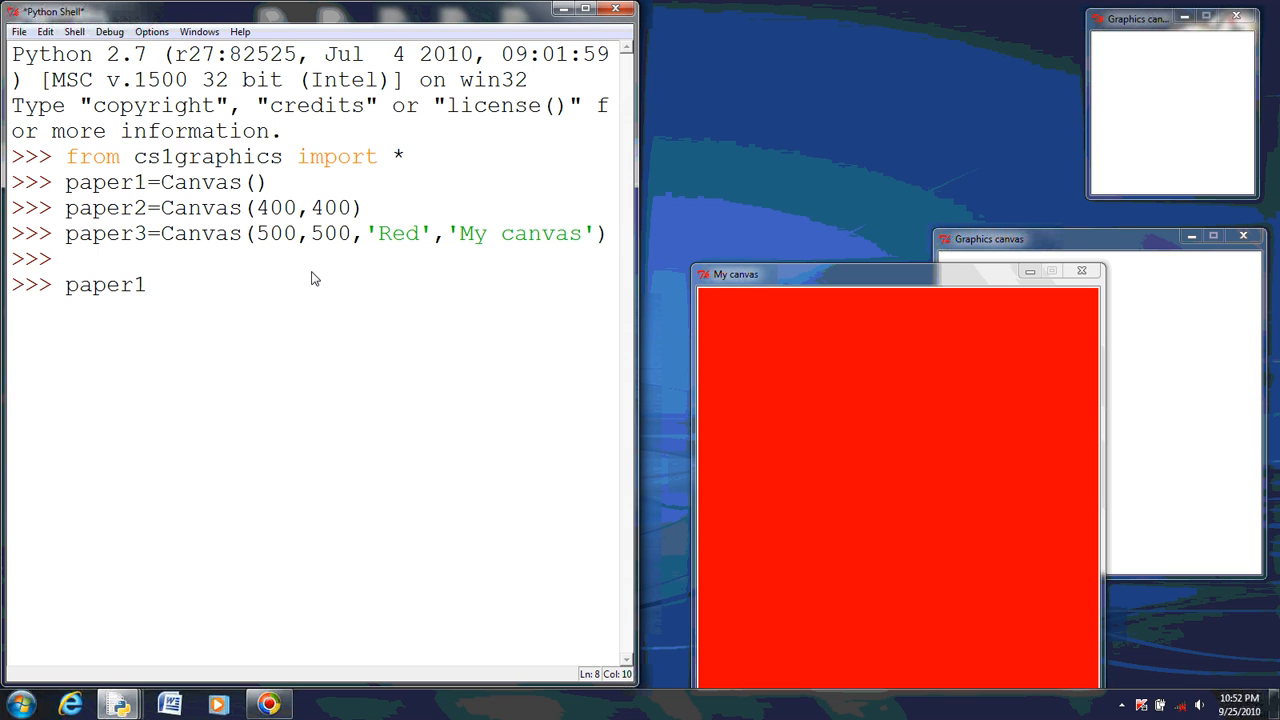
type(".")
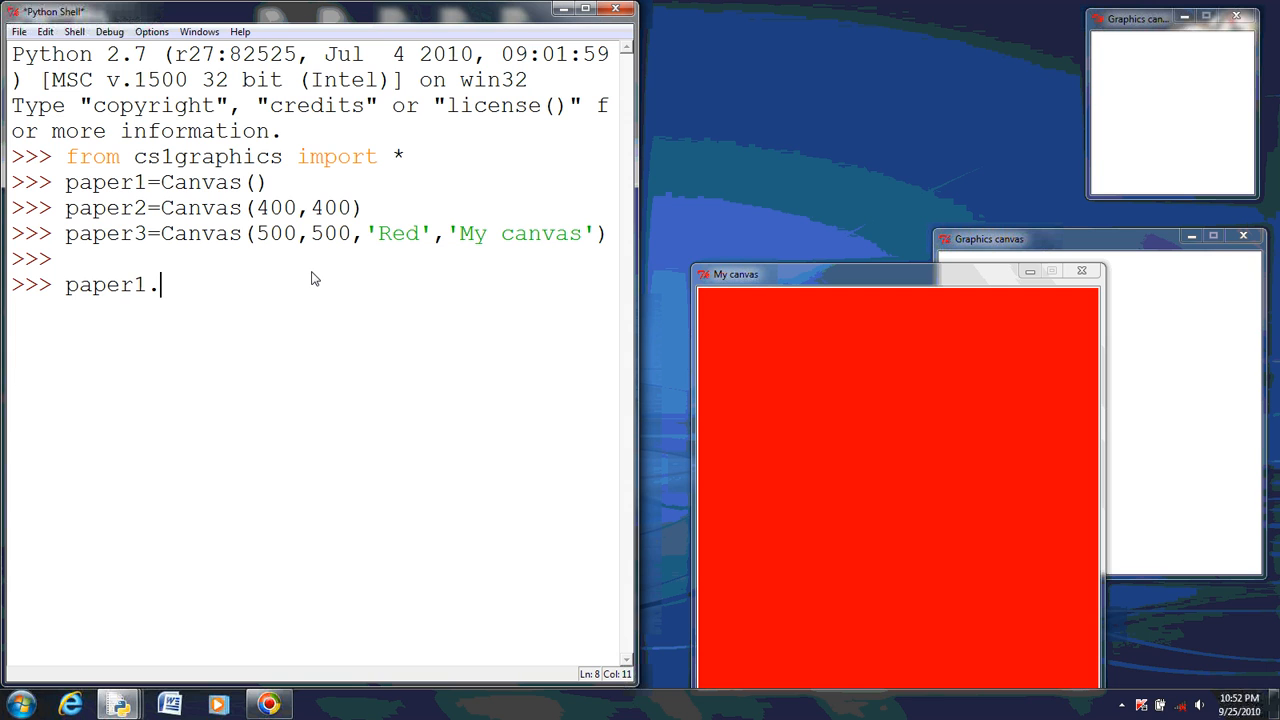
type("getWidth")
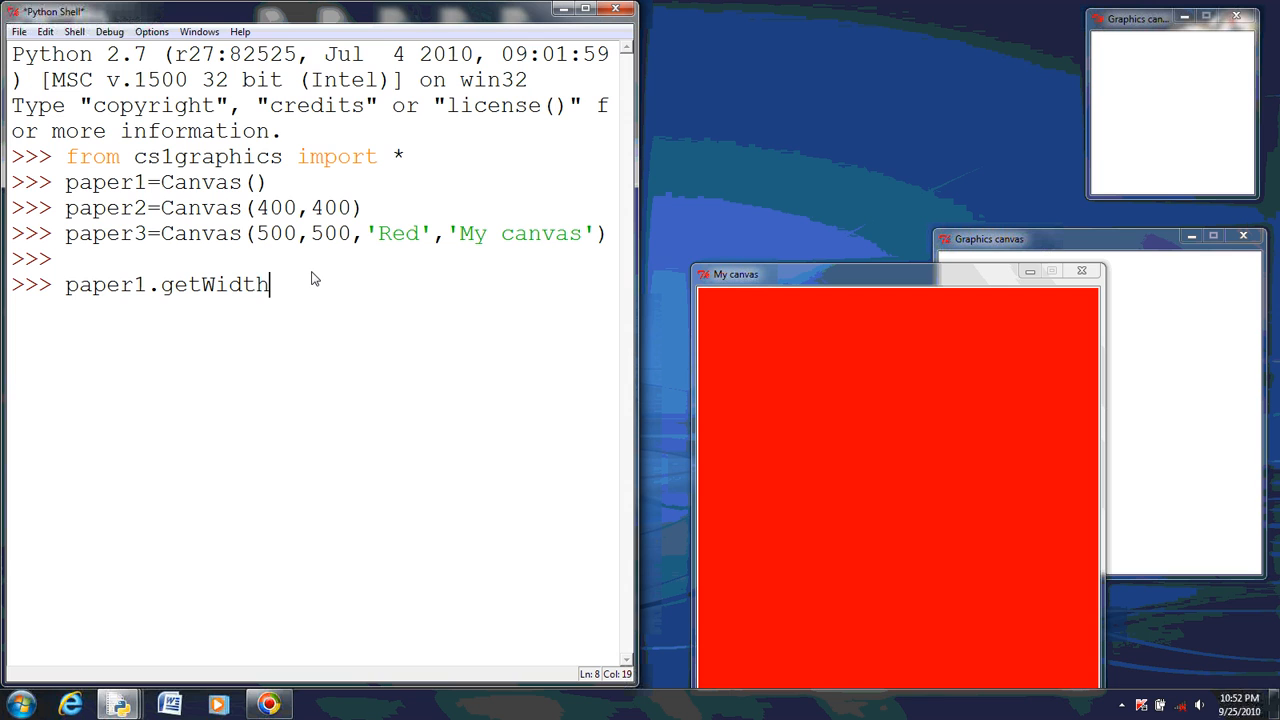
type("()")
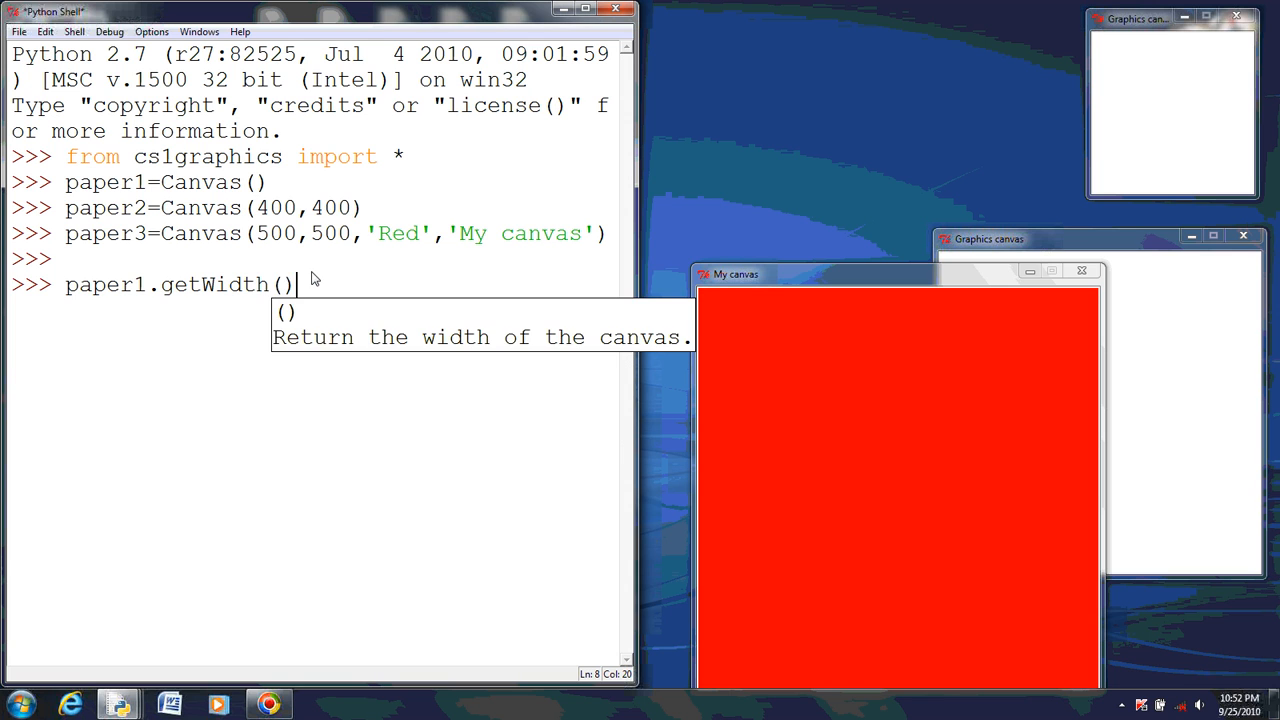
key("Return")
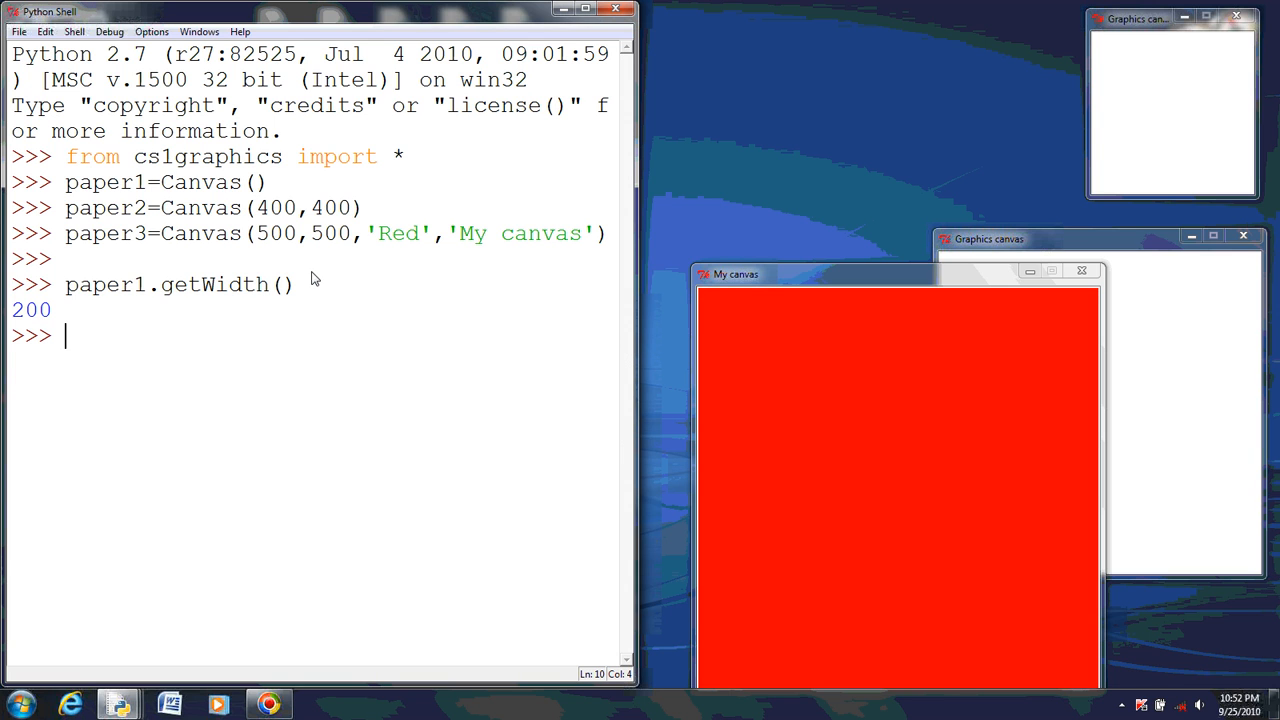
mouse_move(400, 303)
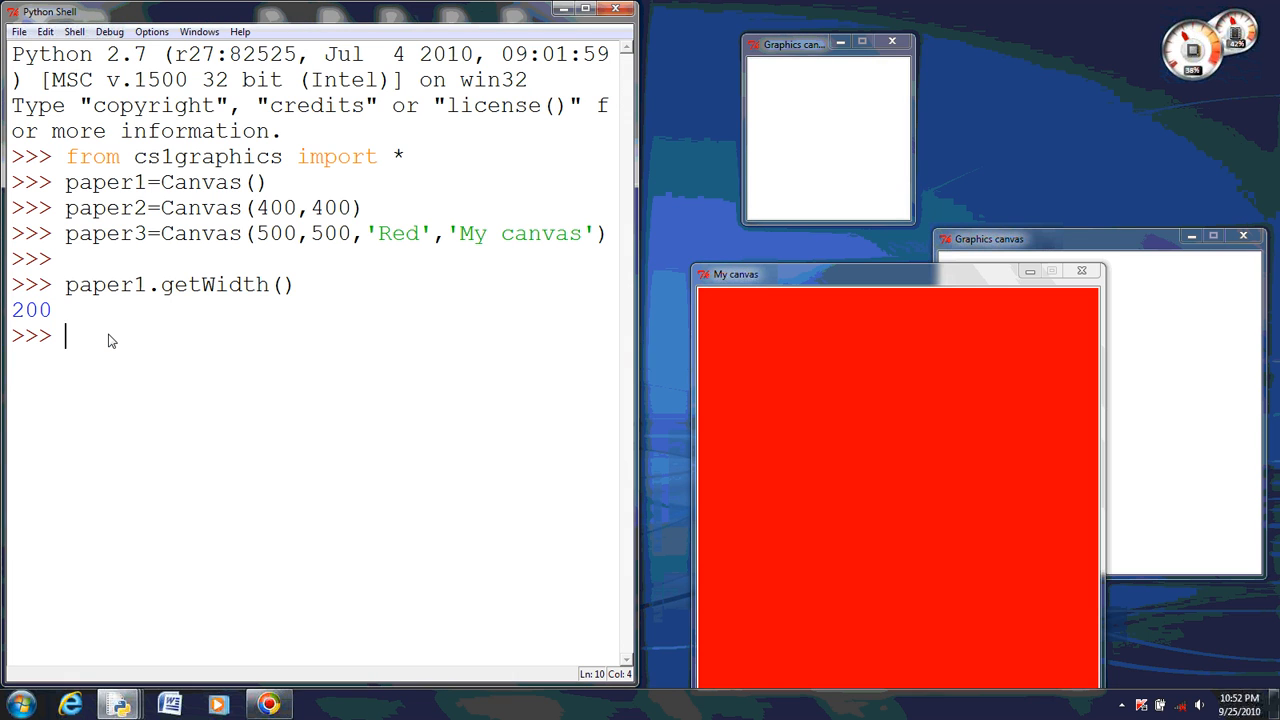
Step: Query paper1's height with paper1.getHeight(), which returns 200
type("paper")
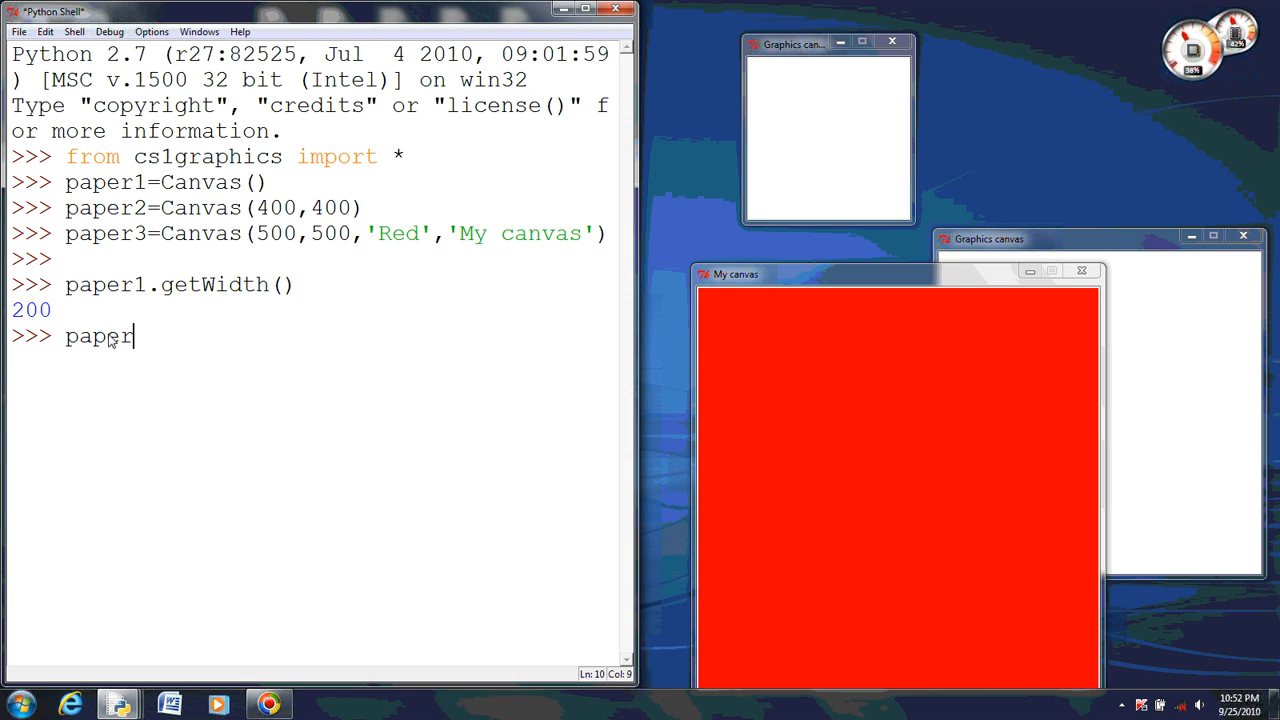
type("1.get")
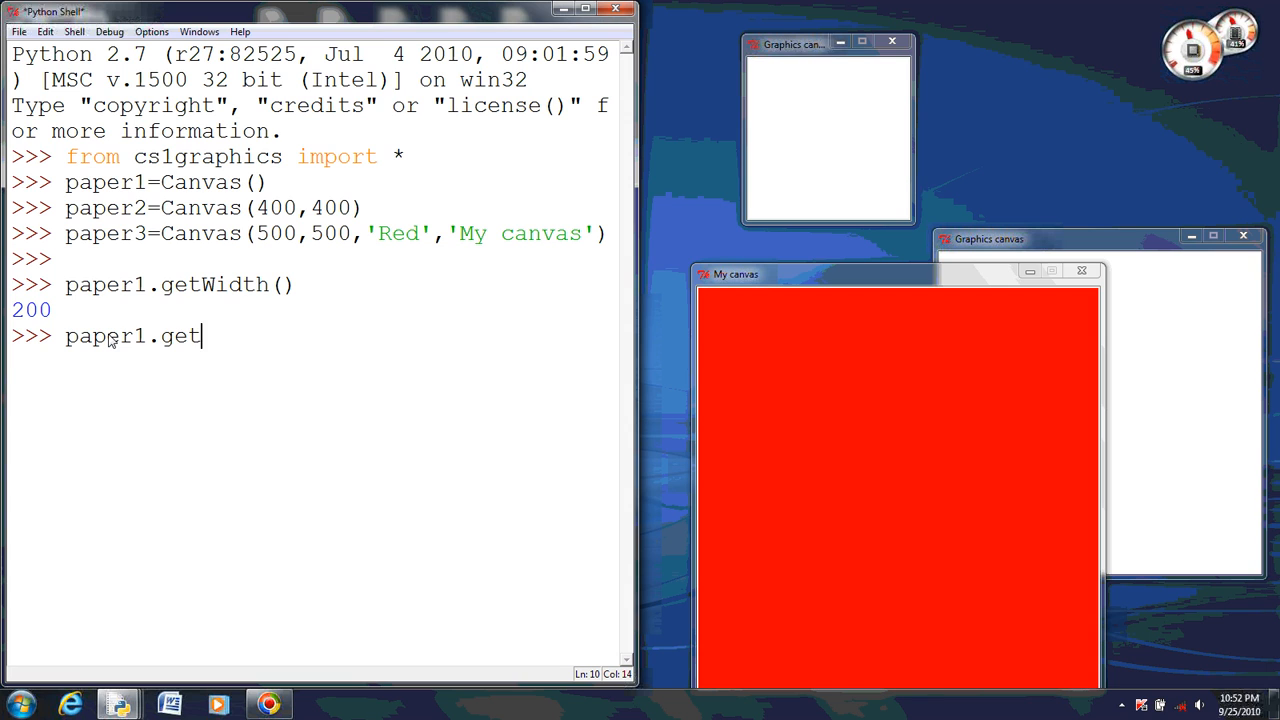
type("Height")
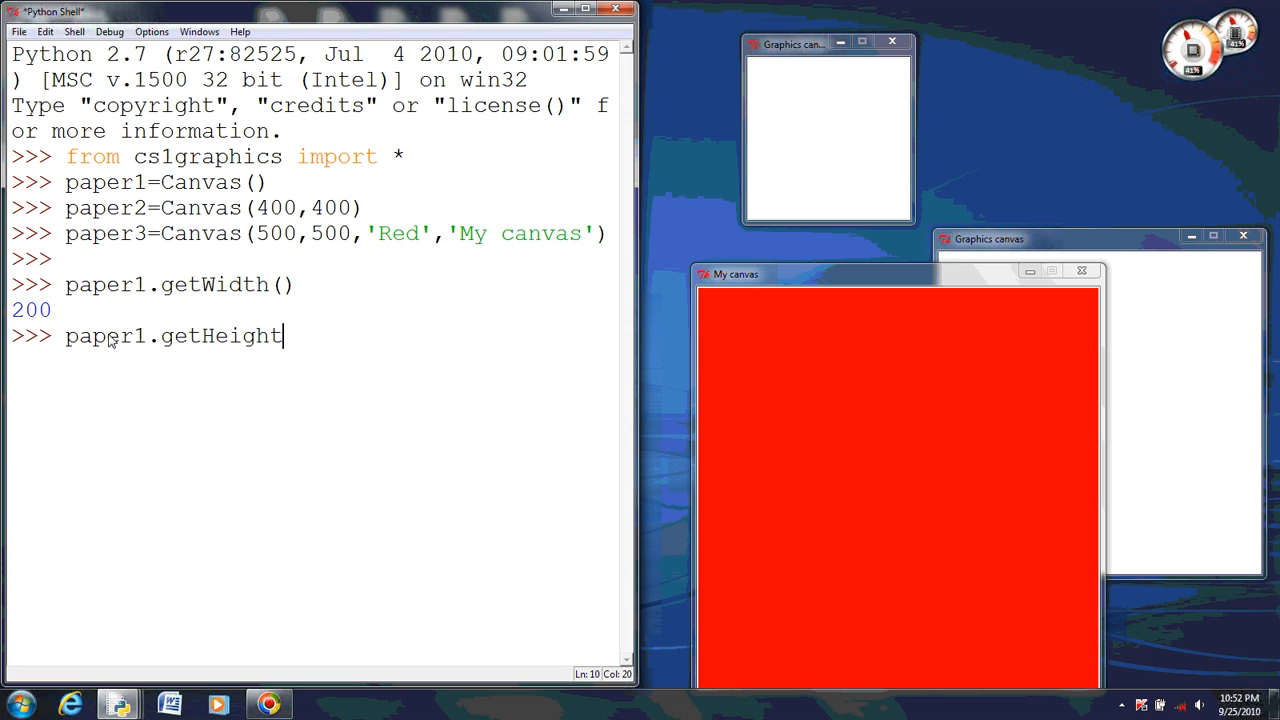
type("()")
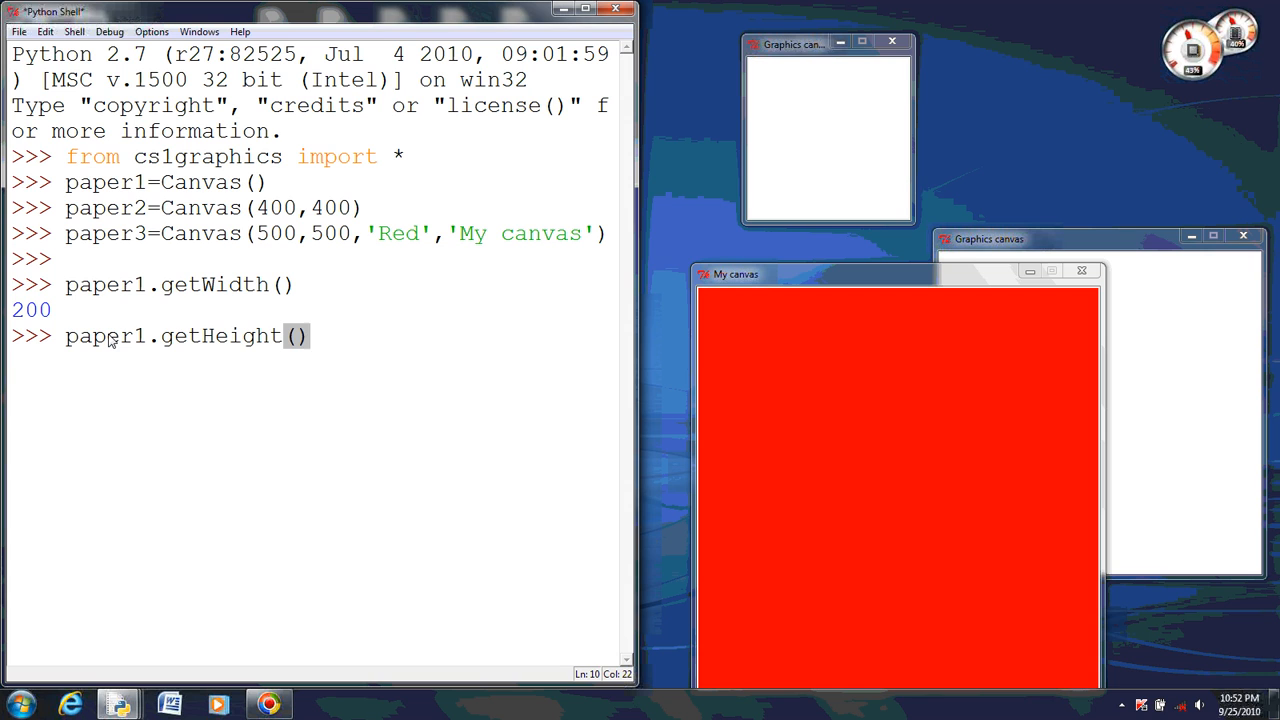
key("Return")
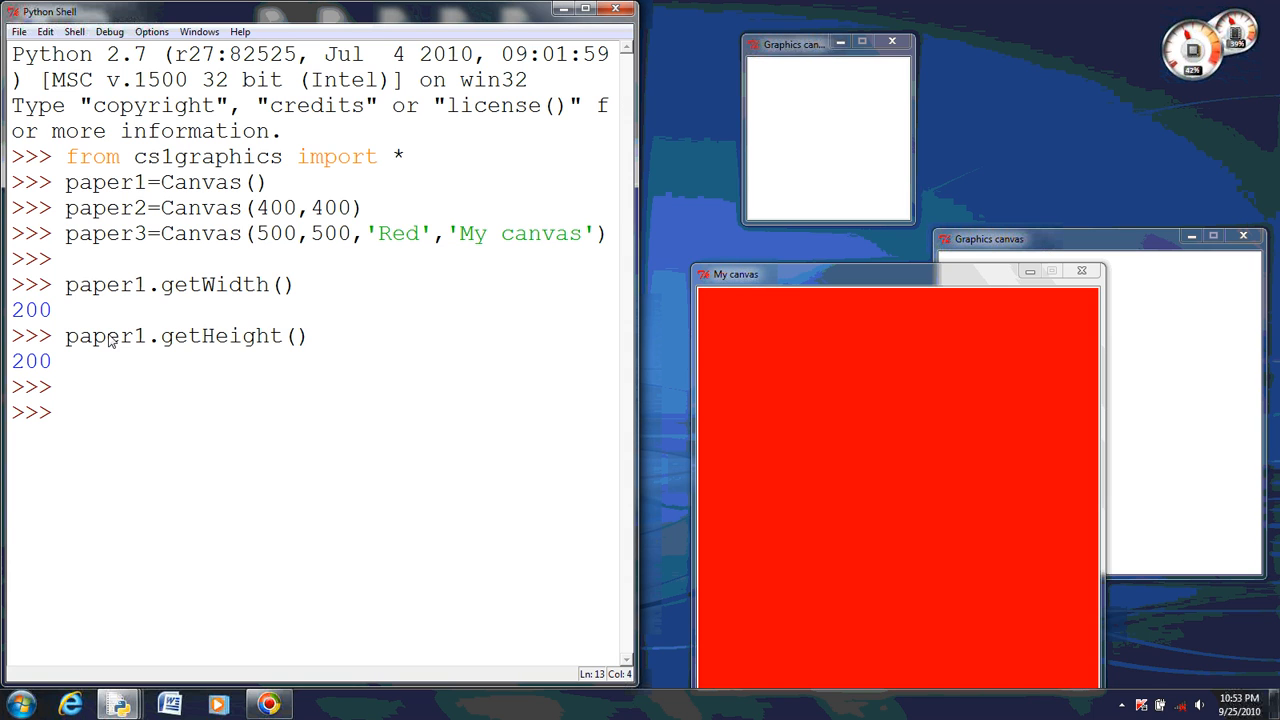
Step: Widen paper1 to 500 with paper1.setWidth(500)
type("pap")
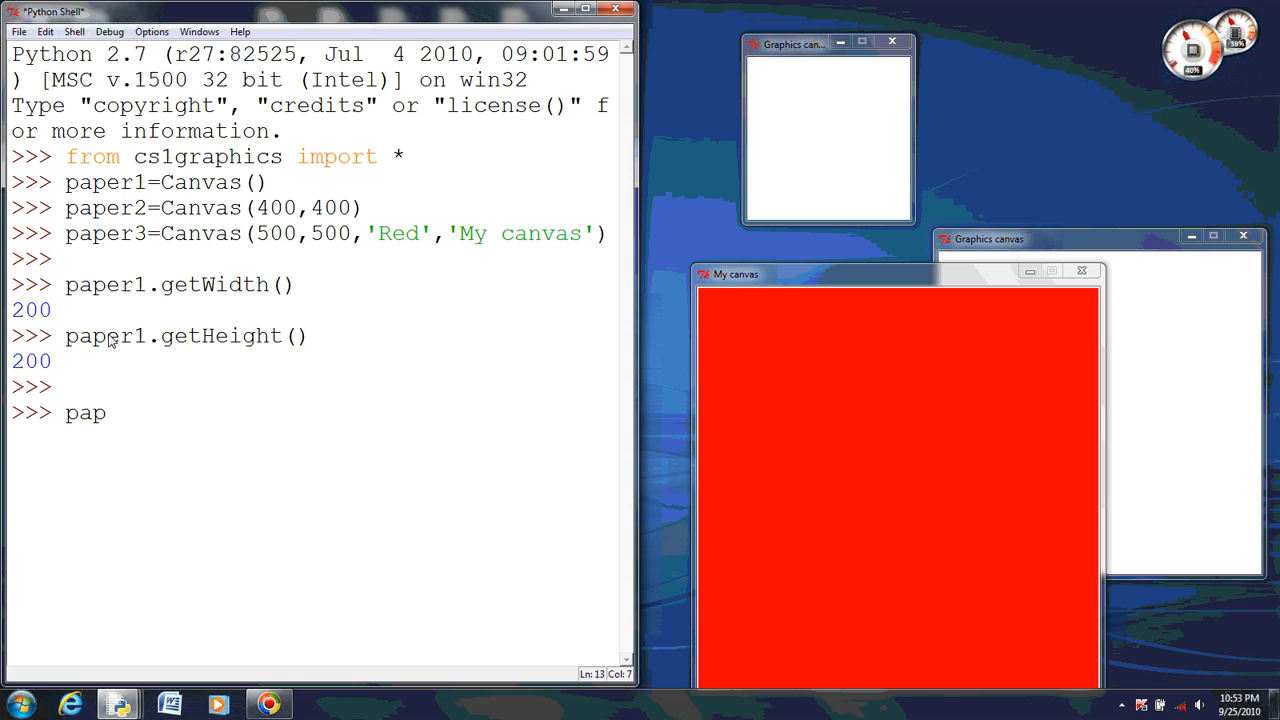
type("er.")
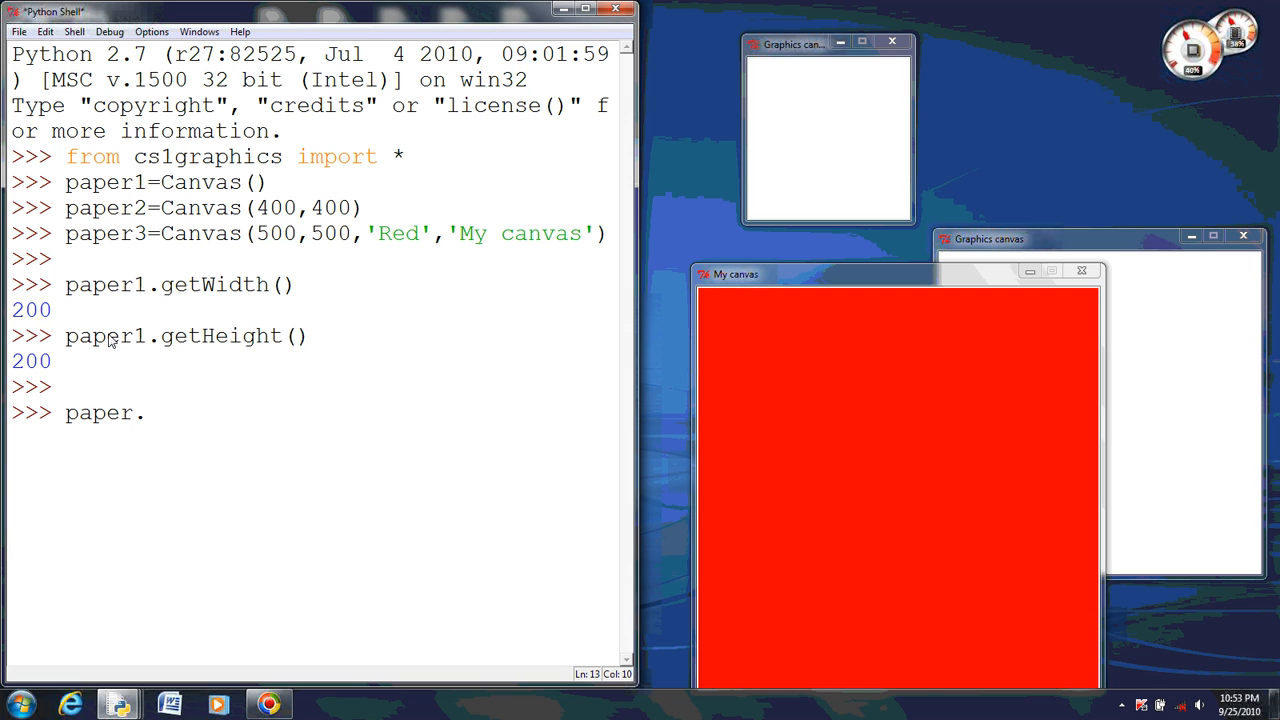
type("1")
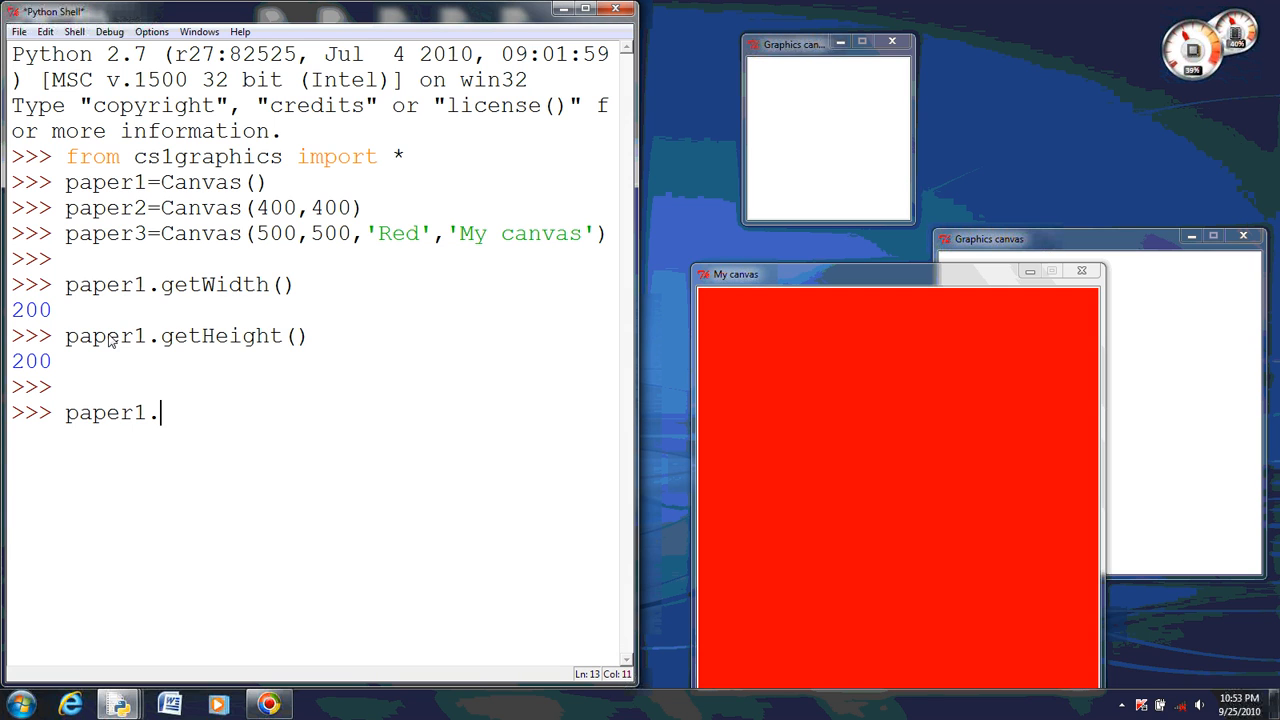
type("setW")
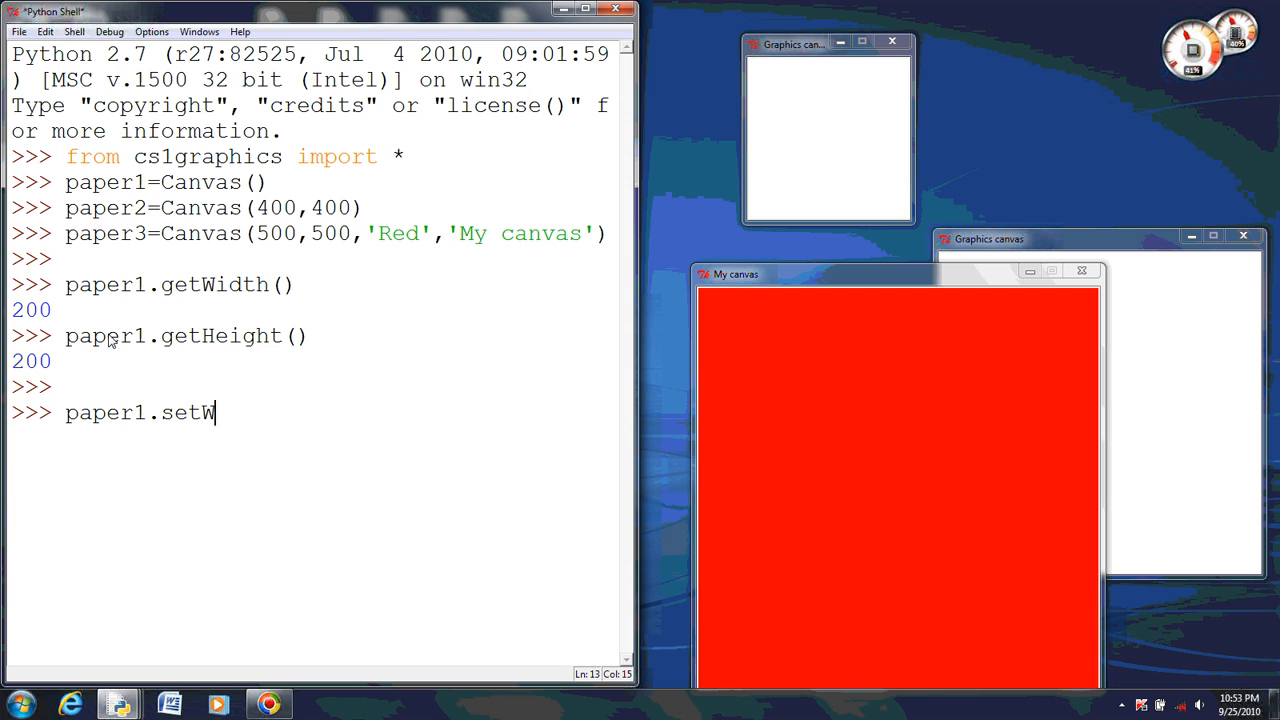
type("idth(")
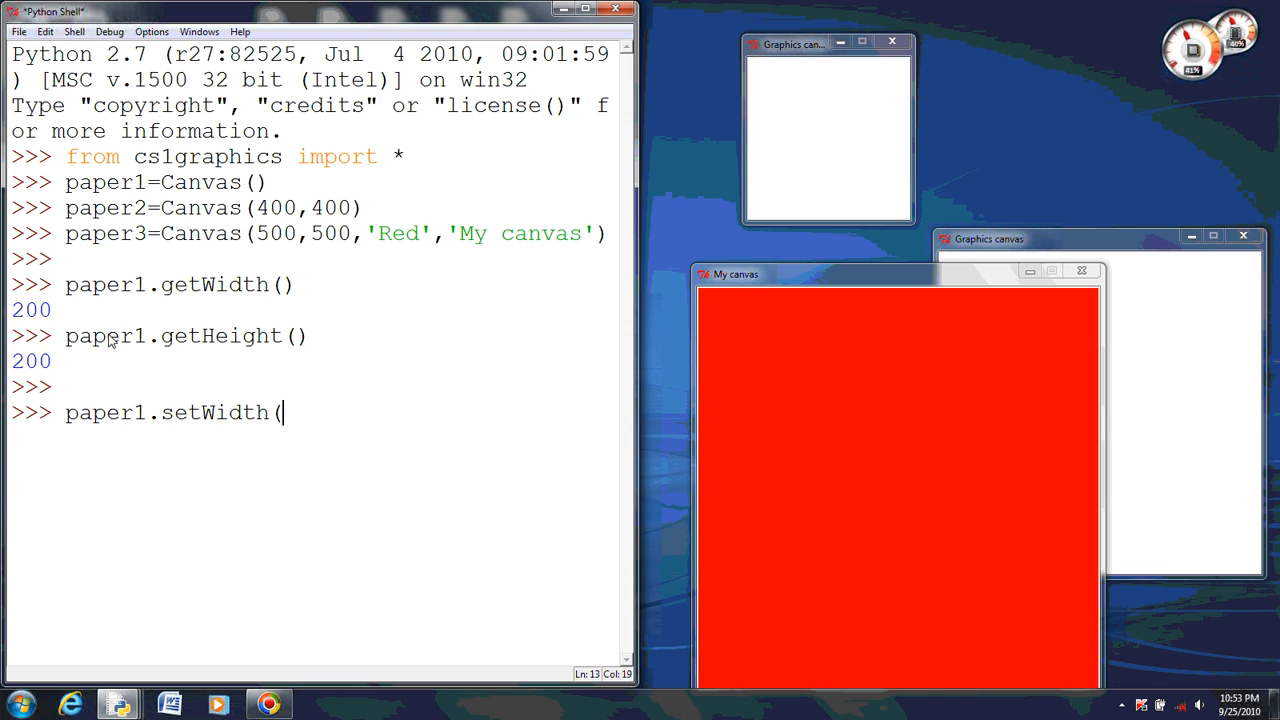
type("(500)")
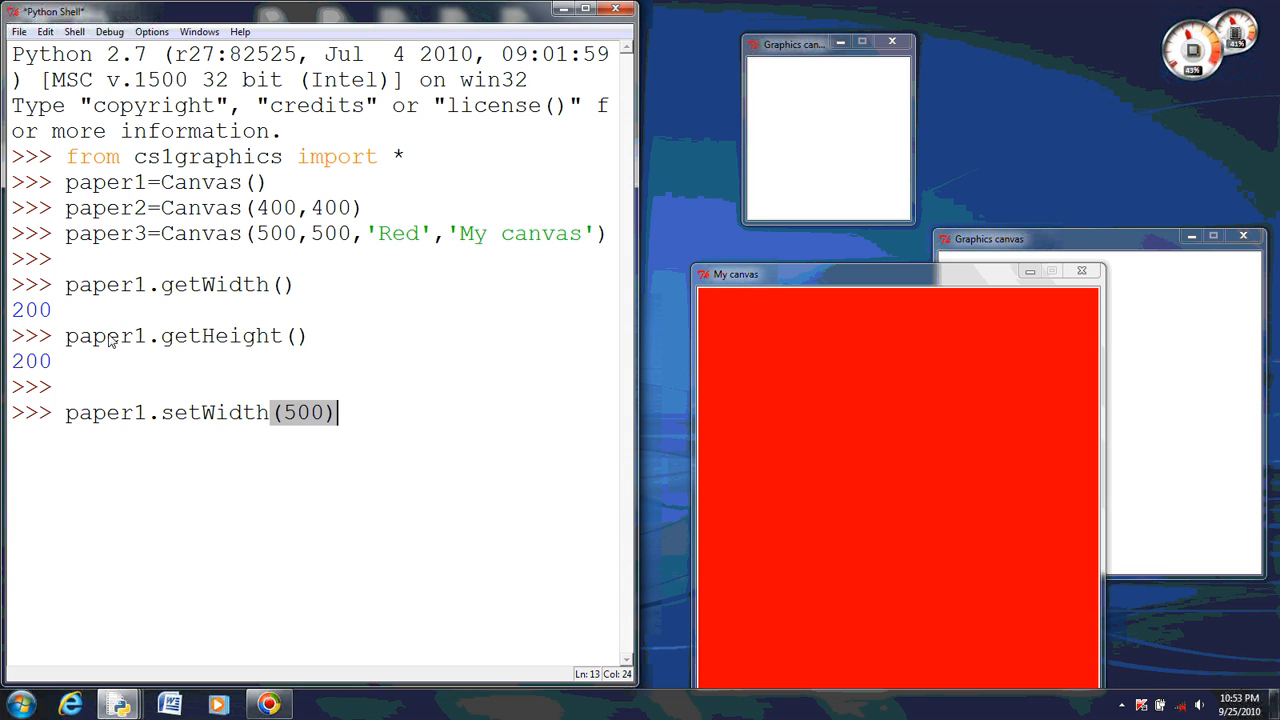
key("Return")
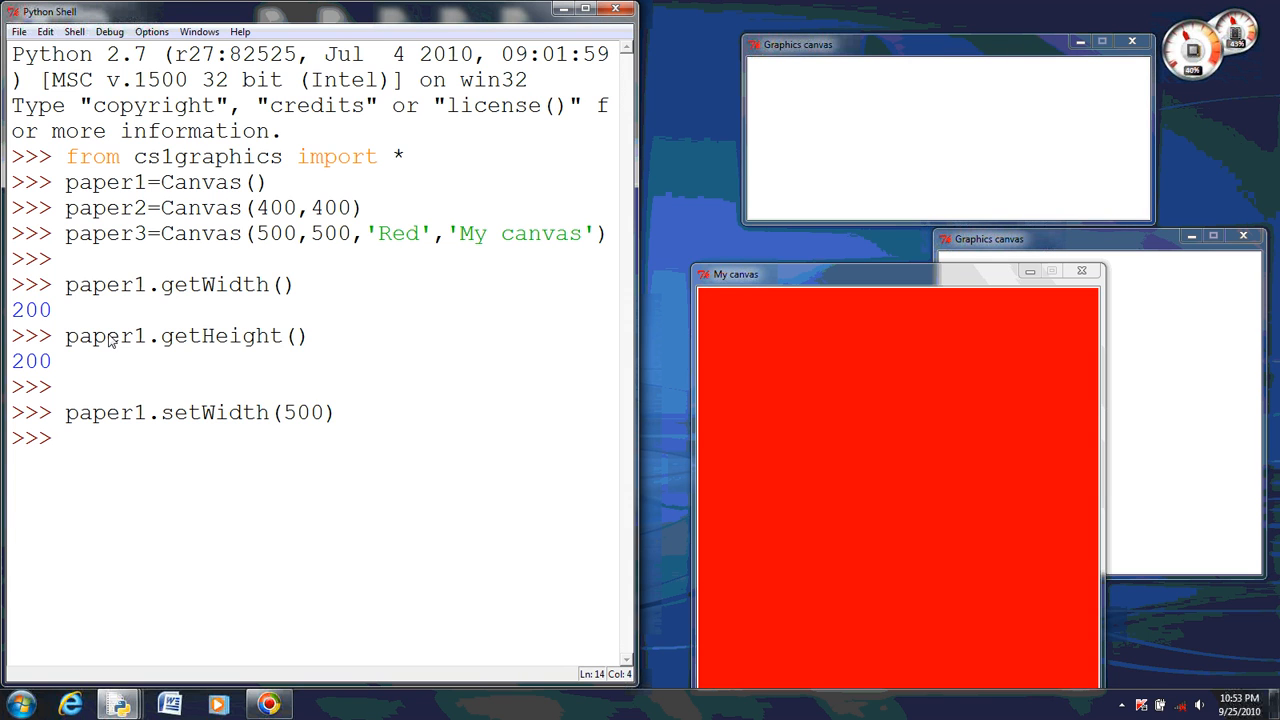
Step: Make paper1 500 tall with paper1.setHeight(500)
type("pap")
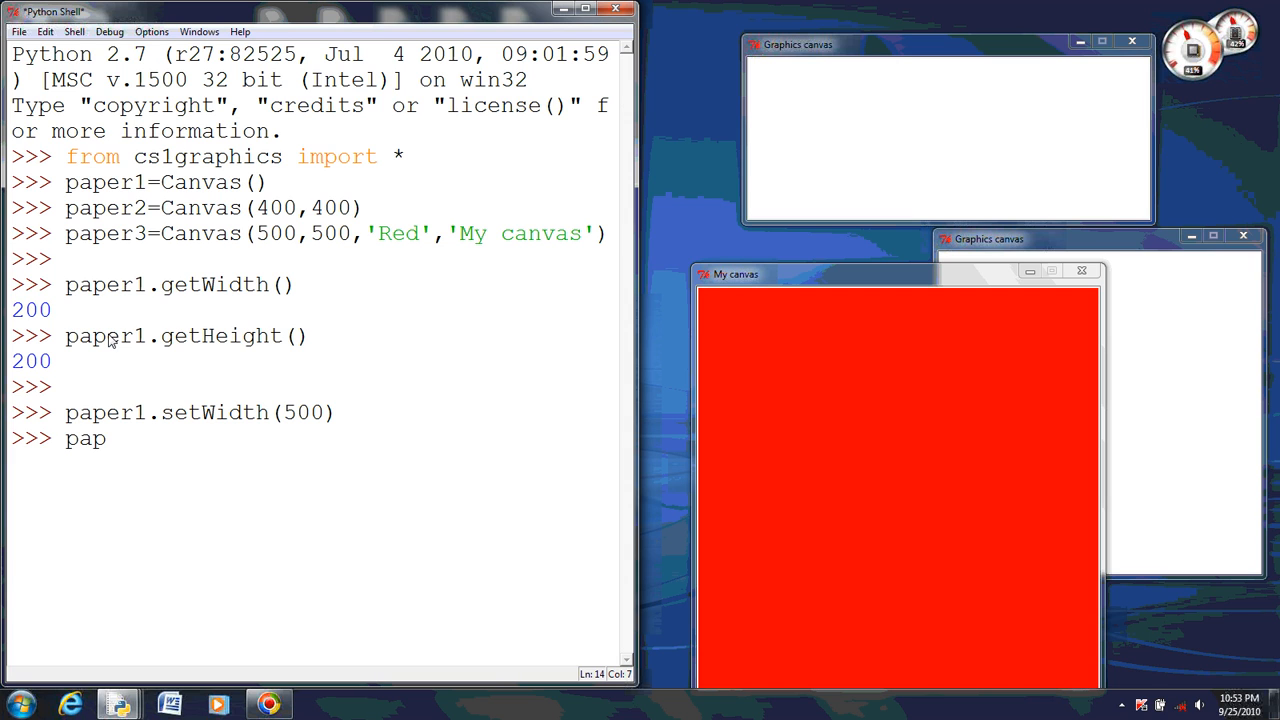
type("er1.")
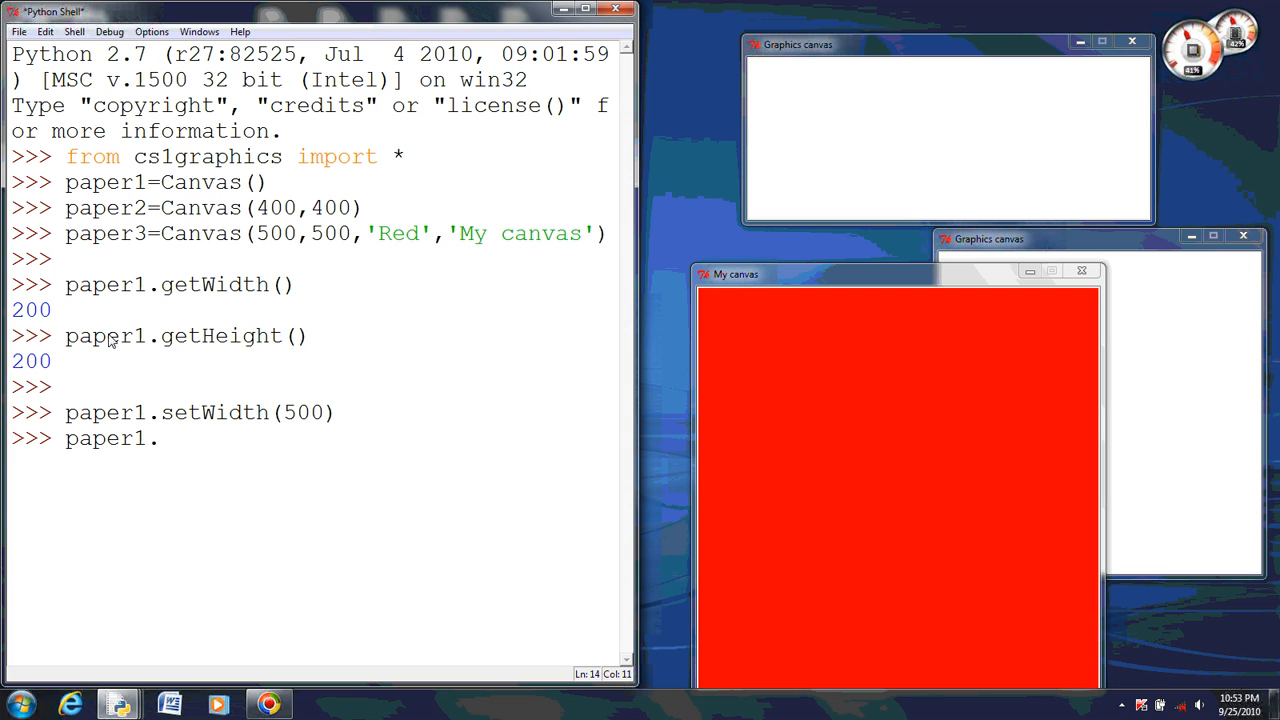
type("setHeight(500")
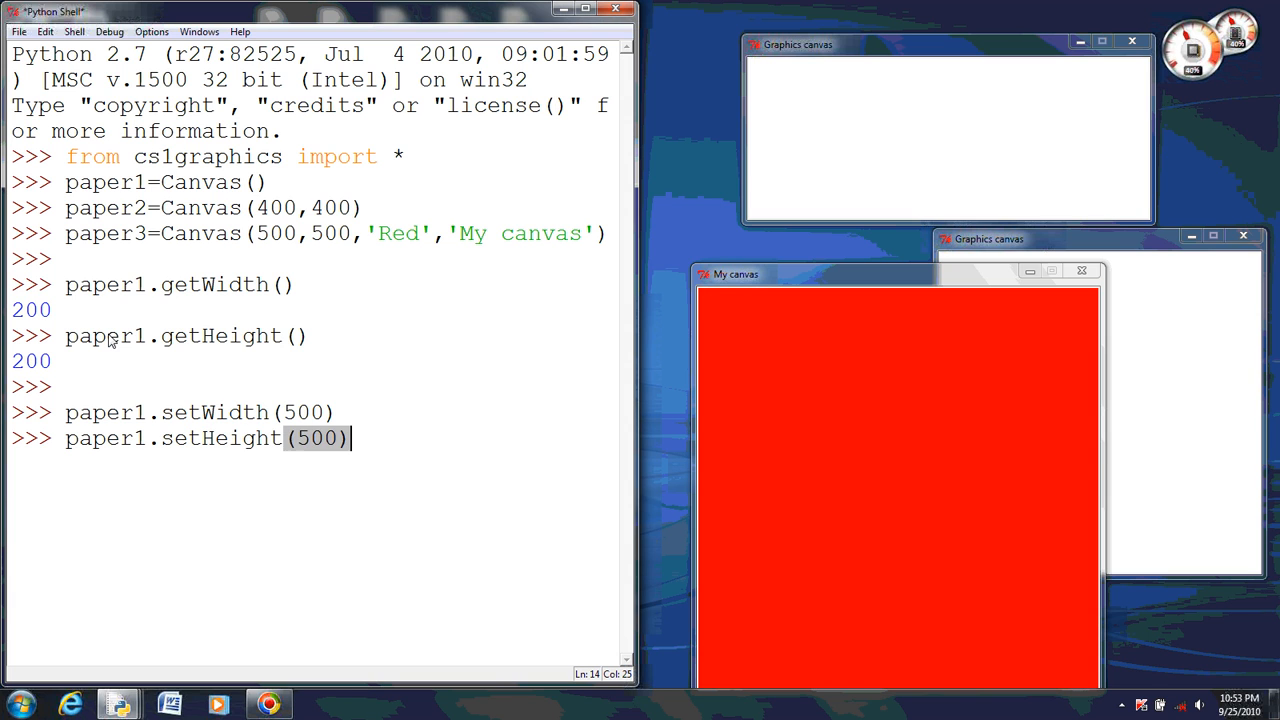
key("Return")
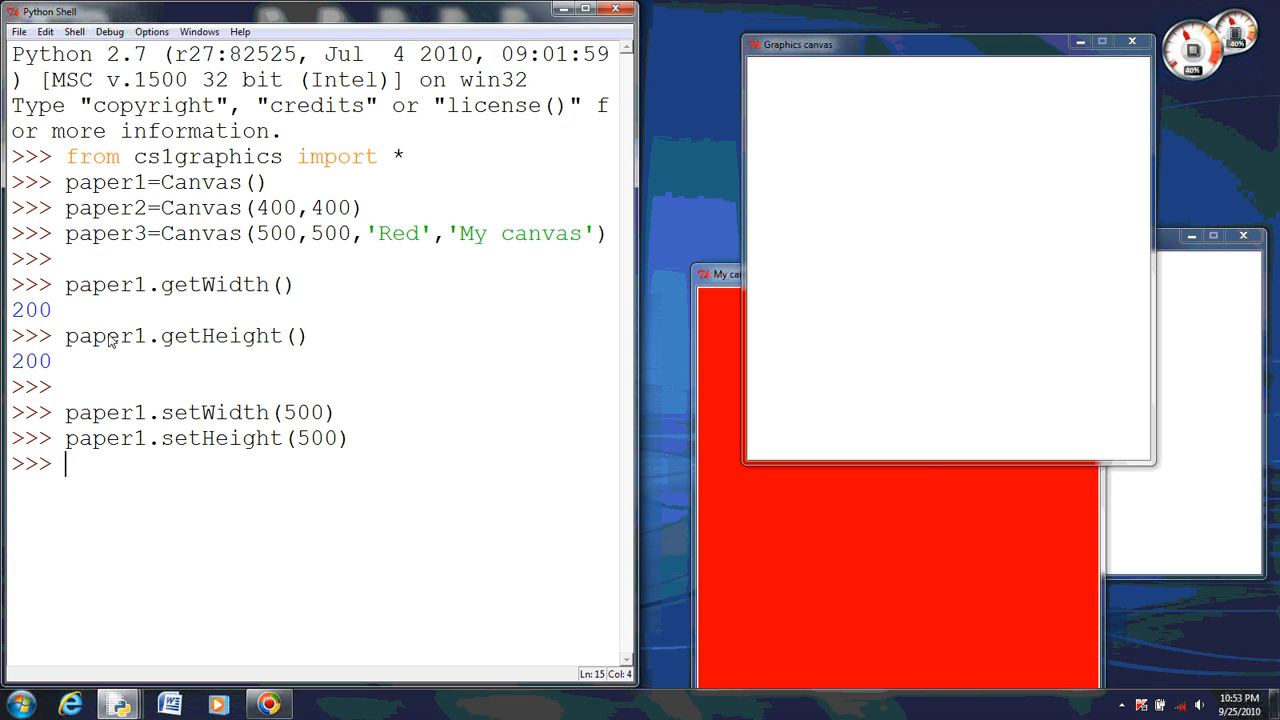
mouse_move(845, 116)
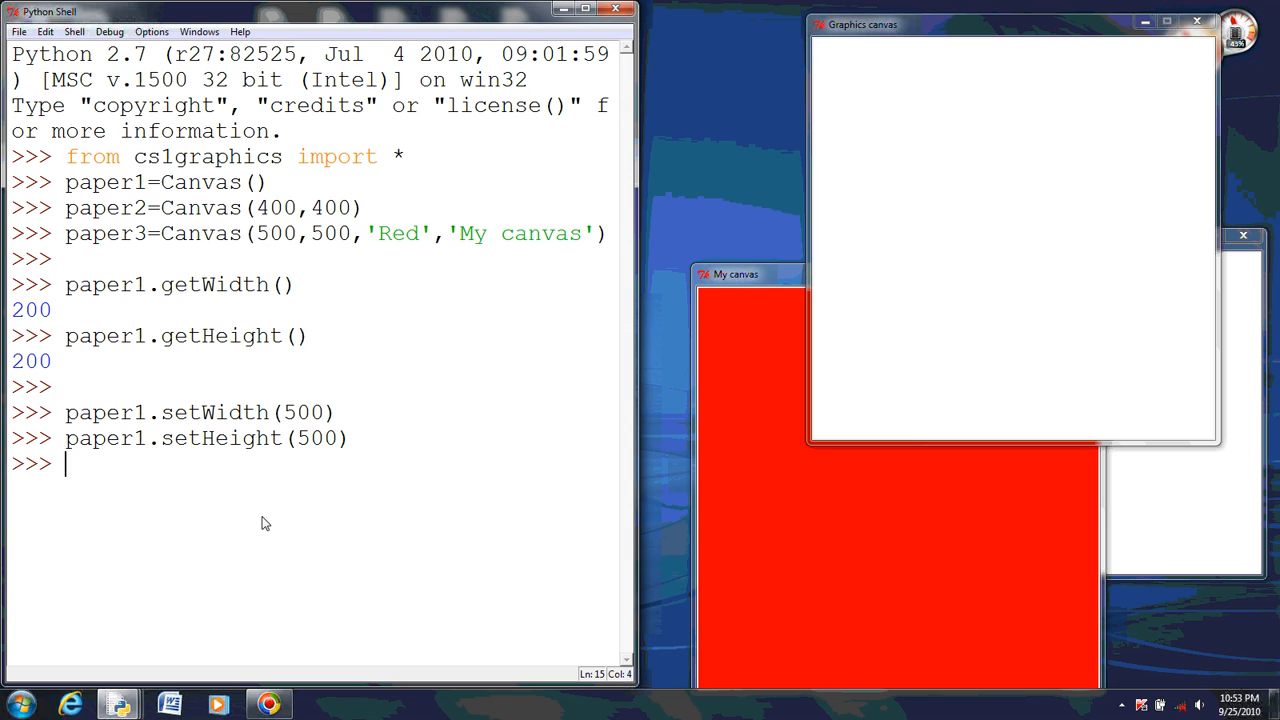
Step: Turn paper1's background red with paper1.setBackgroundColor('Red')
type("paper1.")
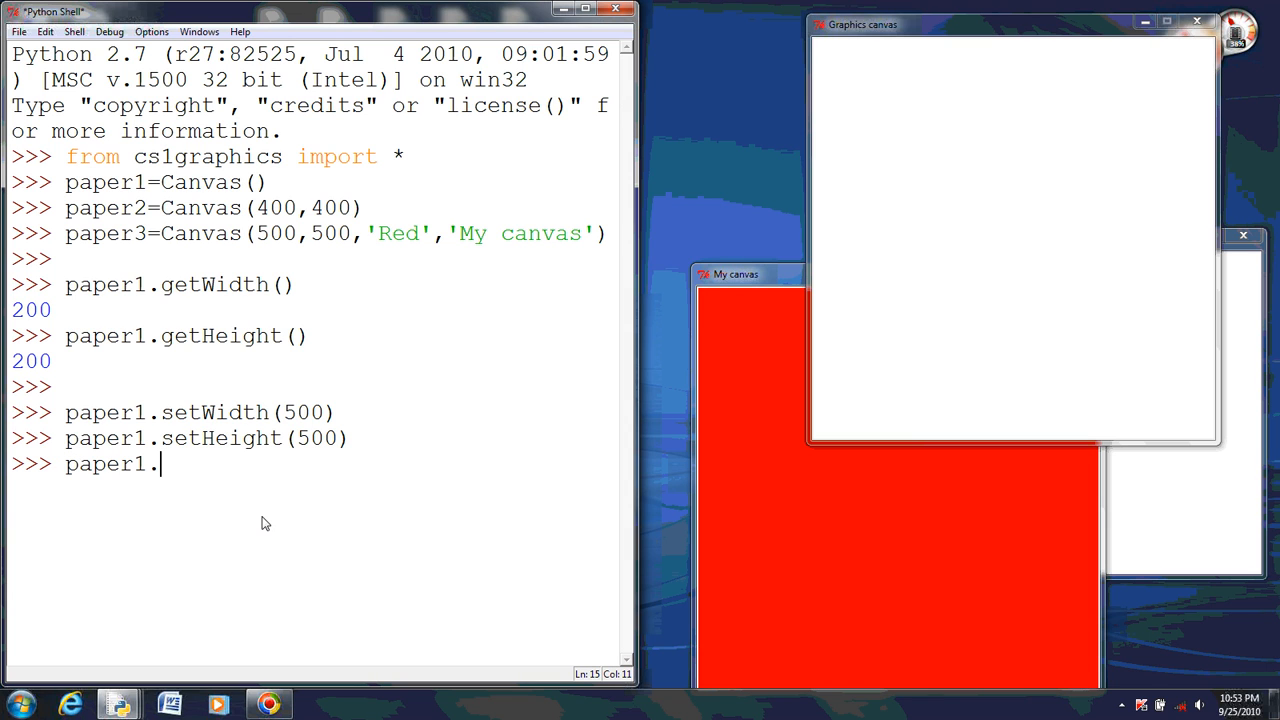
type("set")
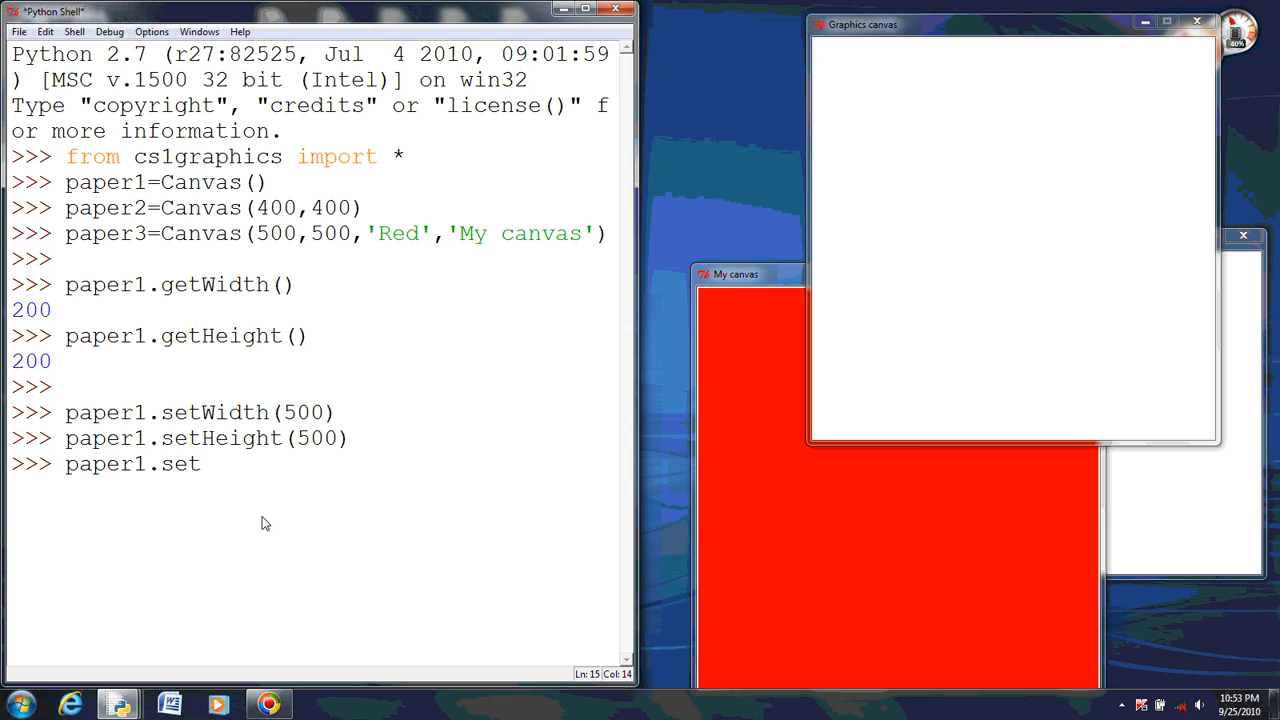
type("Be")
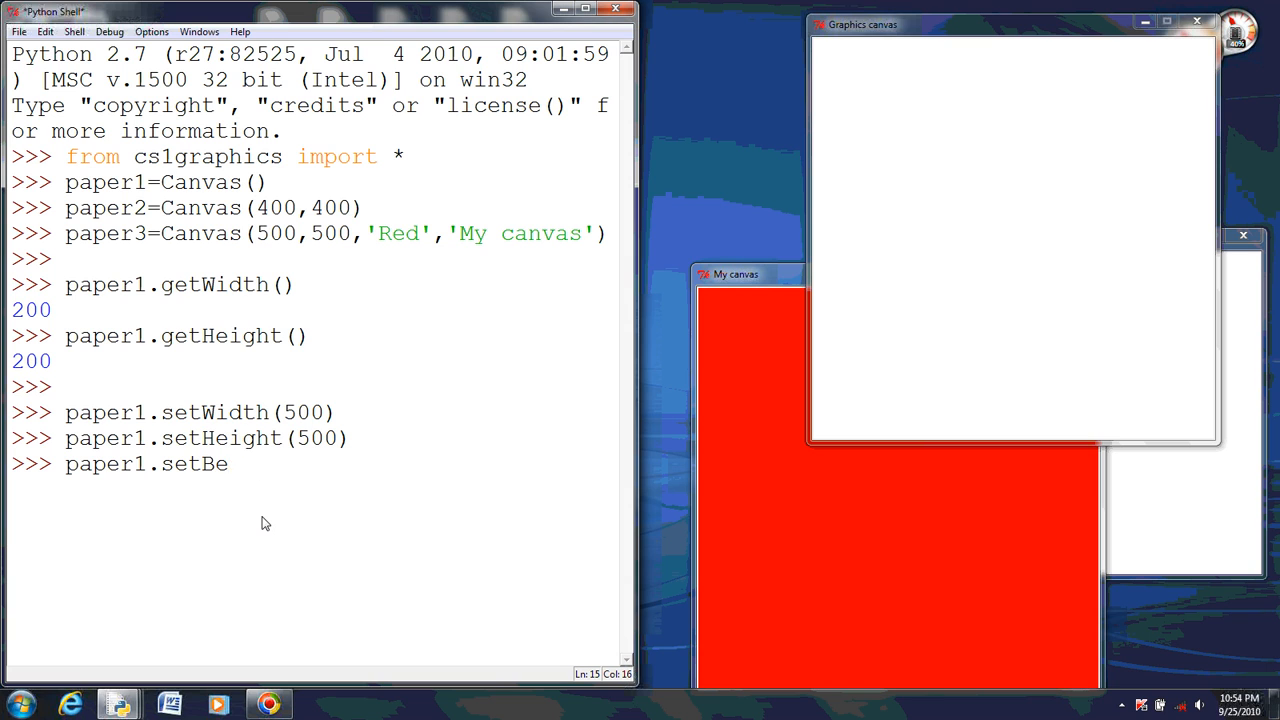
type("ack")
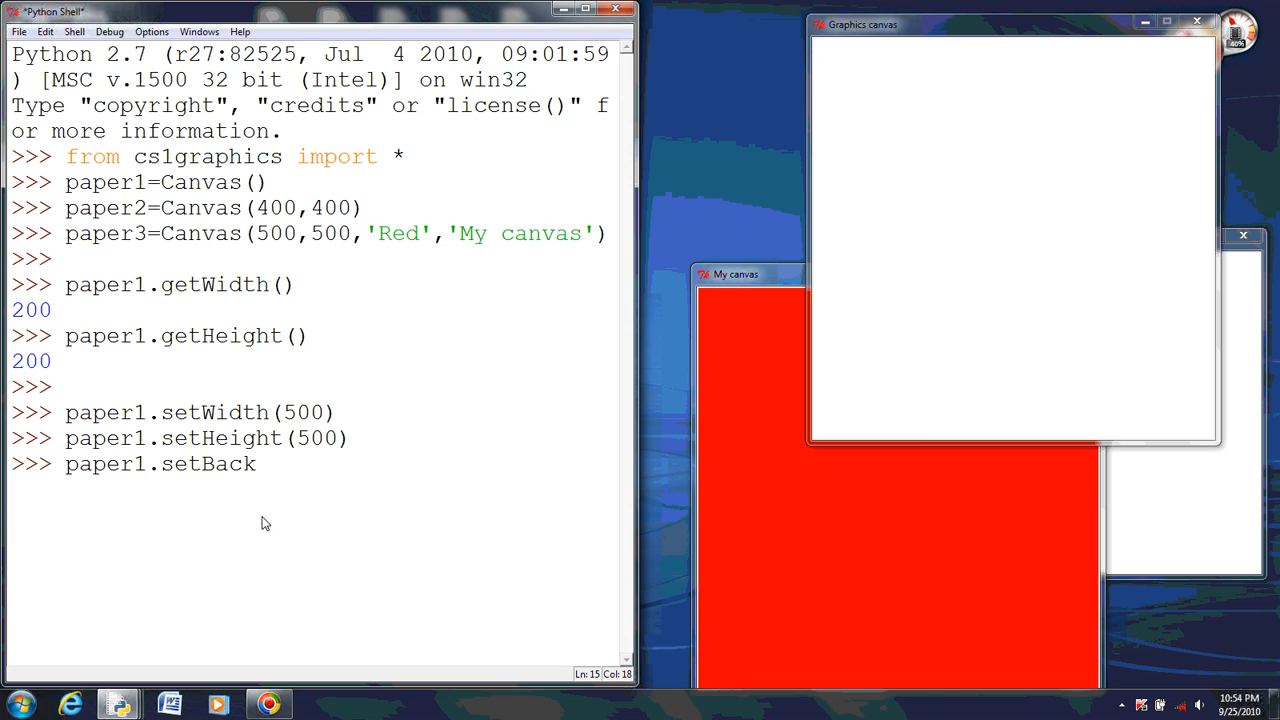
type("Ground")
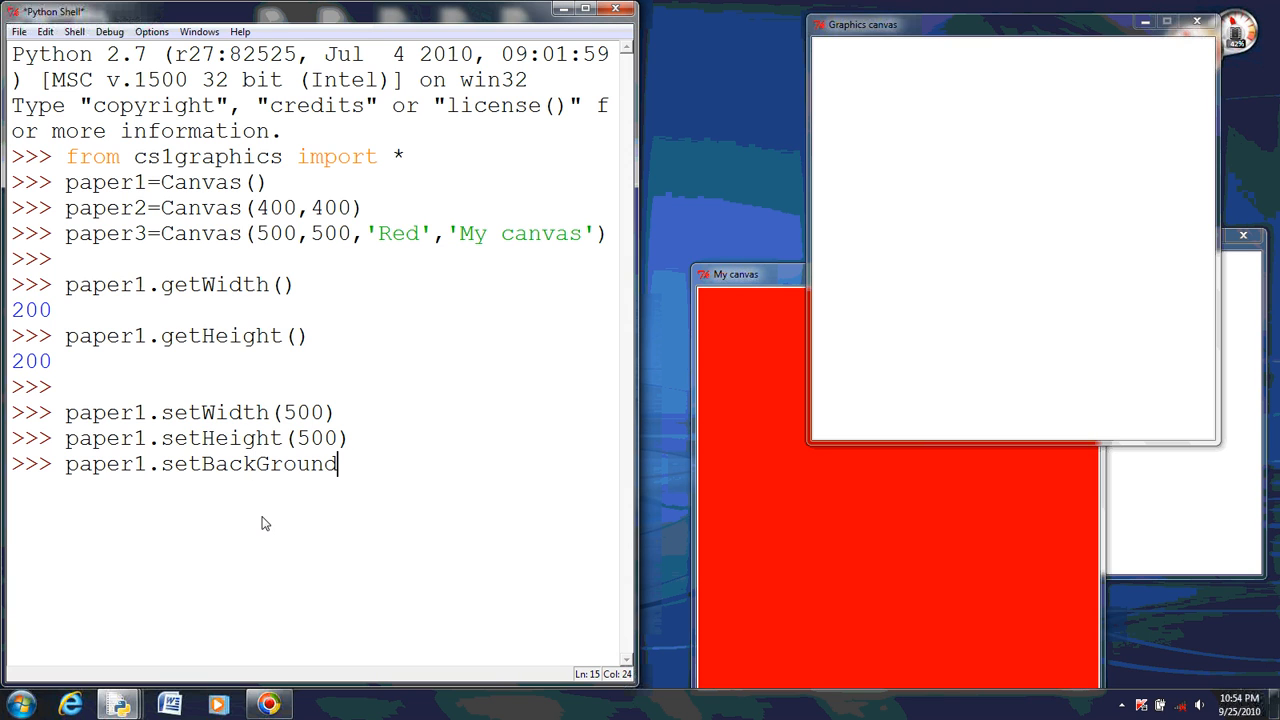
key("BackSpace")
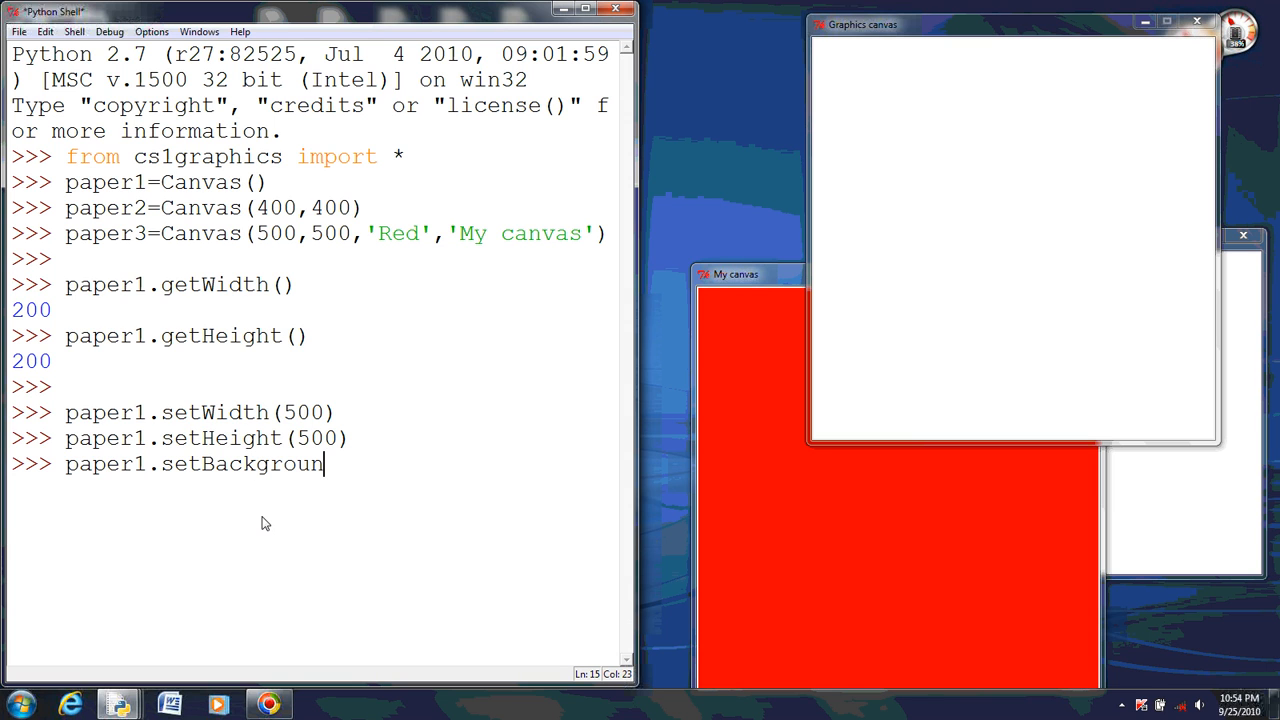
type("co")
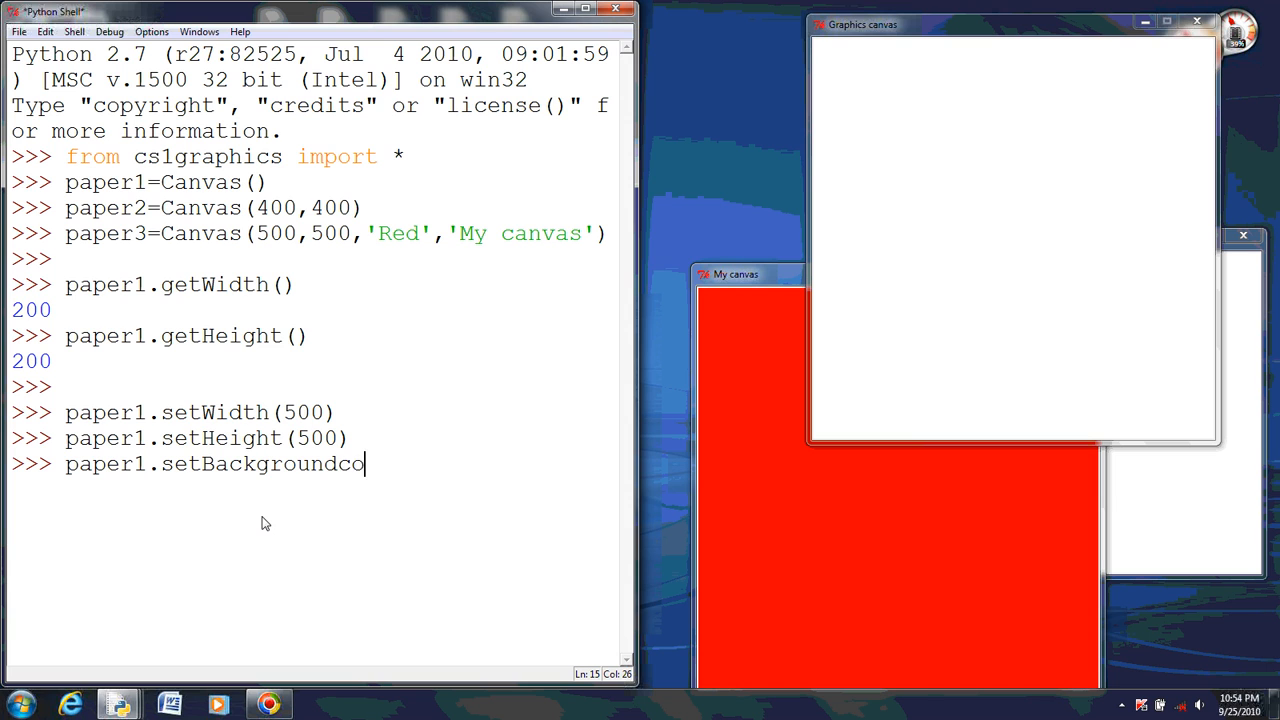
type("lor")
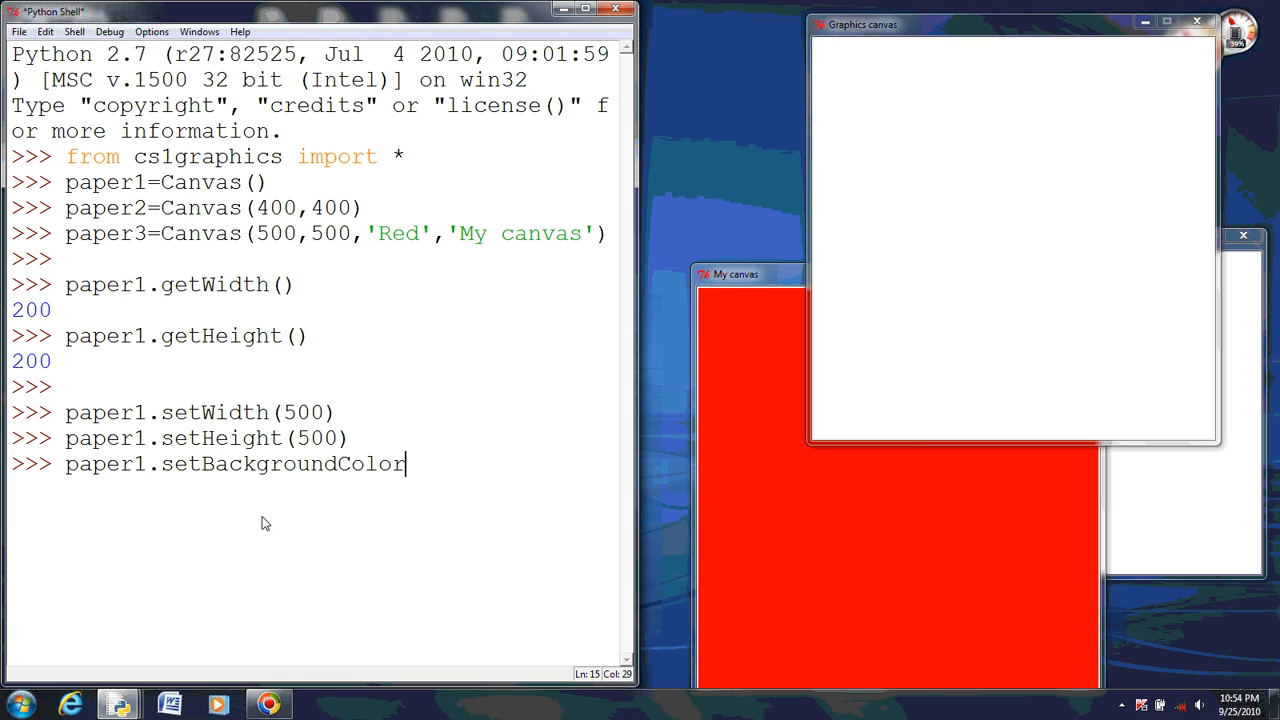
type("(")
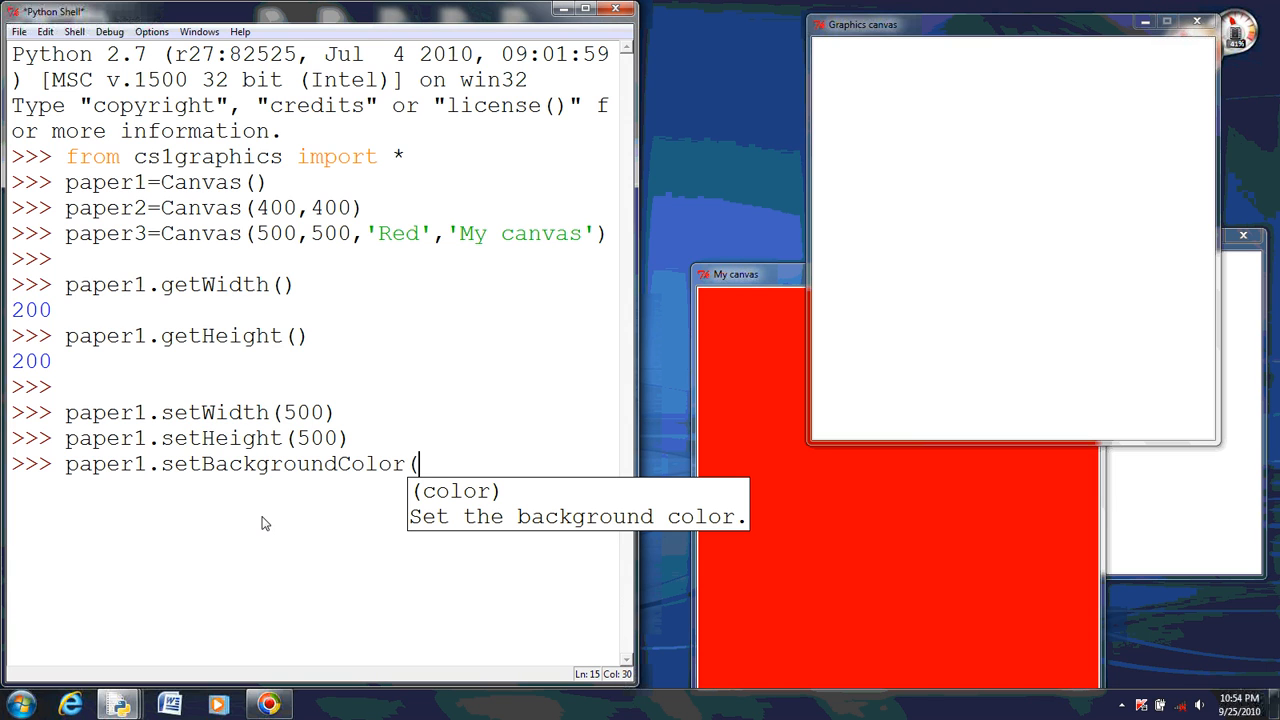
type("'Red')")
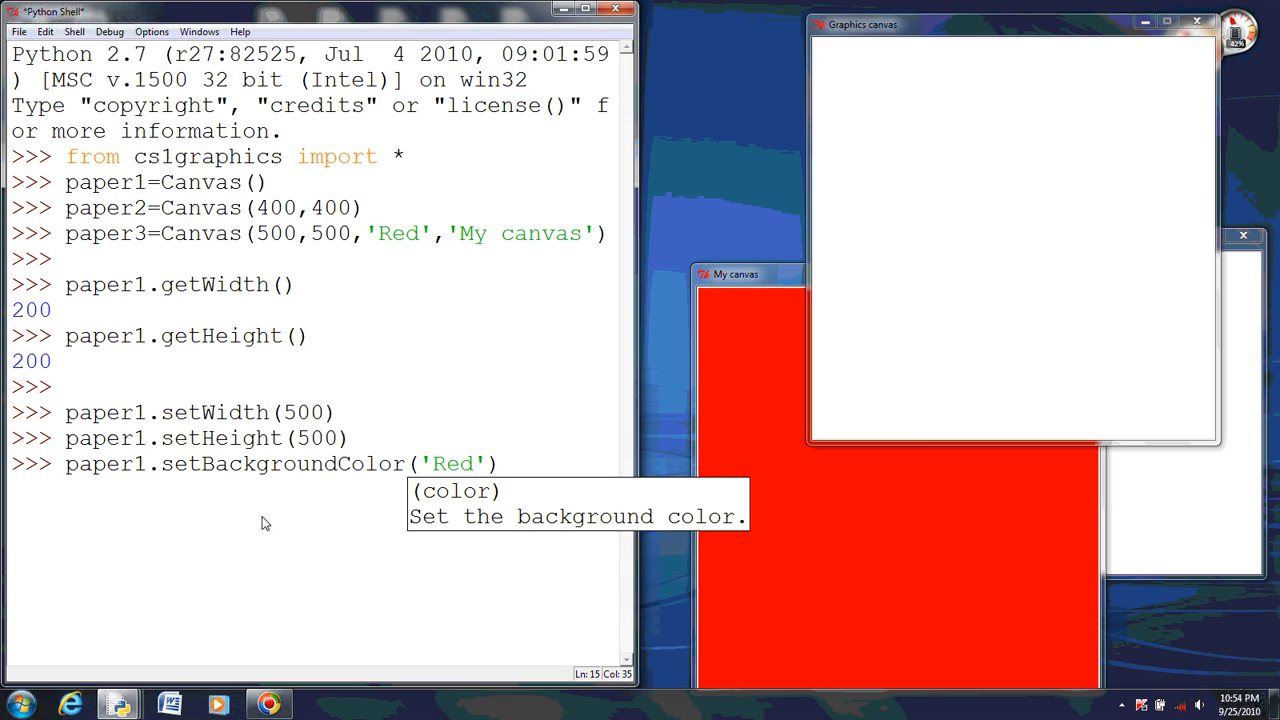
key("Return")
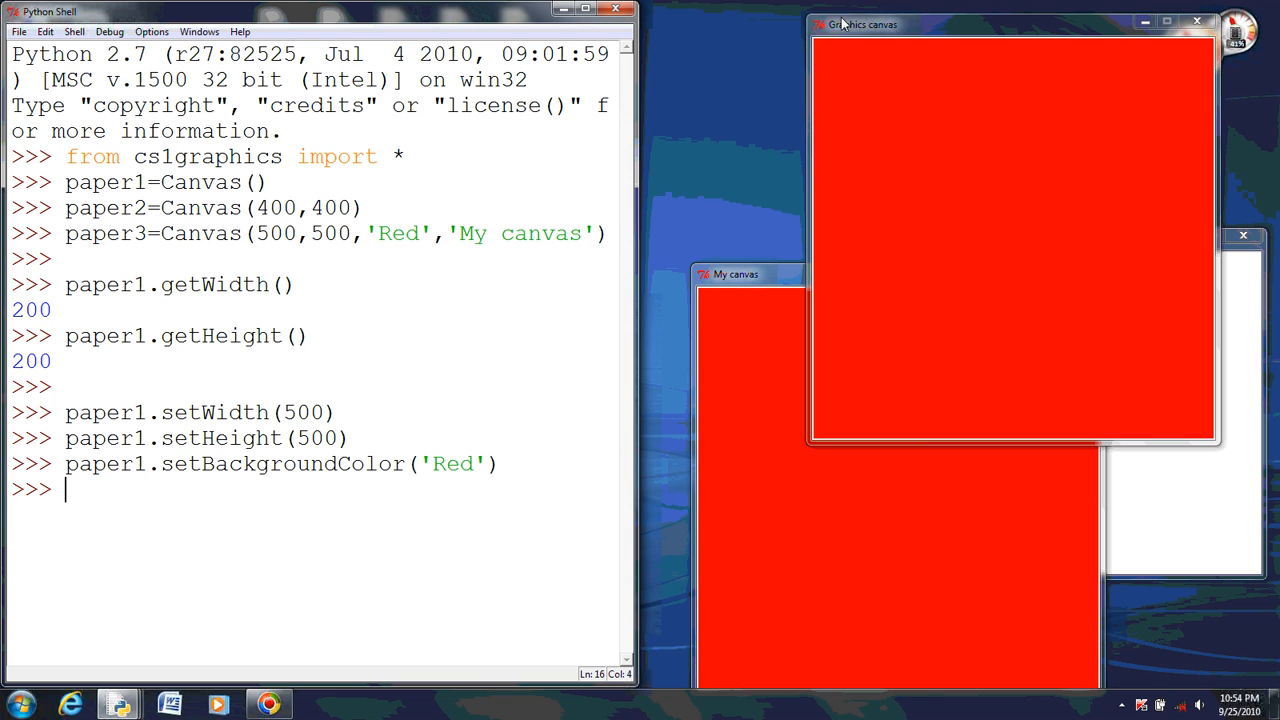
mouse_move(310, 507)
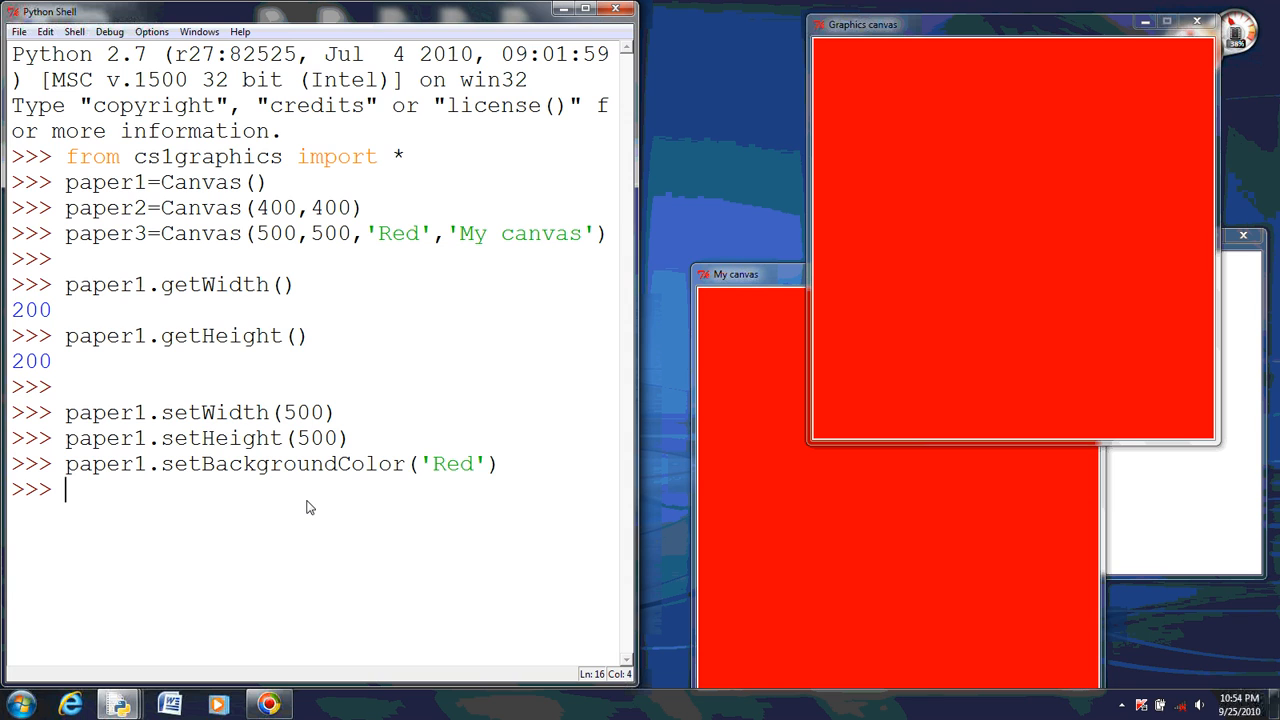
Step: Run paper1.setTitle('My canvas') to retitle the first canvas window
type("paper1.set")
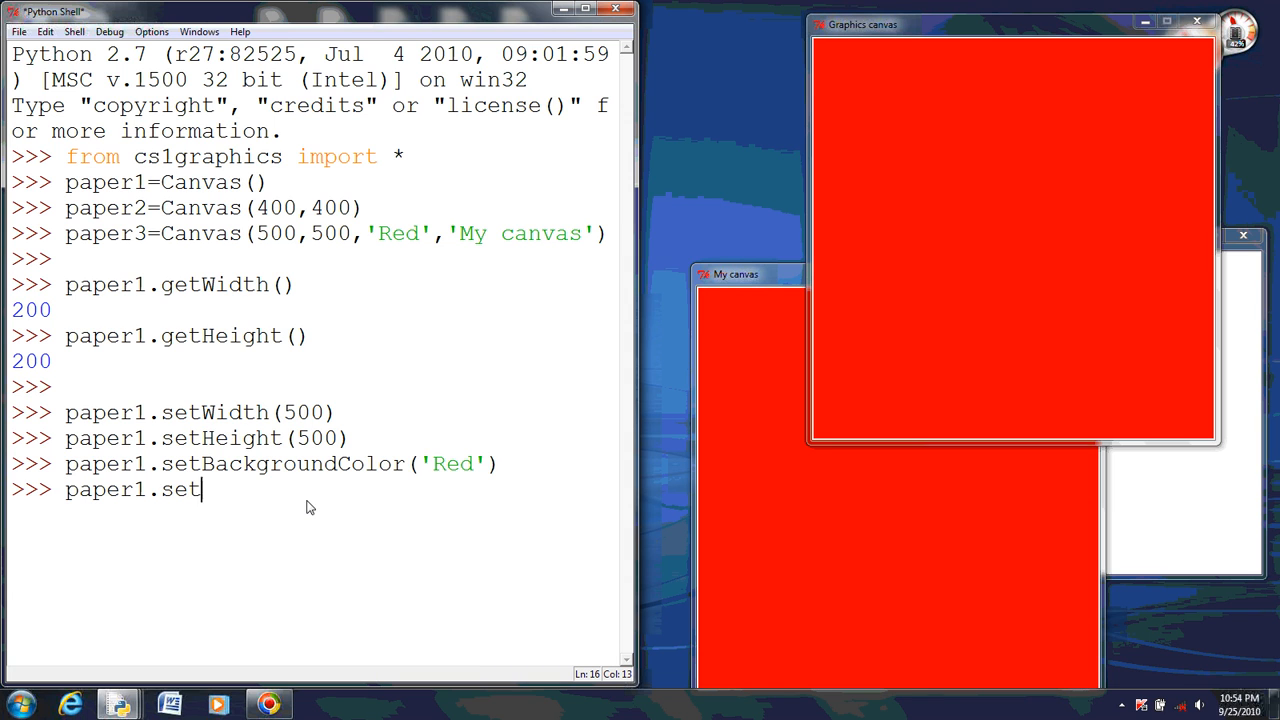
type("Tilt")
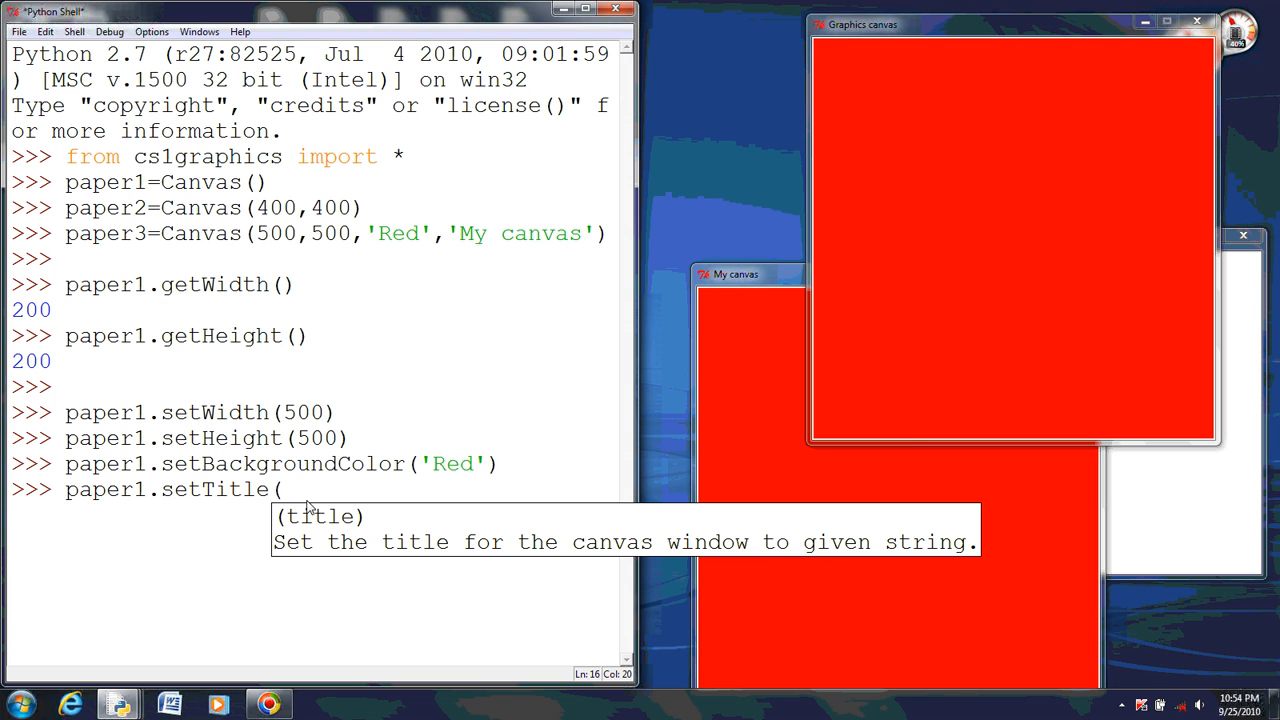
type("'M")
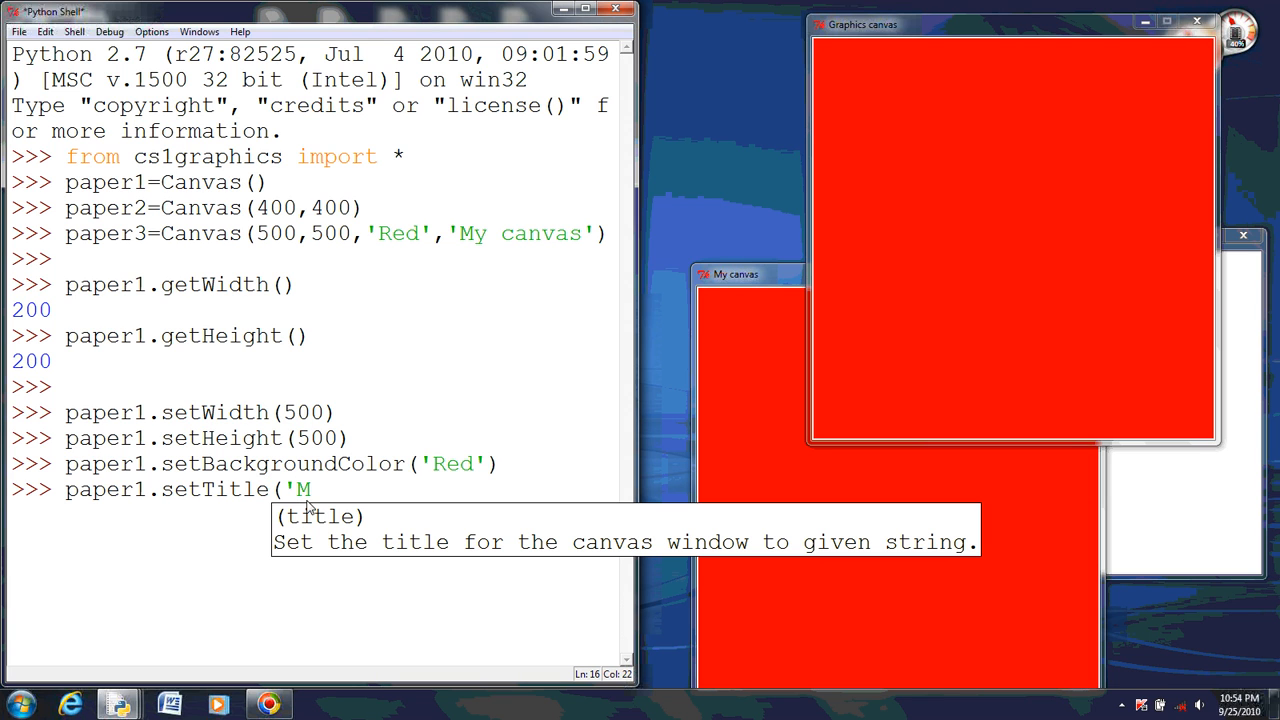
type("y c")
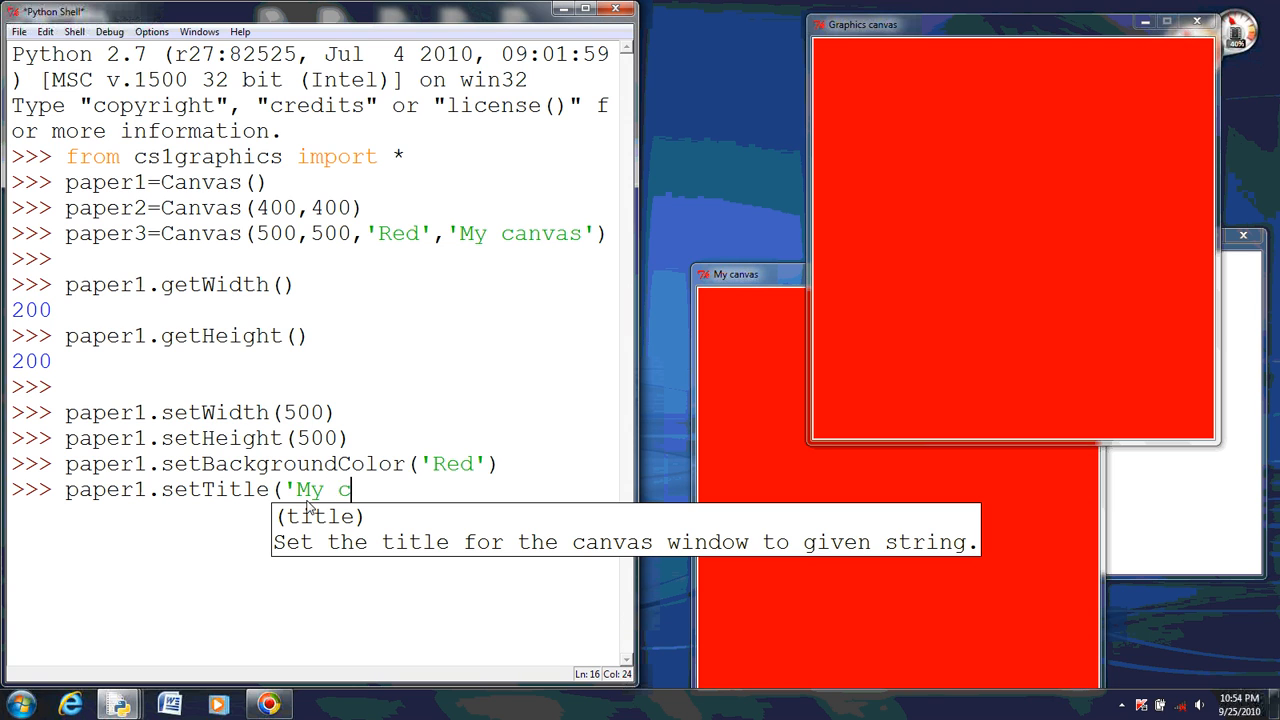
type("anvas")
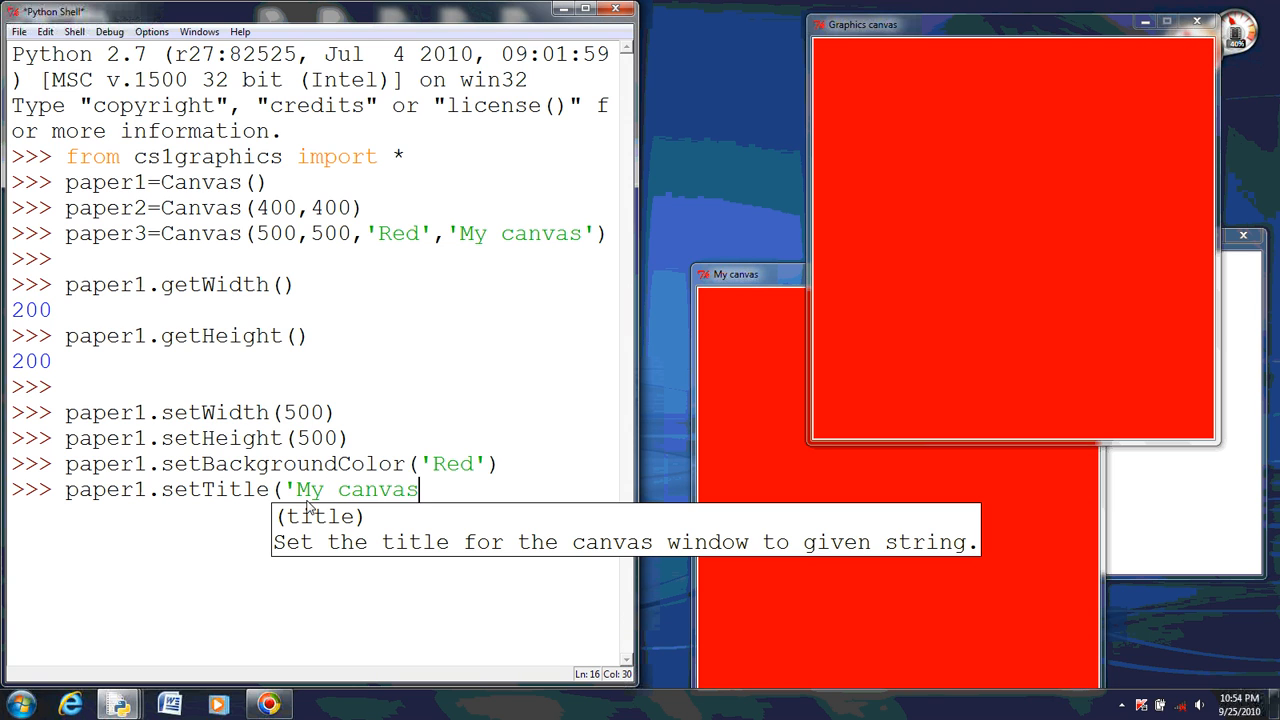
key("Return")
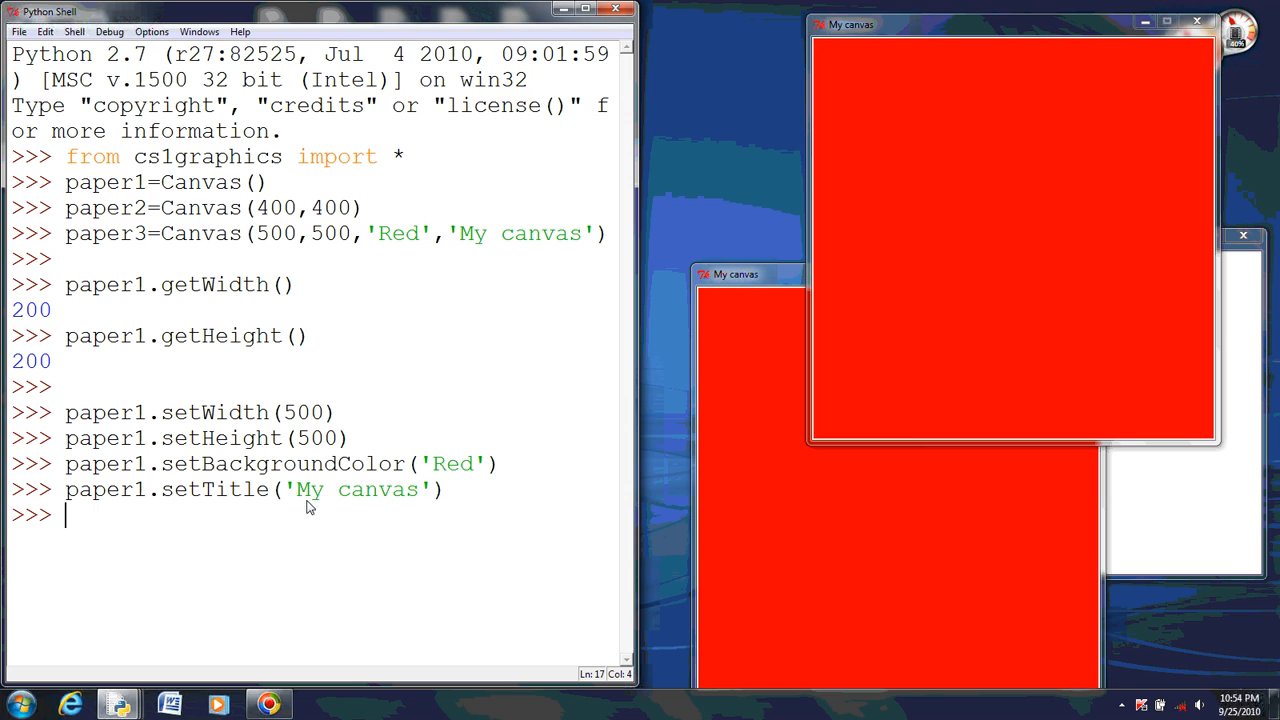
mouse_move(865, 110)
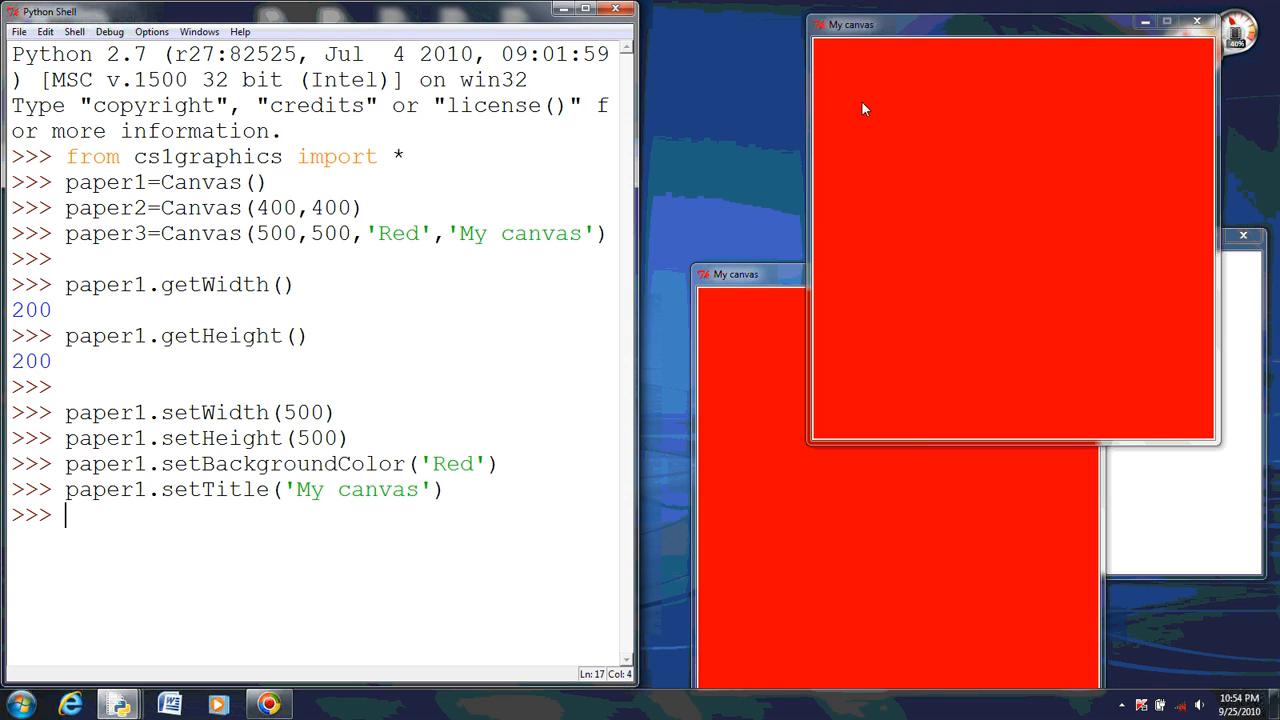
mouse_move(836, 360)
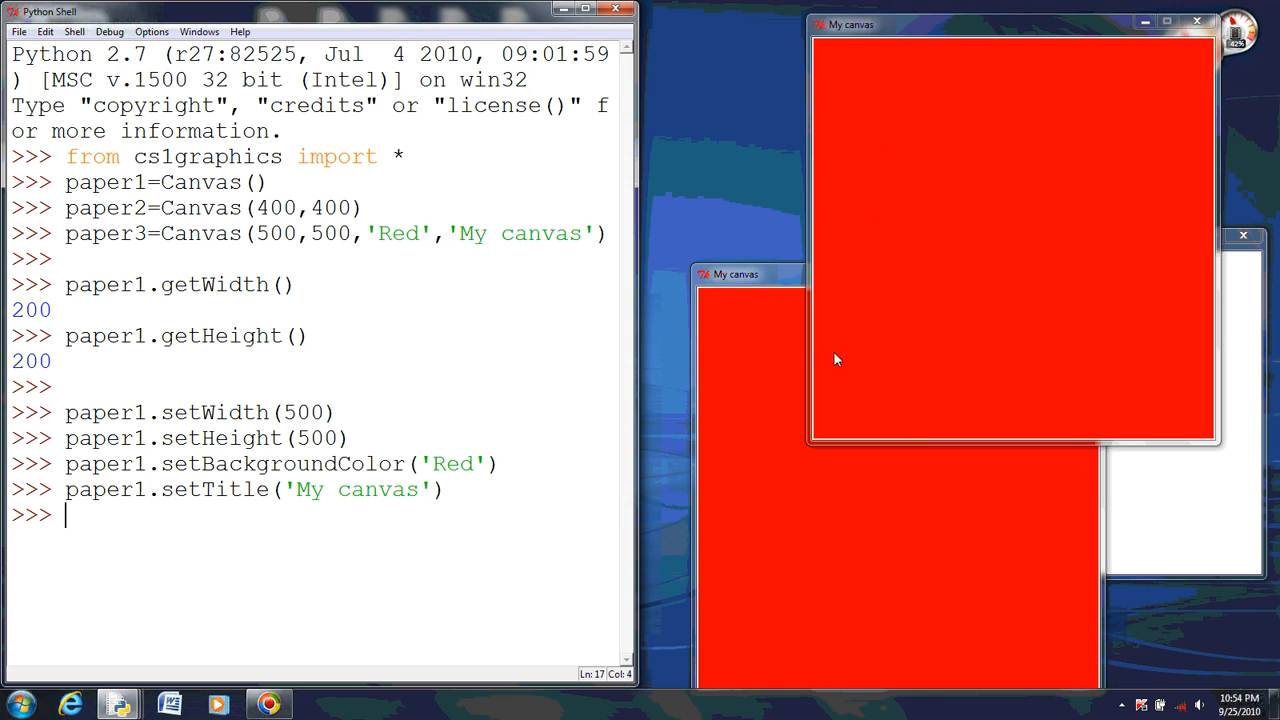
mouse_move(899, 321)
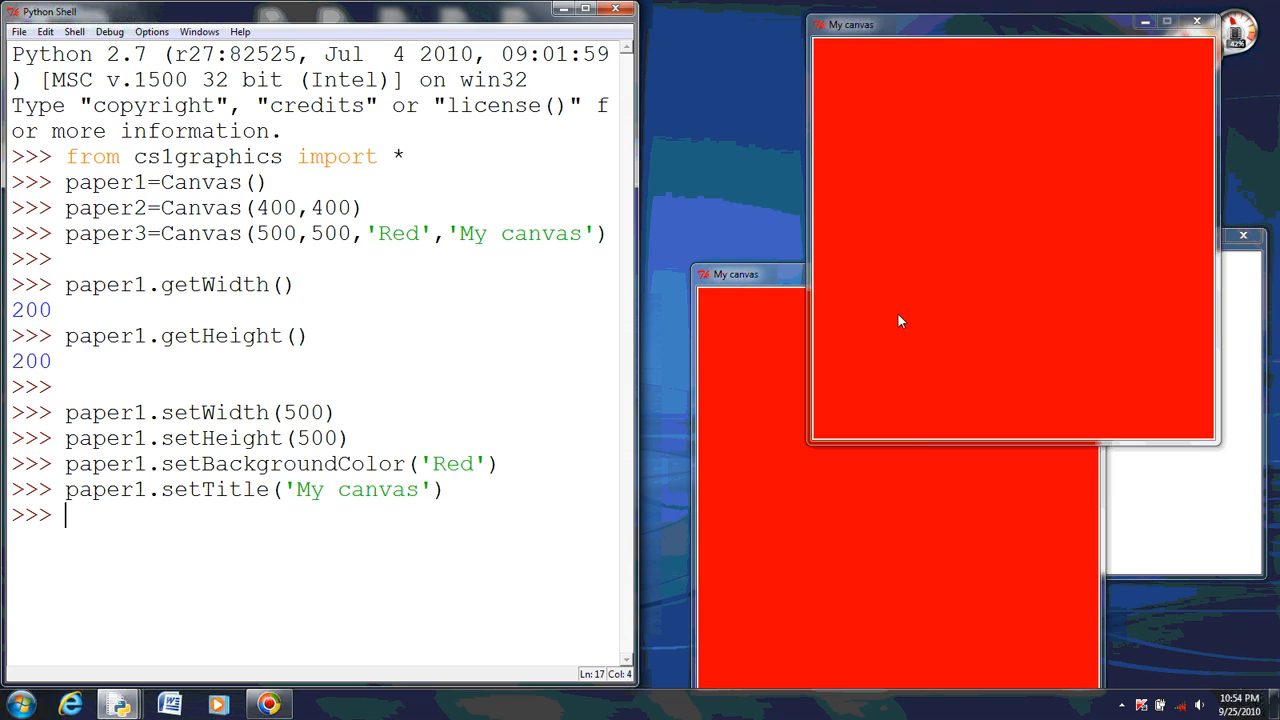
mouse_move(410, 408)
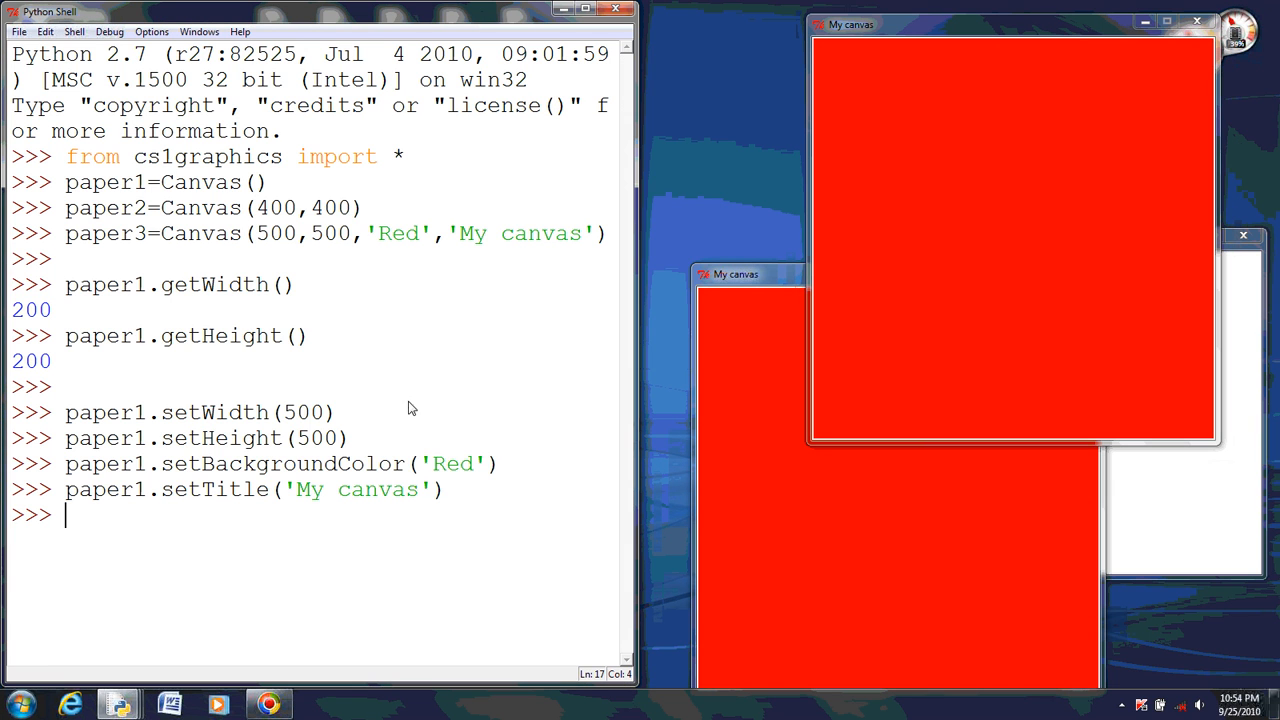
mouse_move(397, 414)
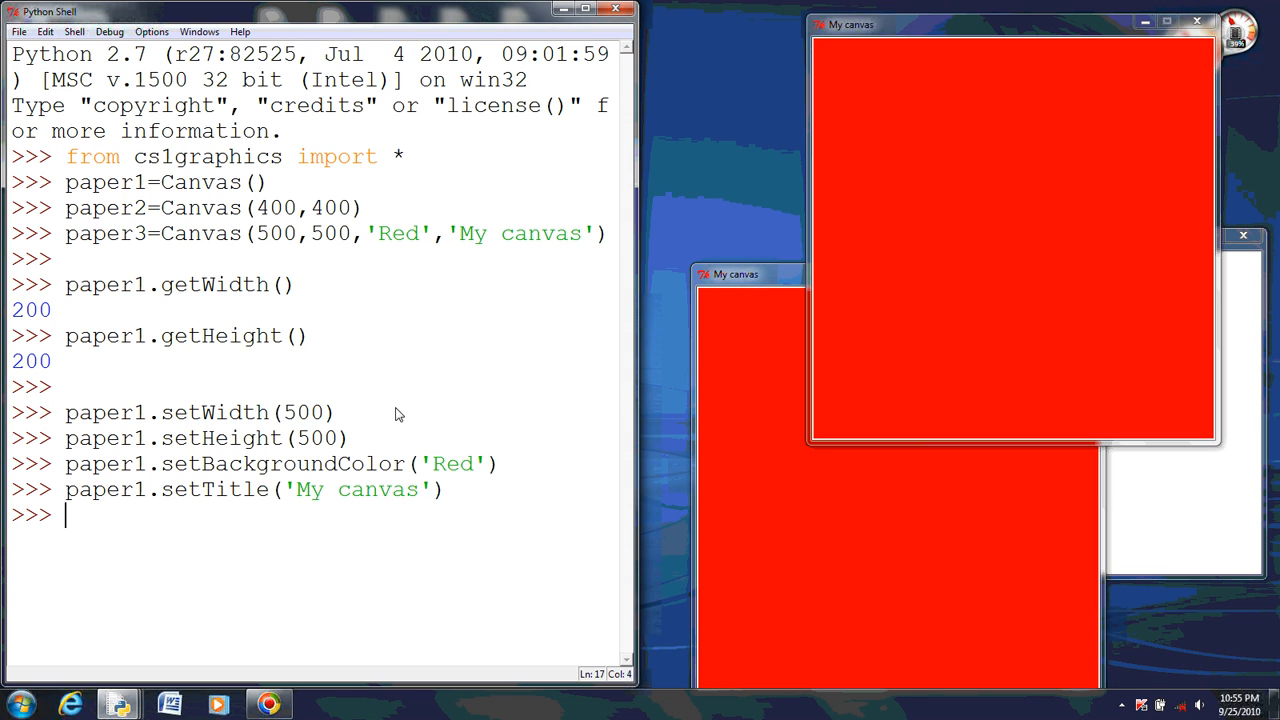
Step: Create circle c with radius 60, fill it black, and add it to paper1
type("c")
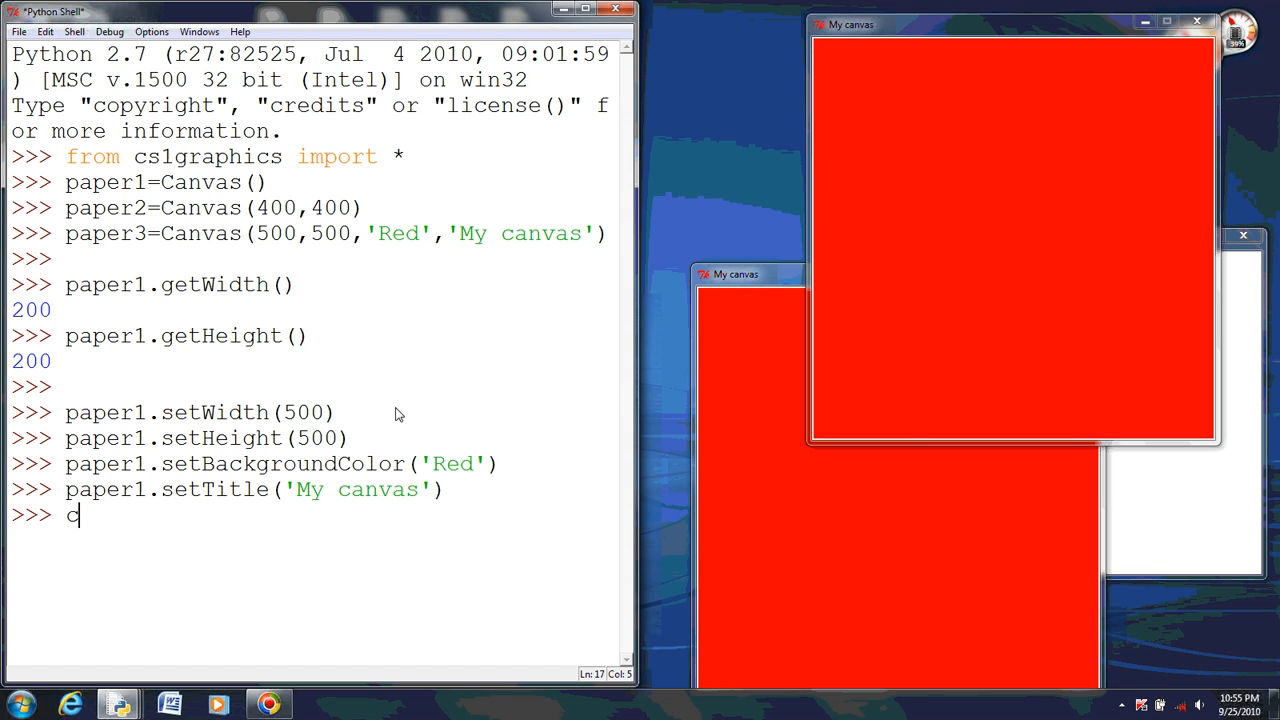
type("=C")
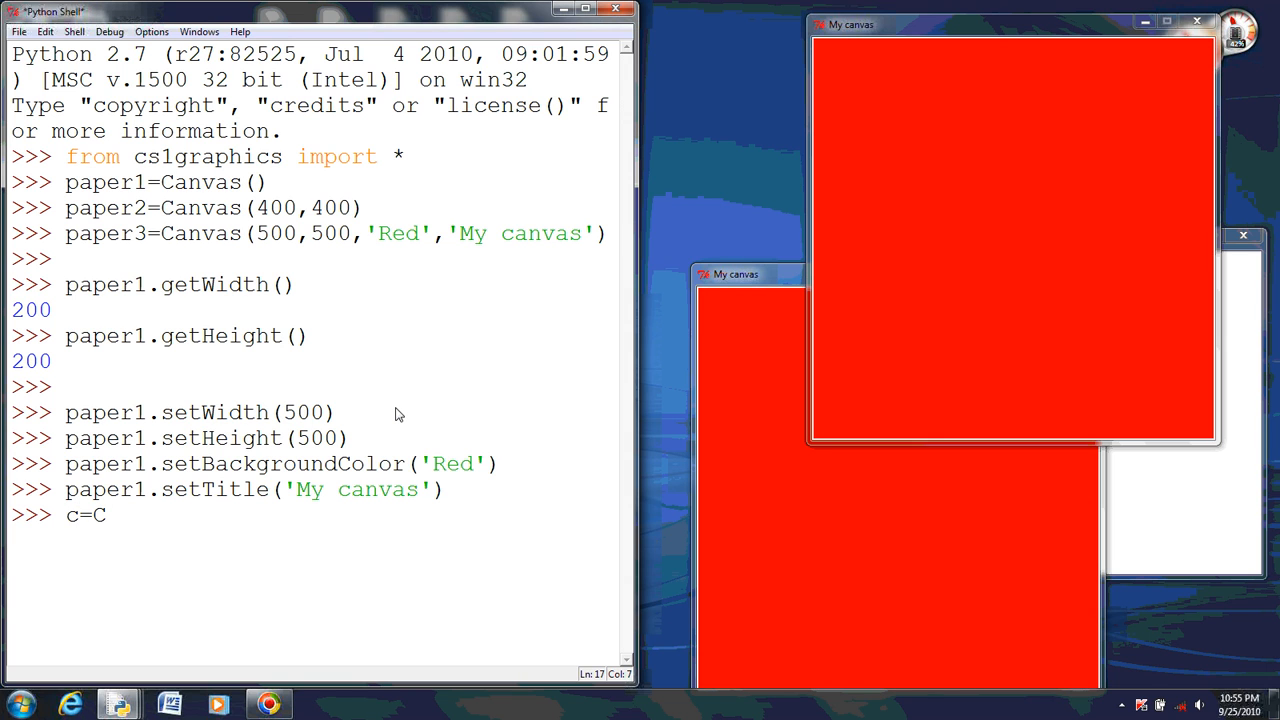
type("ircle(")
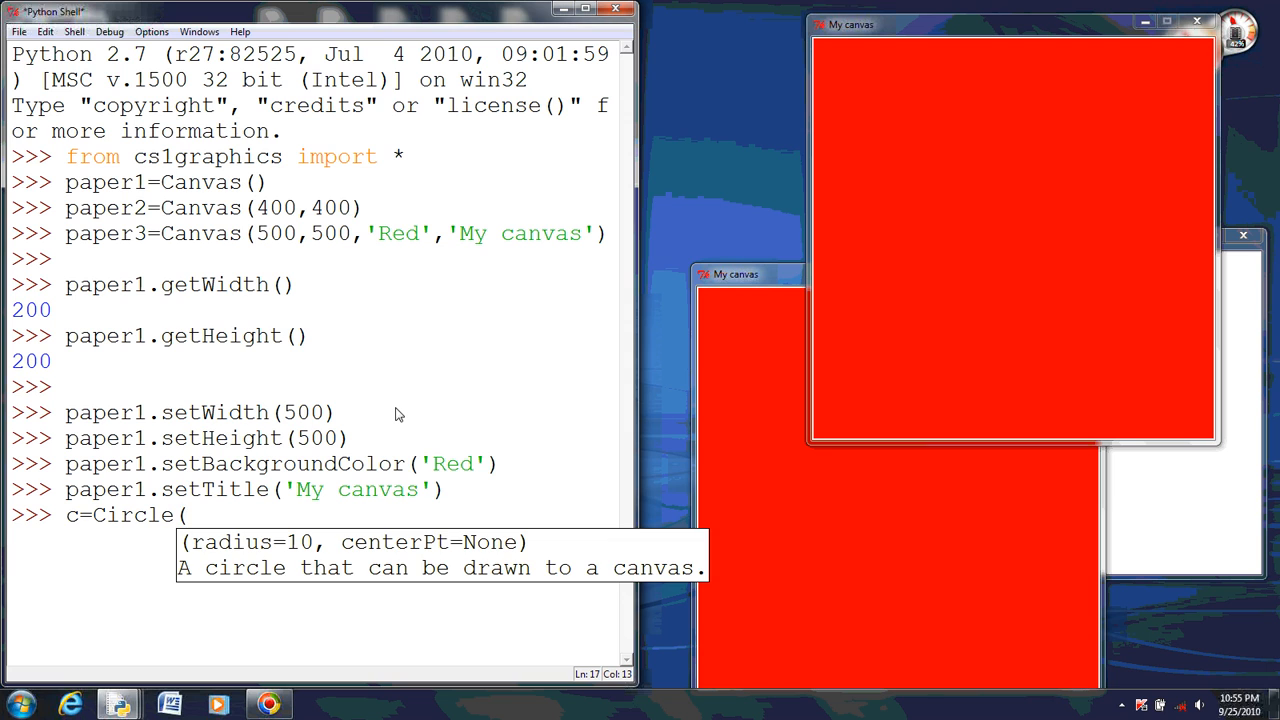
type("60)")
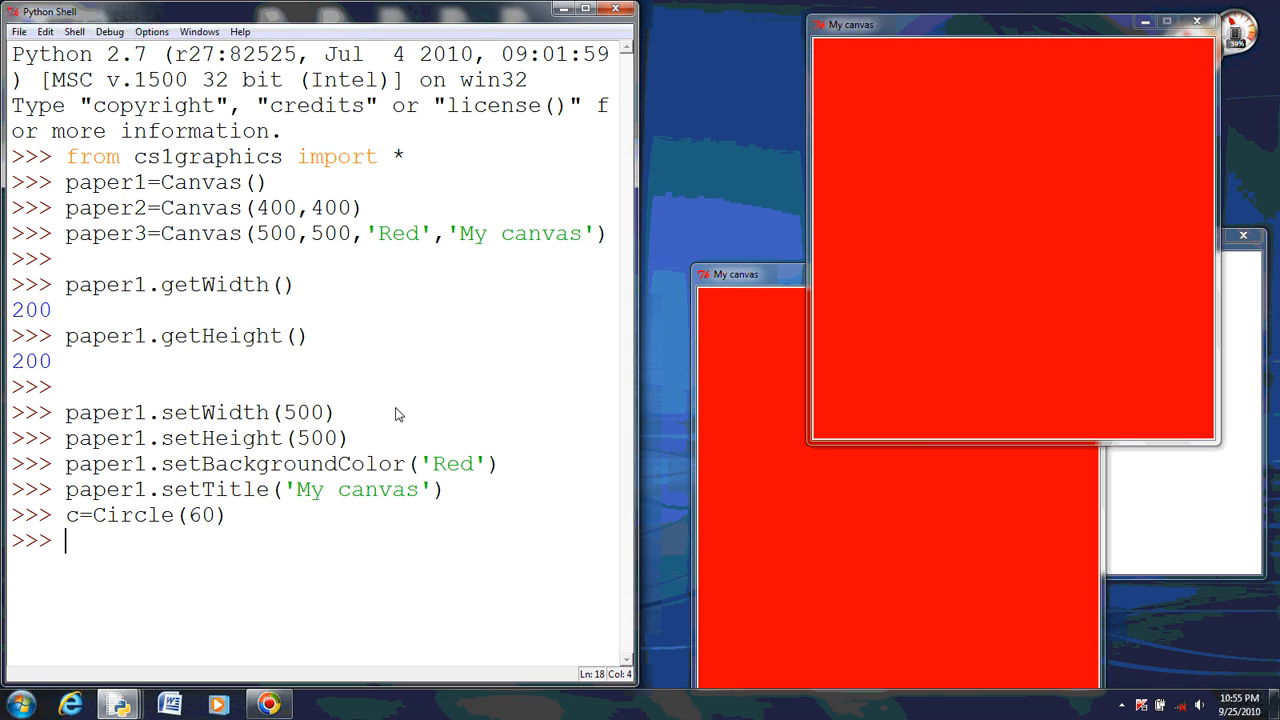
type("c.set")
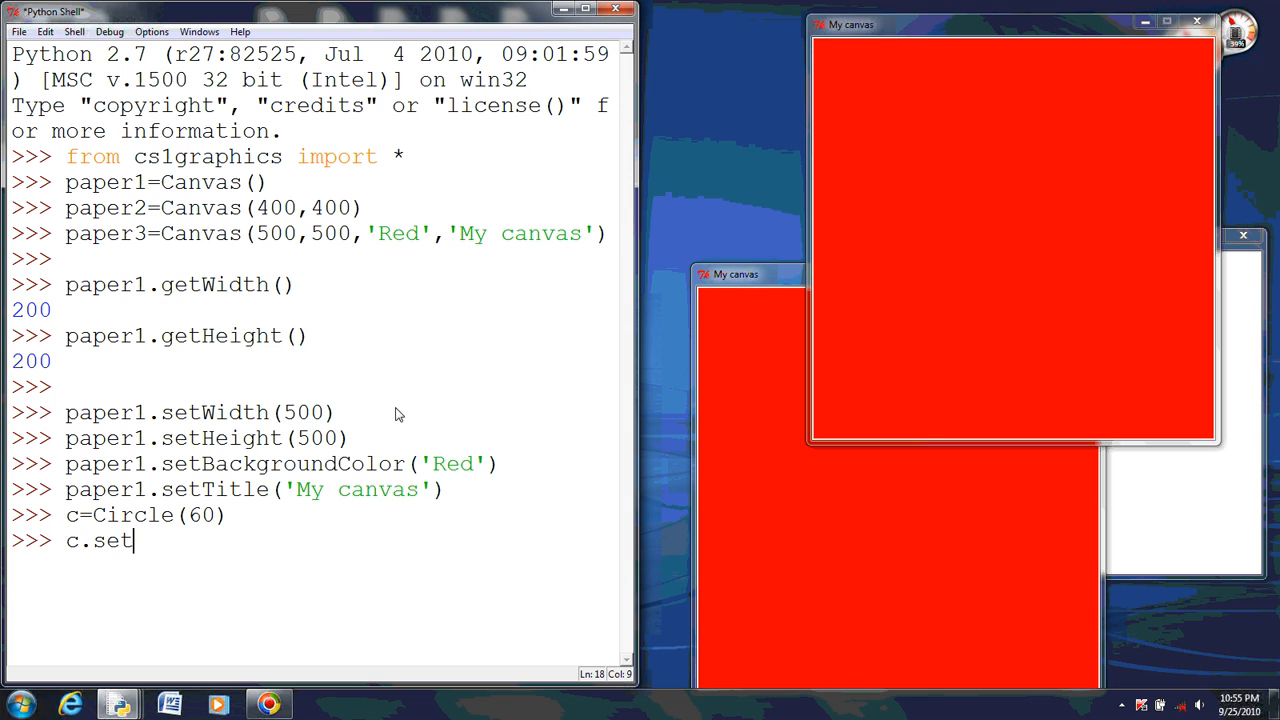
type("FillColor'")
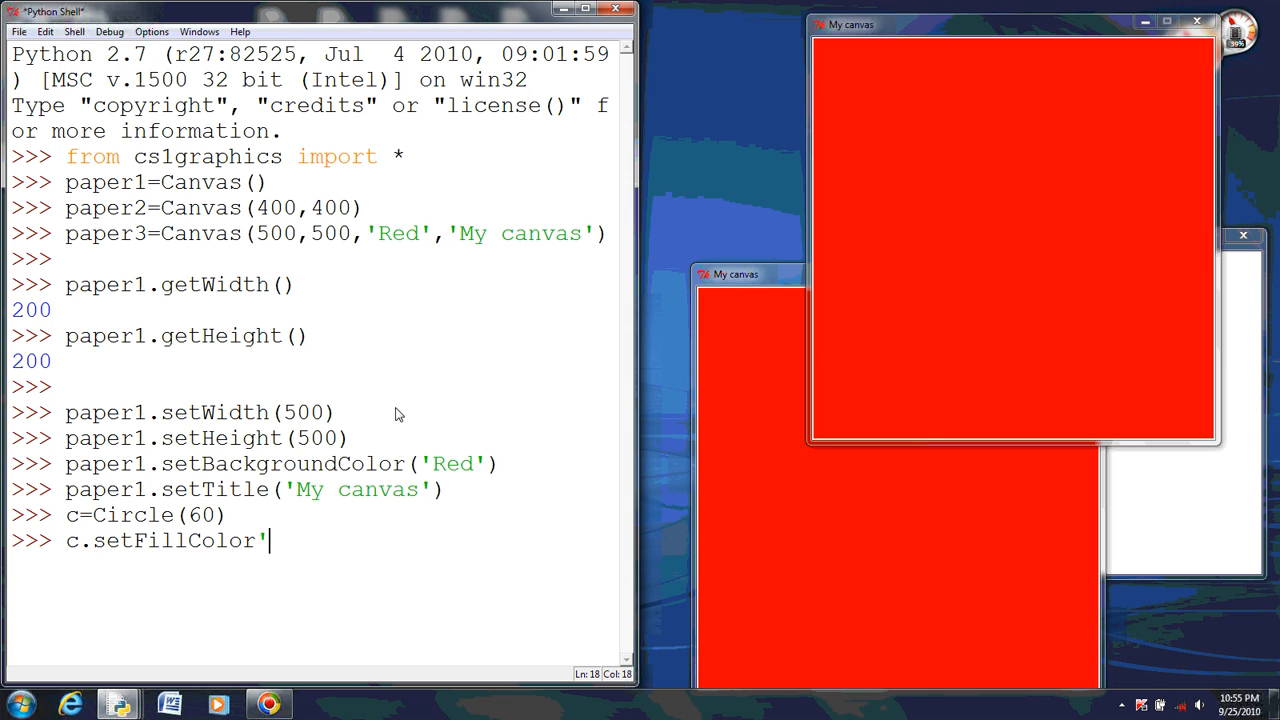
type("(")
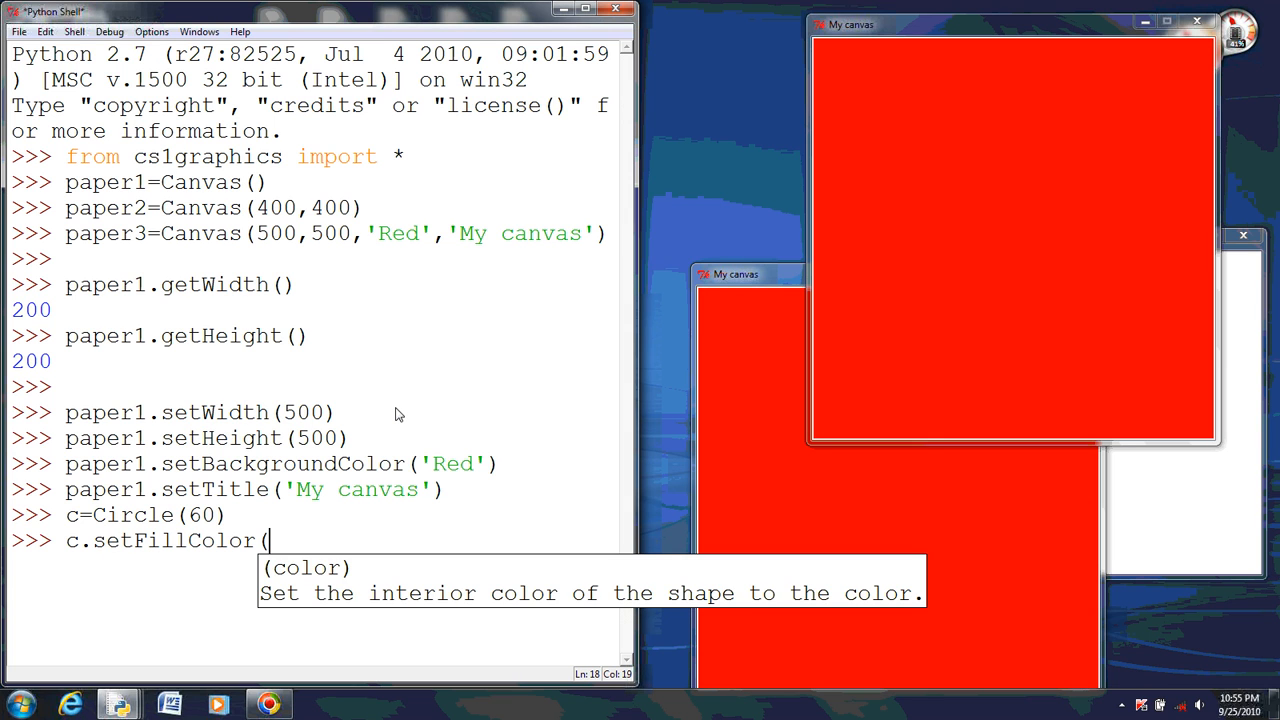
type("'black'")
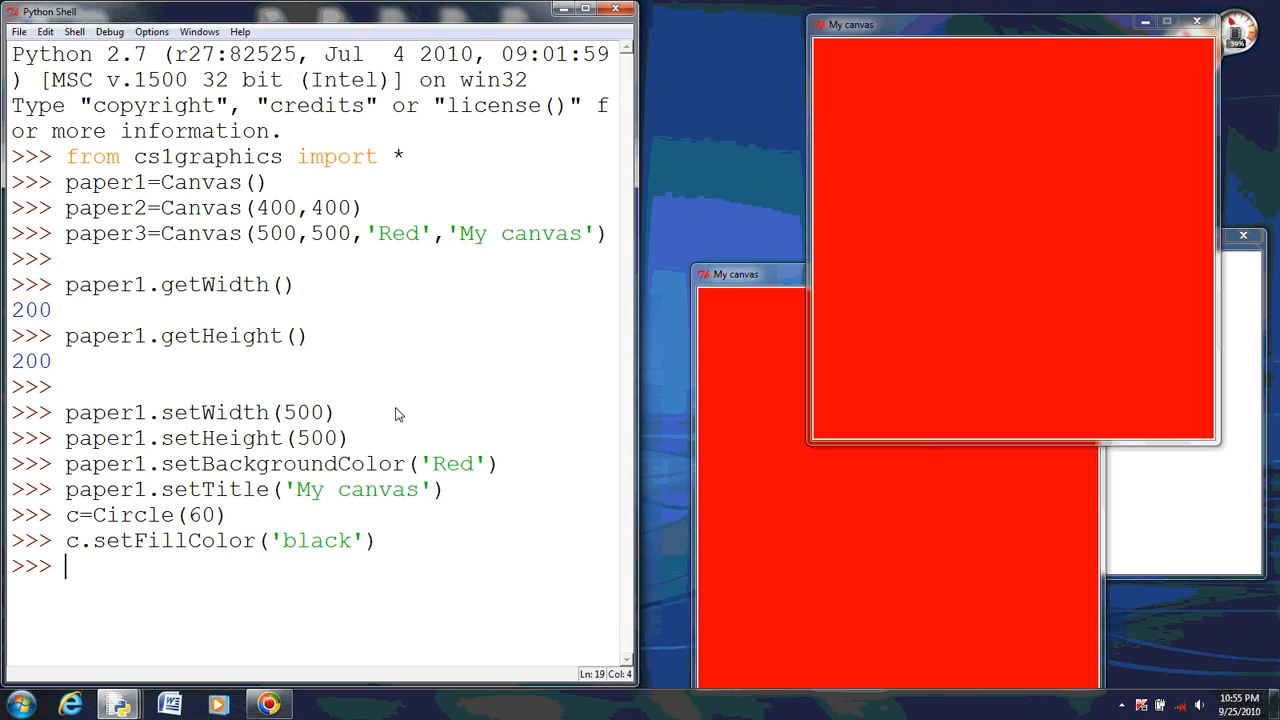
type("paper")
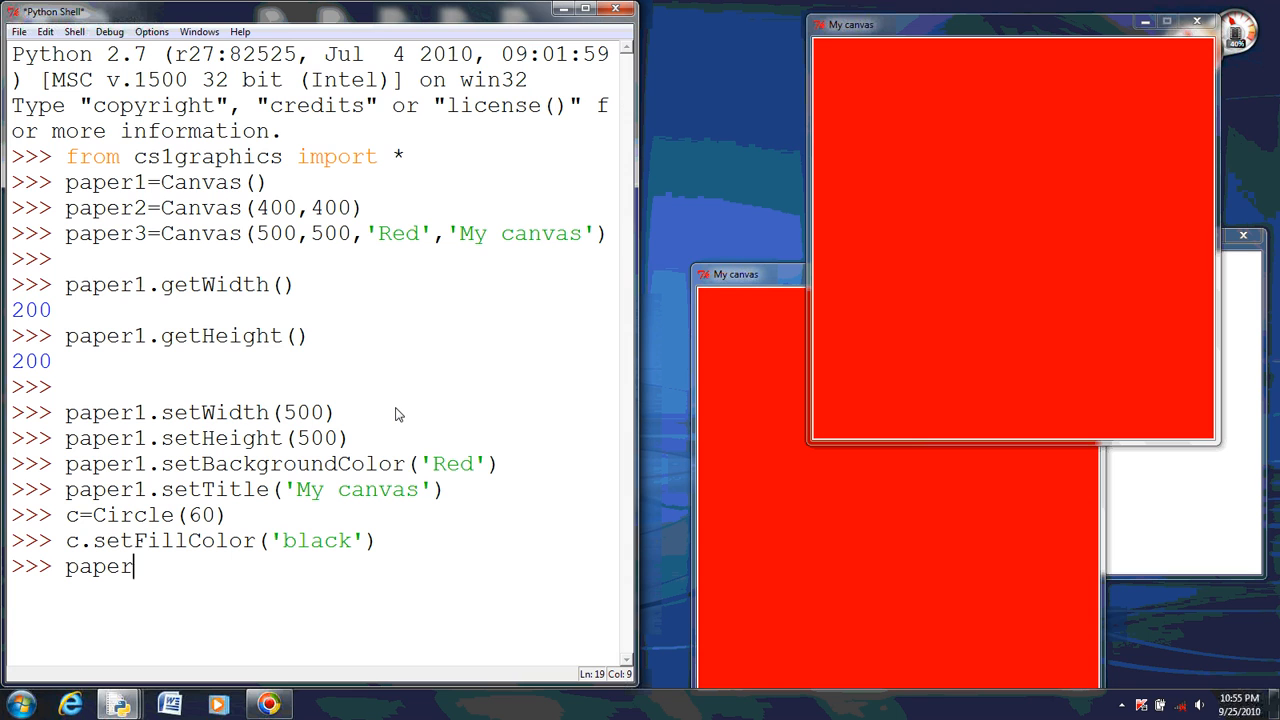
type("1.add(c")
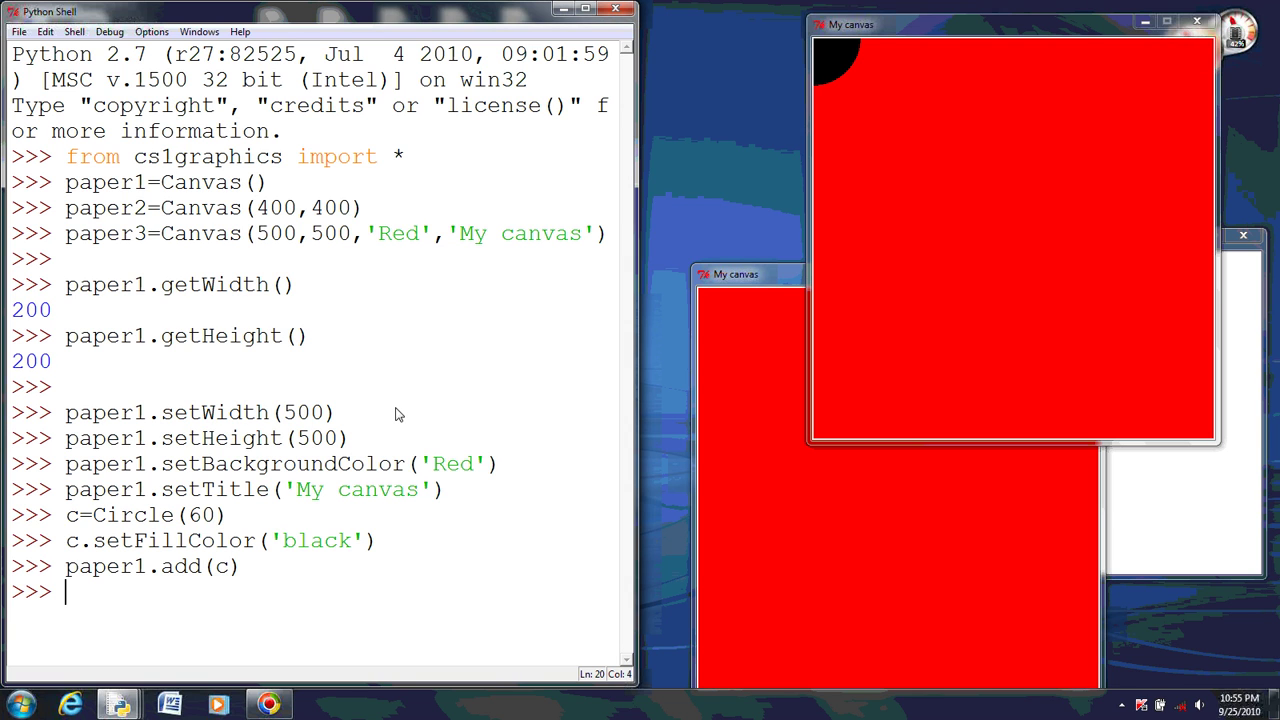
Step: Move the circle right with c.move(100,0), then down with c.move(0,100)
type("c.")
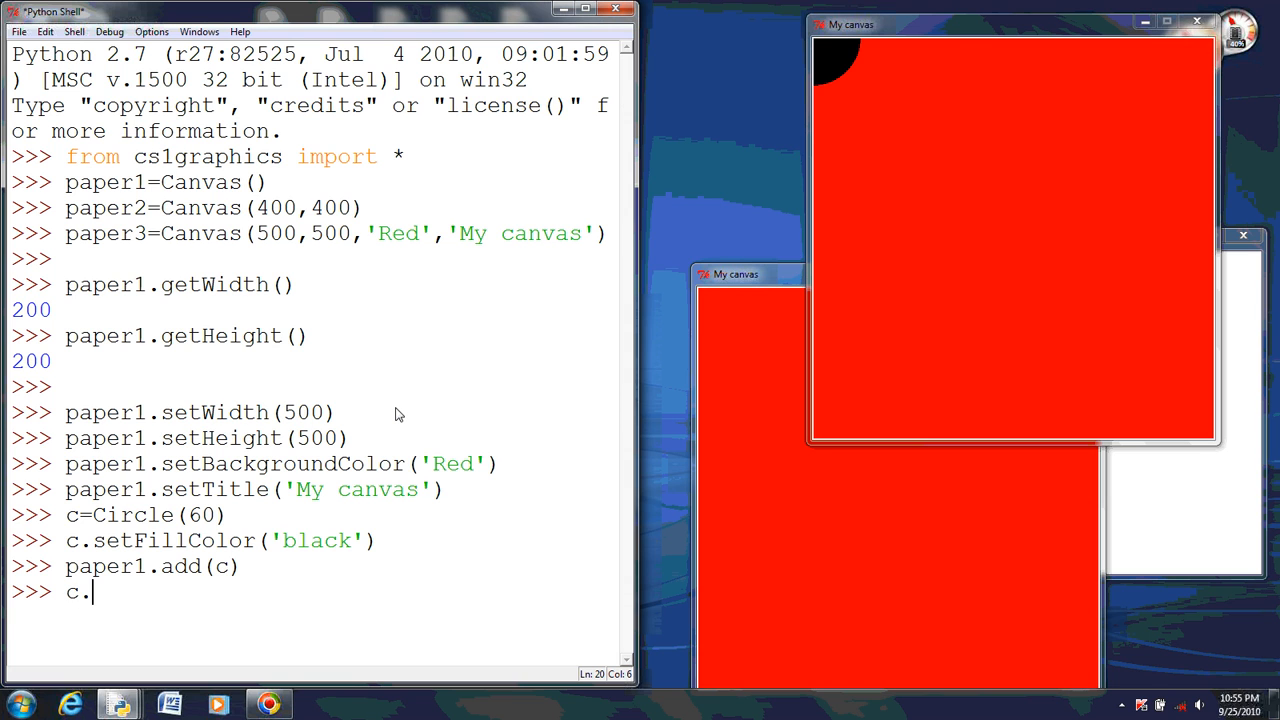
type("move(")
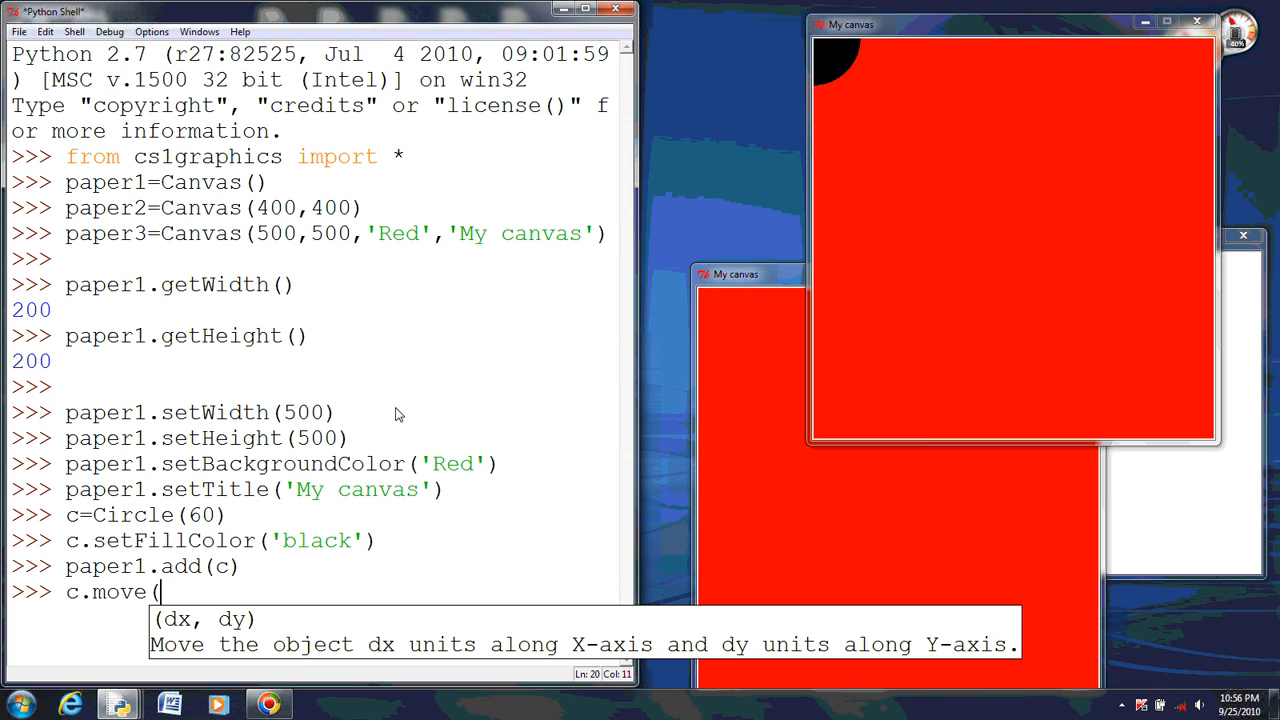
type("100,0)")
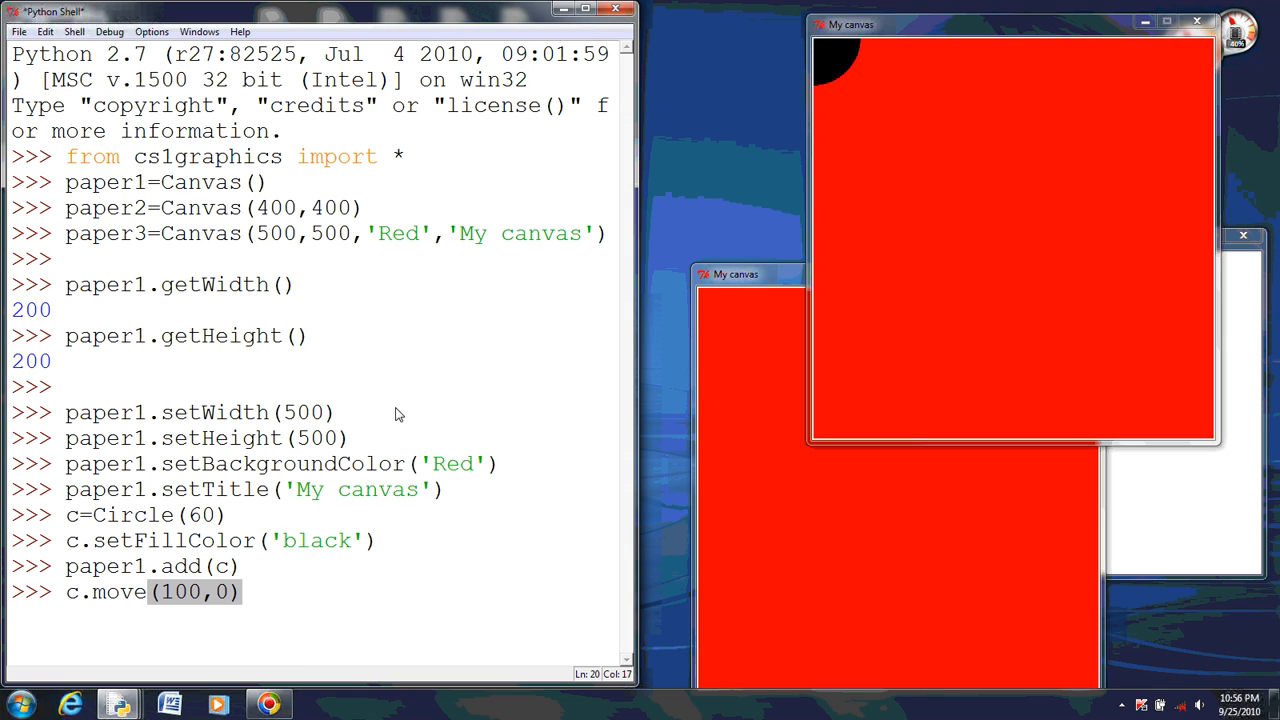
key("Return")
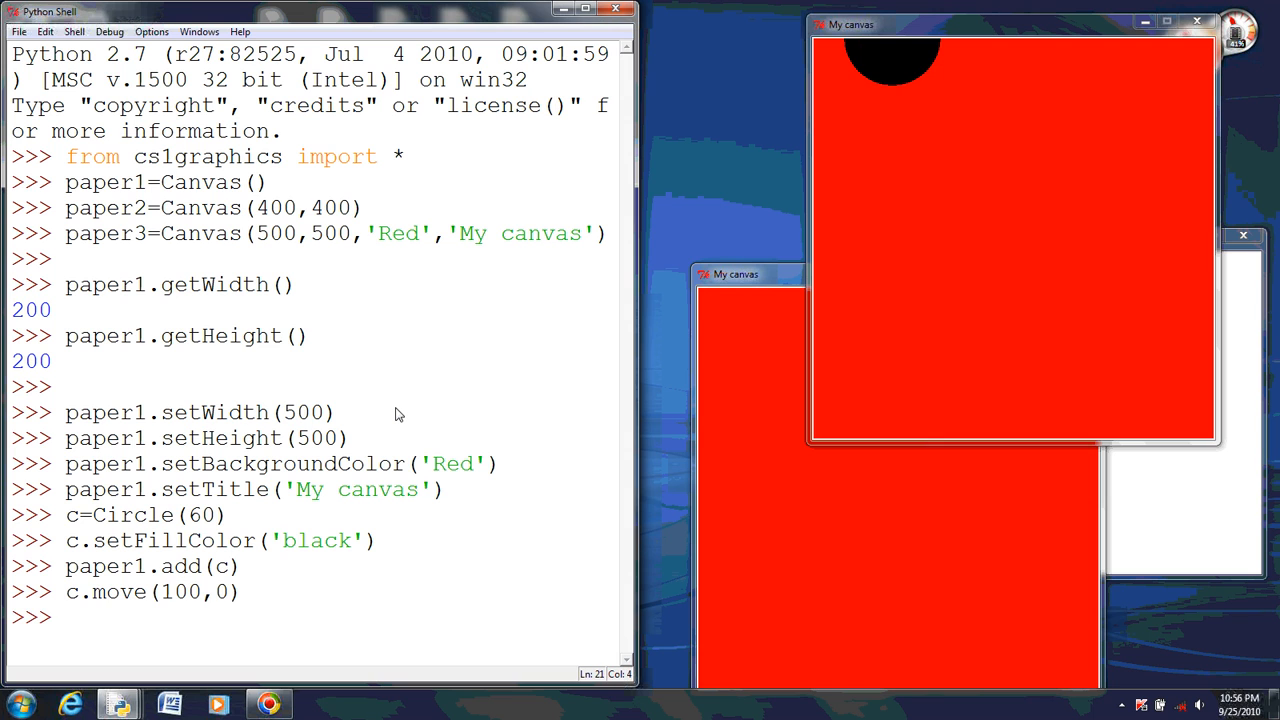
type("c.m")
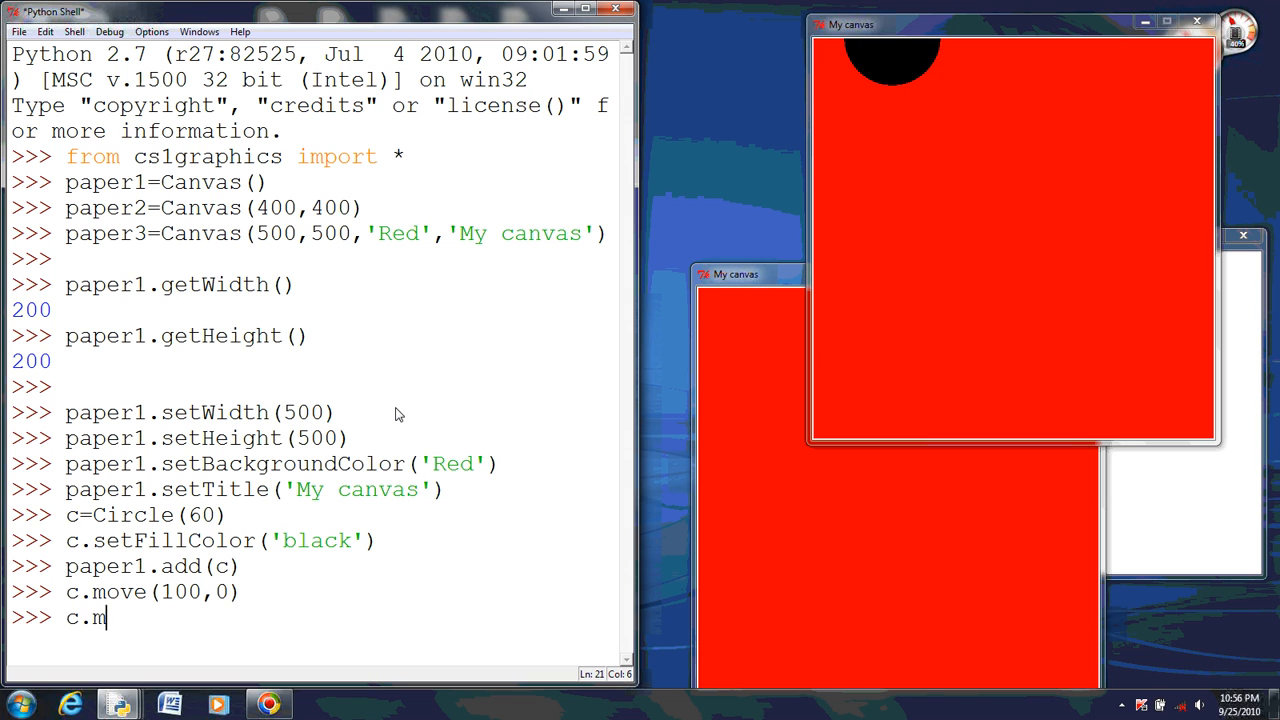
type("ove(0")
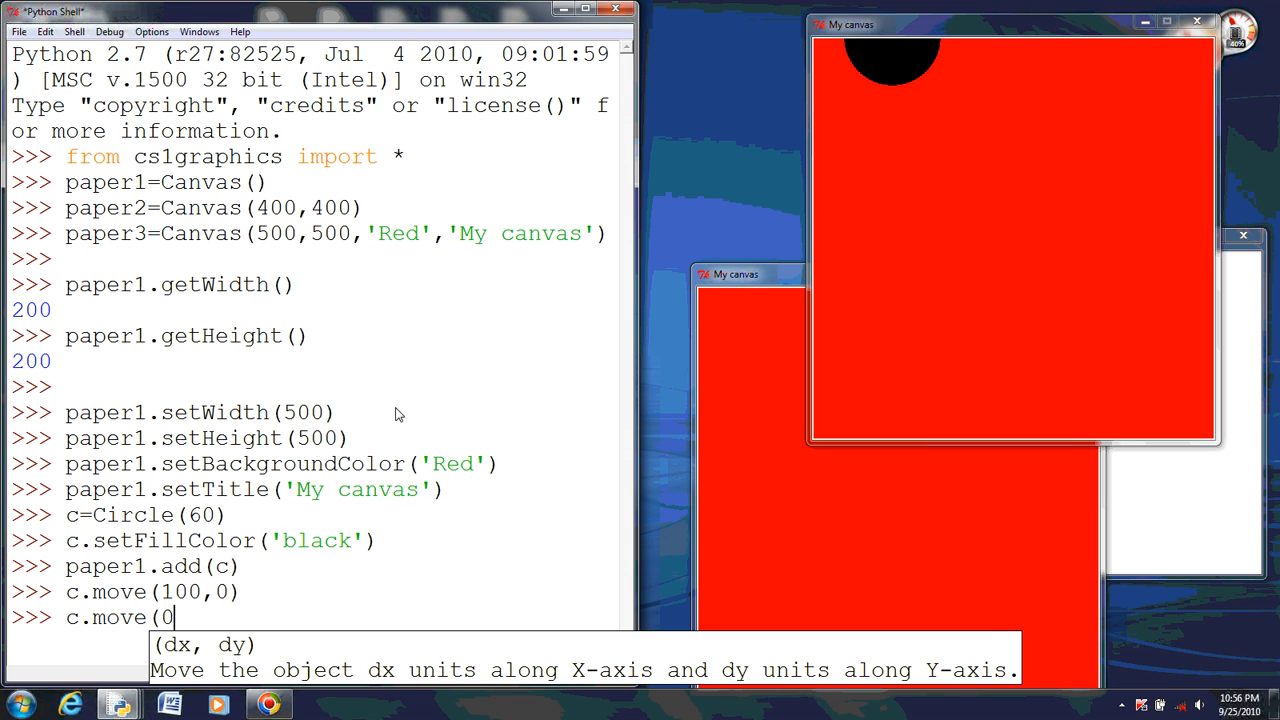
type(",100)")
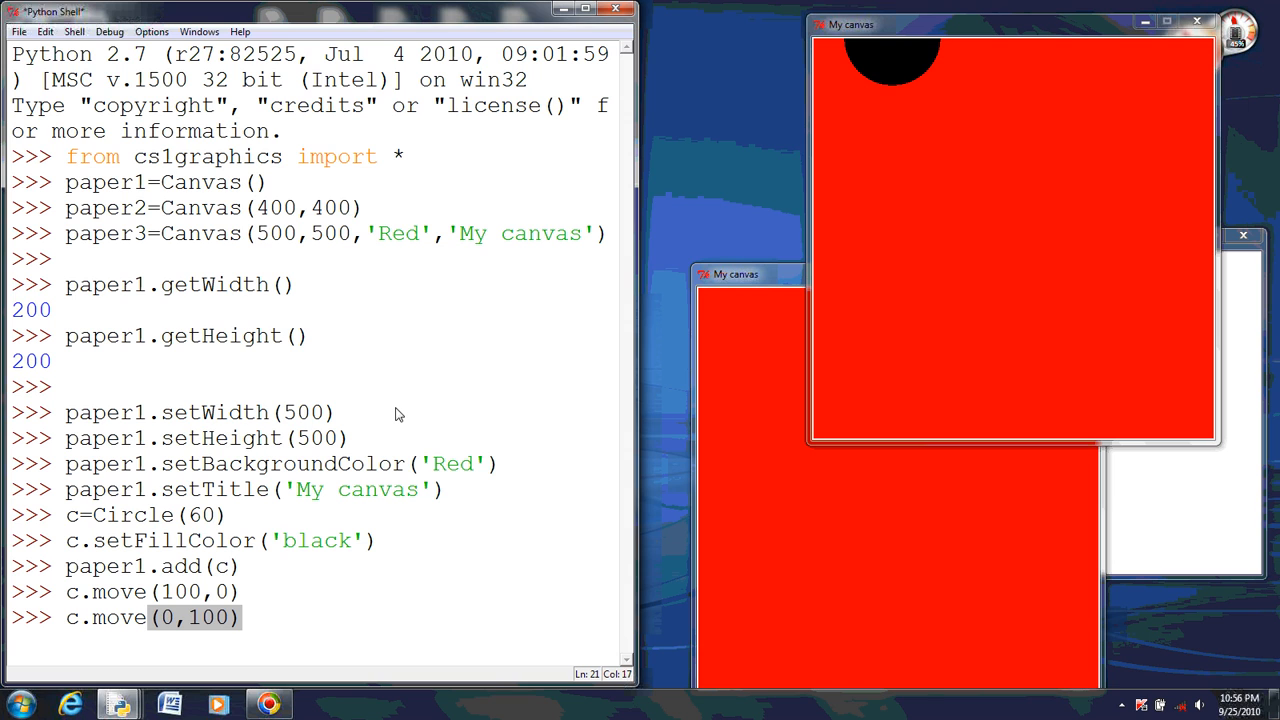
key("Return")
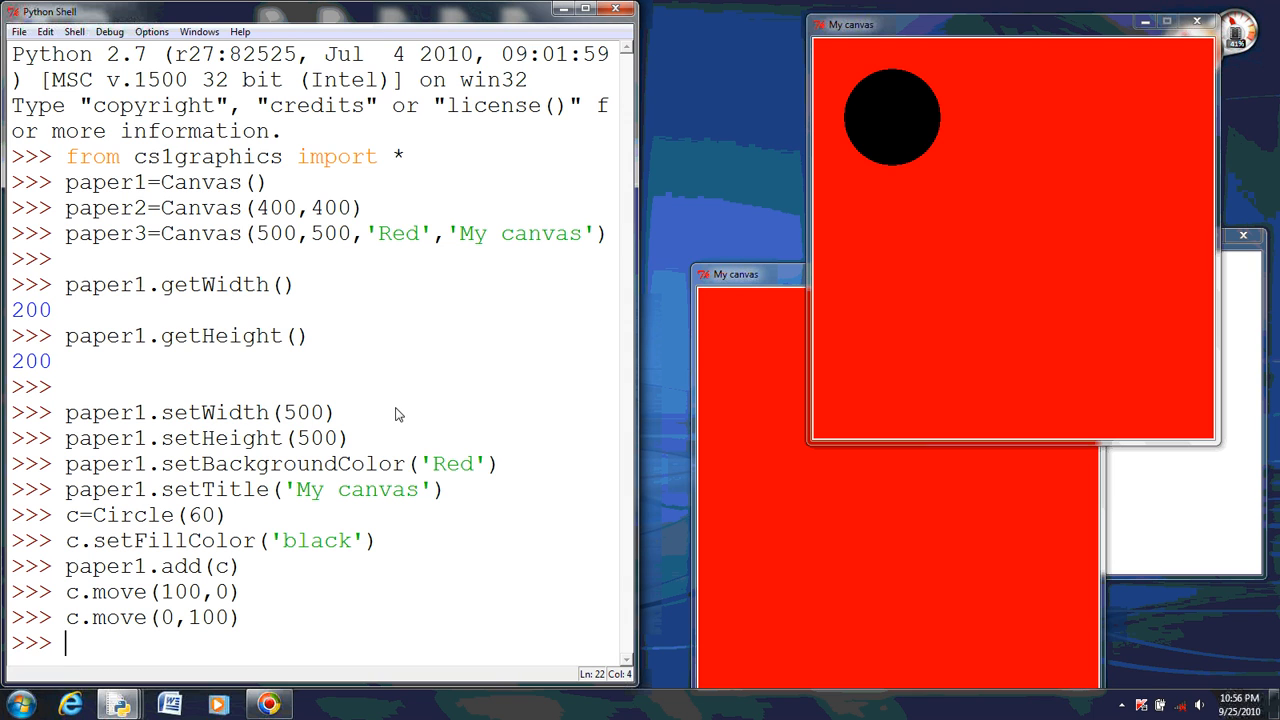
mouse_move(275, 678)
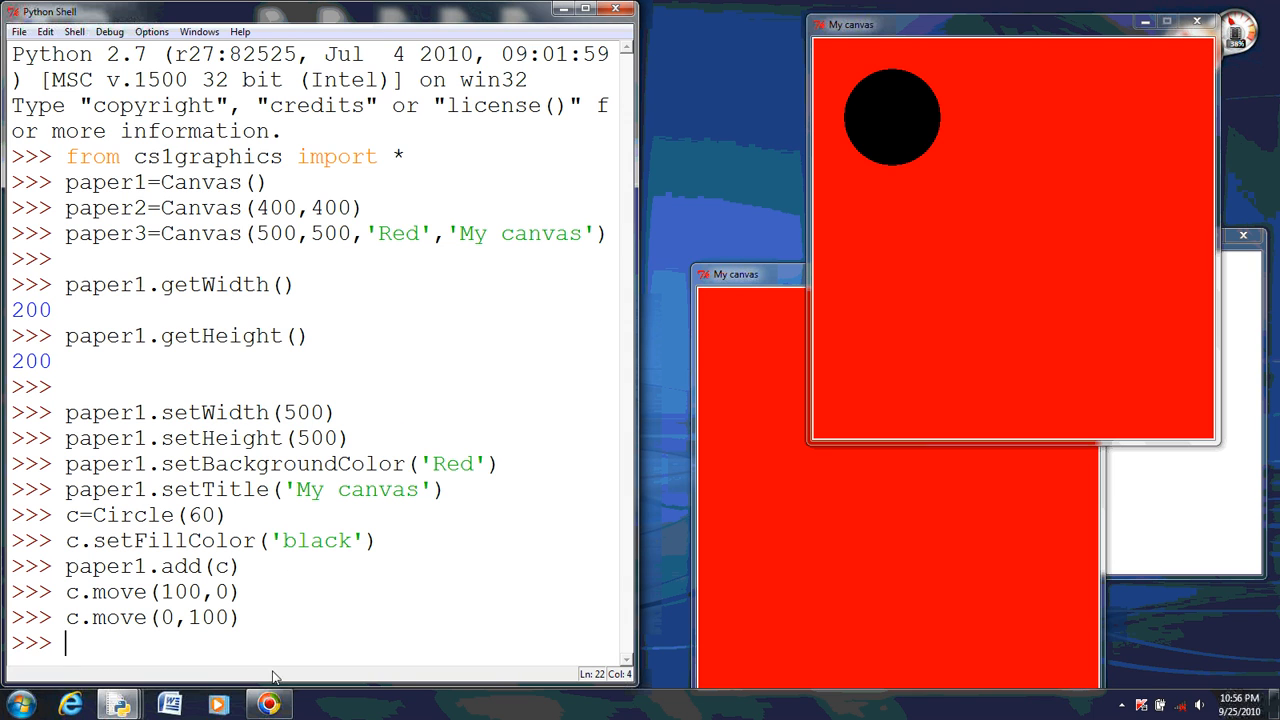